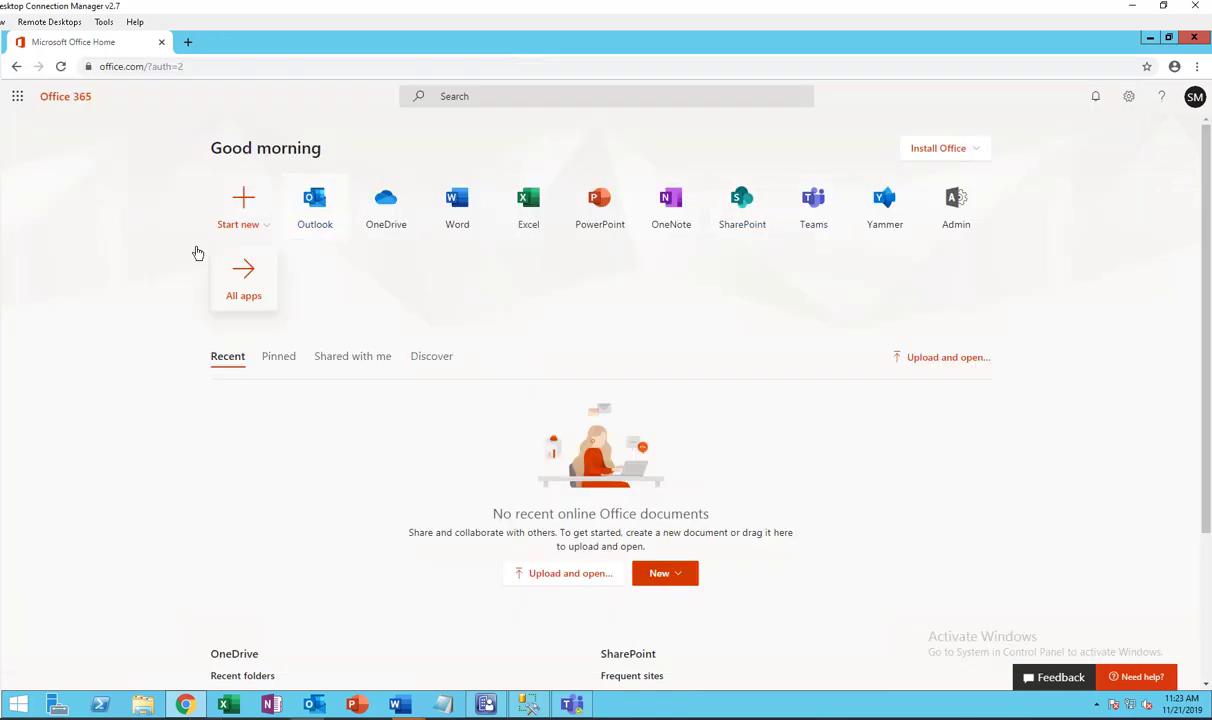
{"action": "mouse_move", "coordinate": [955, 205]}
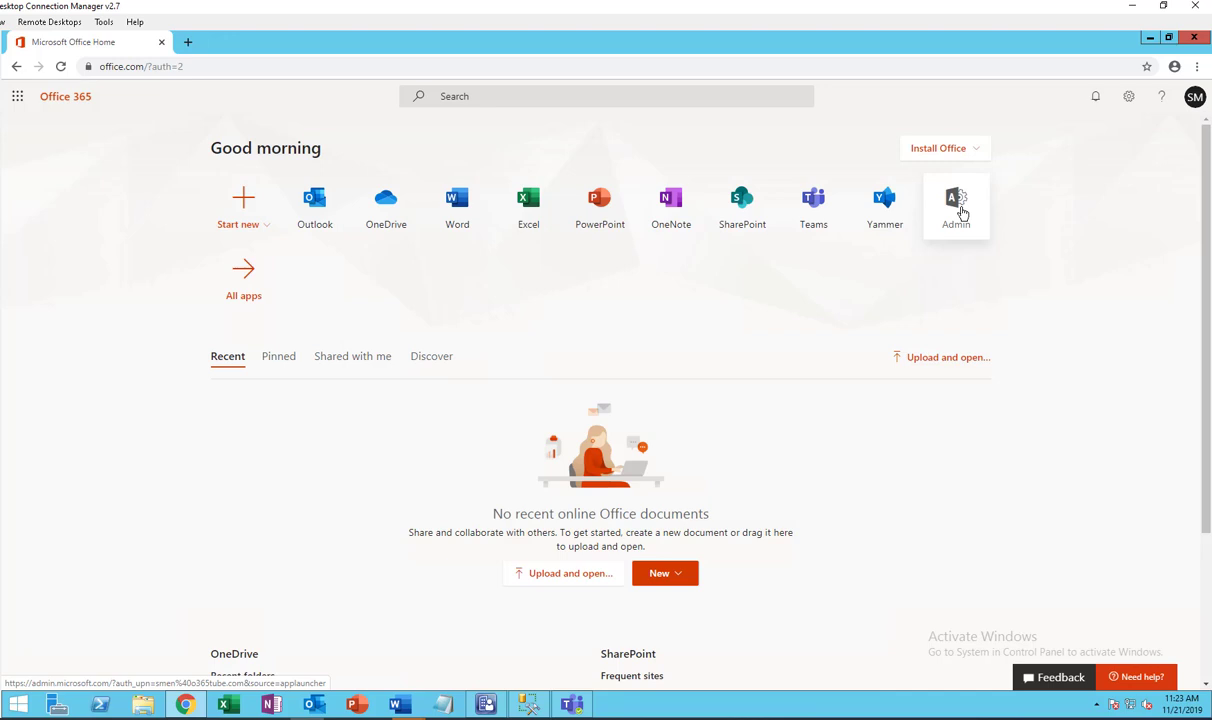
Step: Open the Admin app tile from the Office 365 home page and scroll the admin center
{"action": "left_click", "coordinate": [955, 205]}
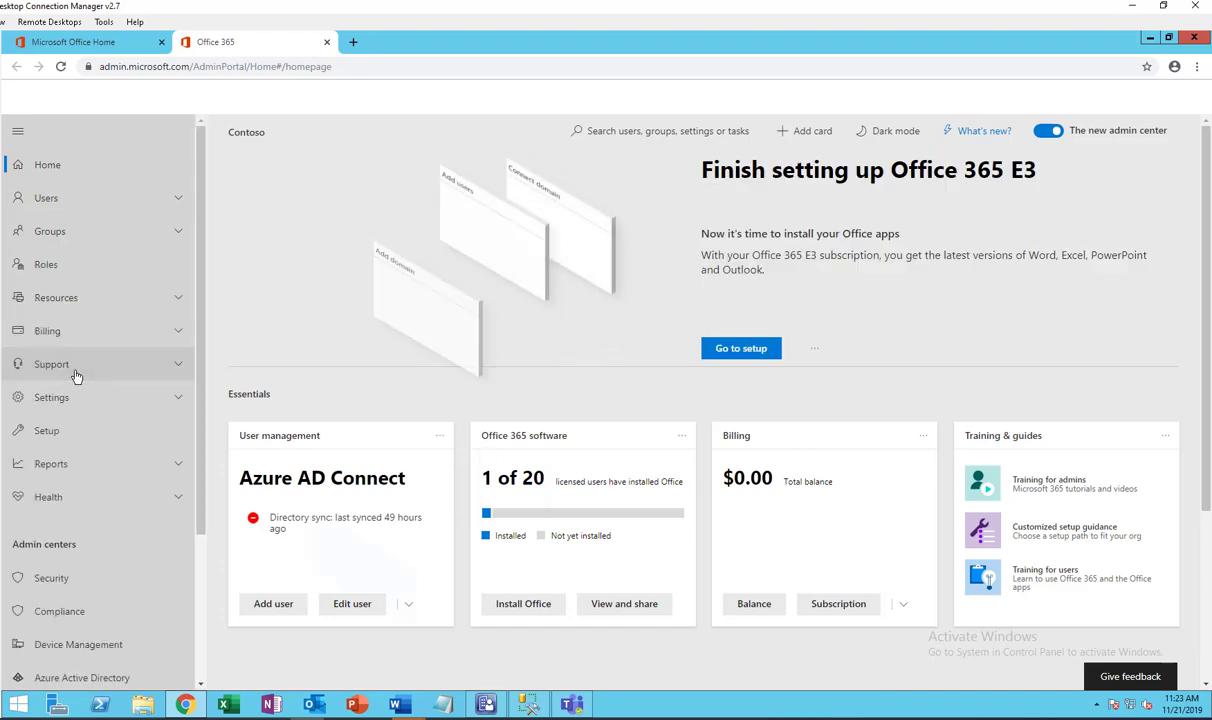
{"action": "scroll", "scroll_direction": "down", "scroll_amount": 3}
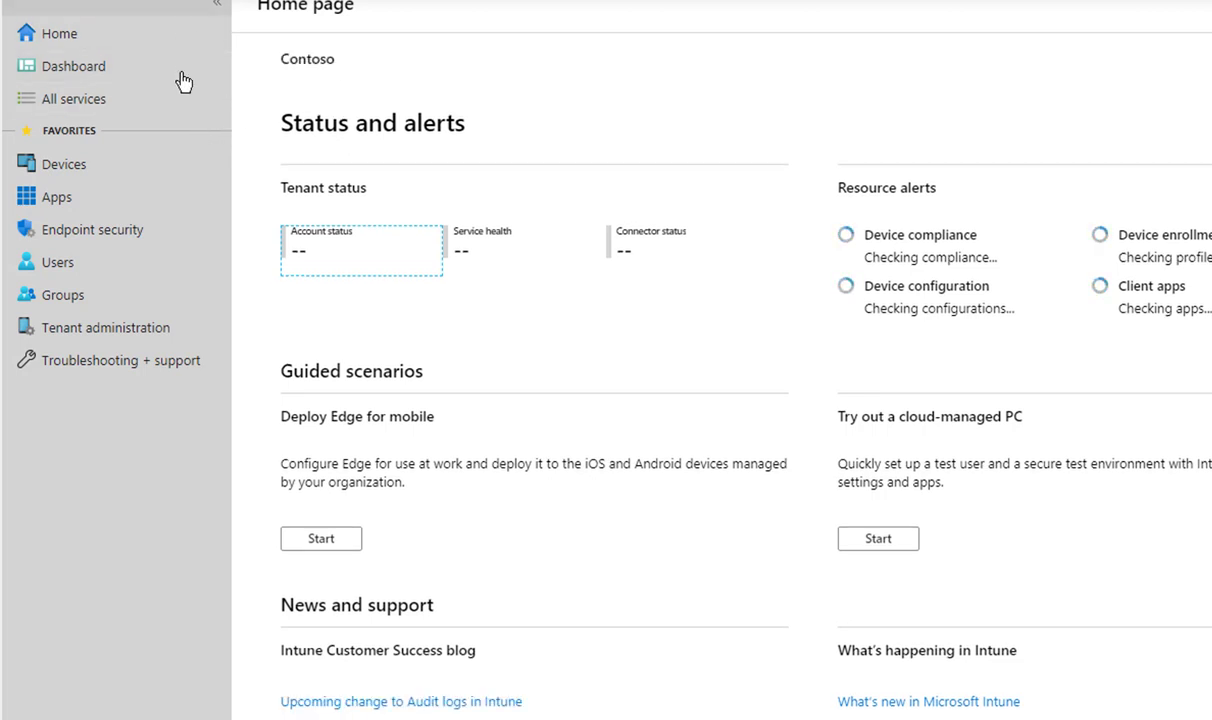
Step: Navigate Devices > iOS > iOS enrollment to reach the Apple MDM Push certificate prerequisite
{"action": "left_click", "coordinate": [64, 163]}
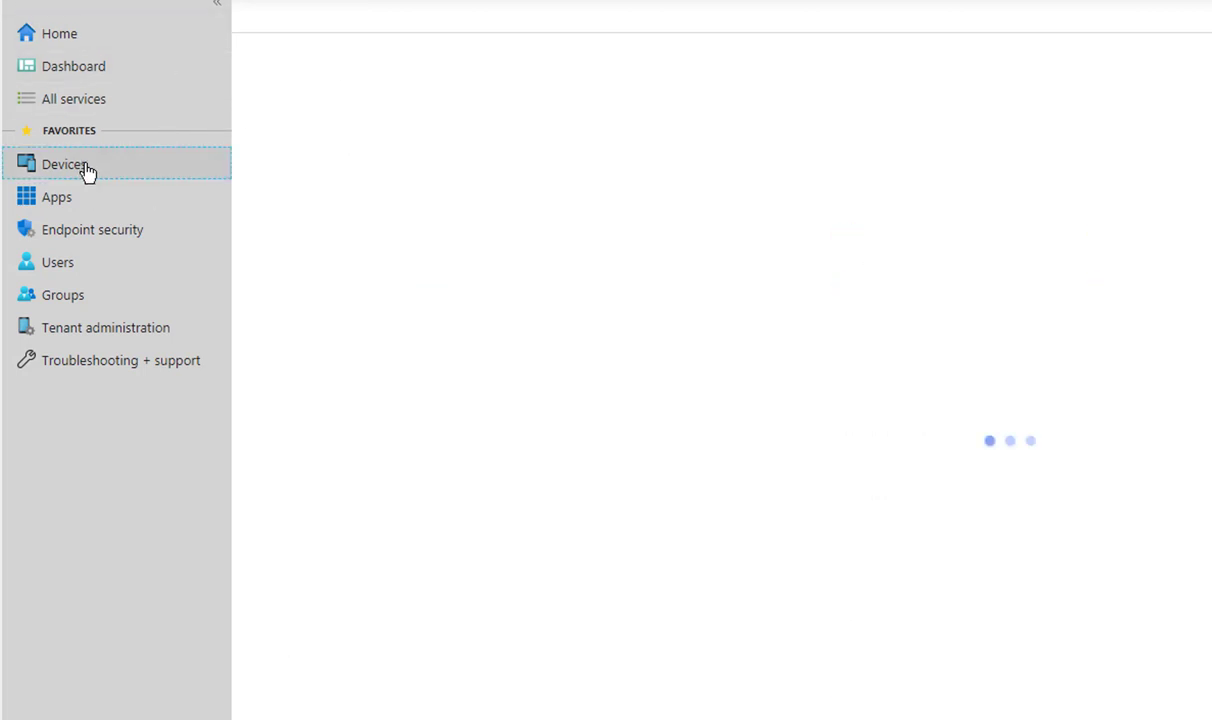
{"action": "left_click", "coordinate": [64, 163]}
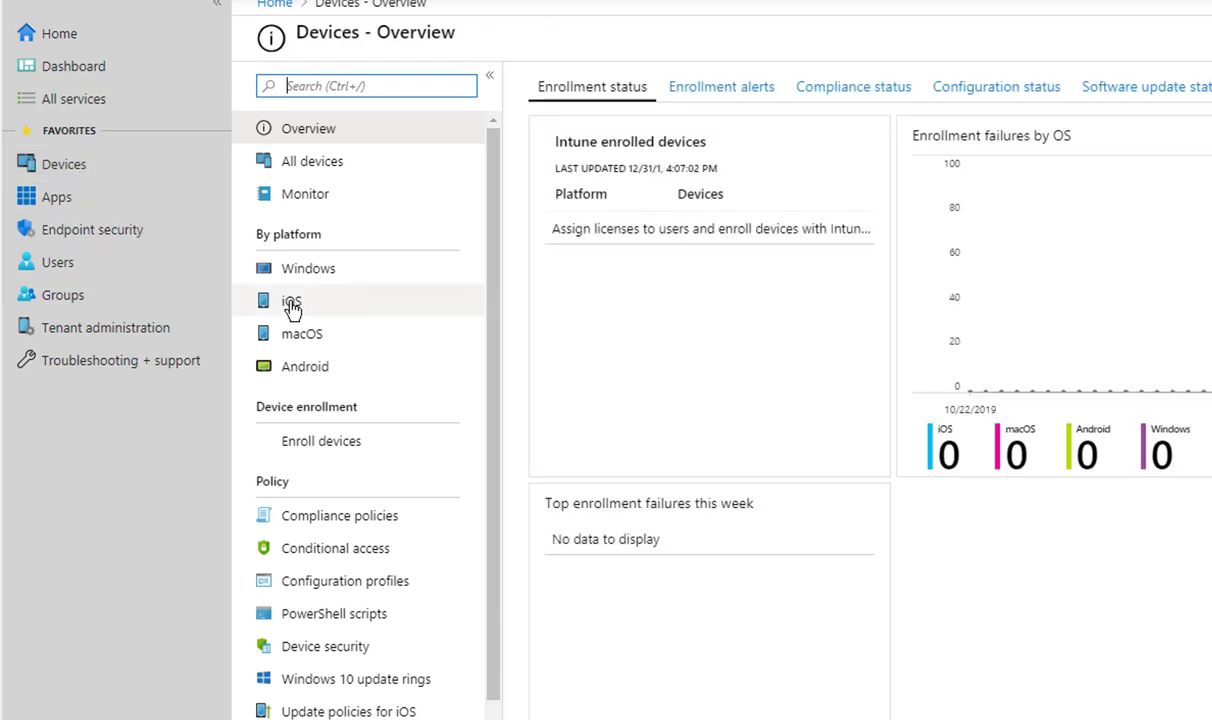
{"action": "left_click", "coordinate": [292, 300]}
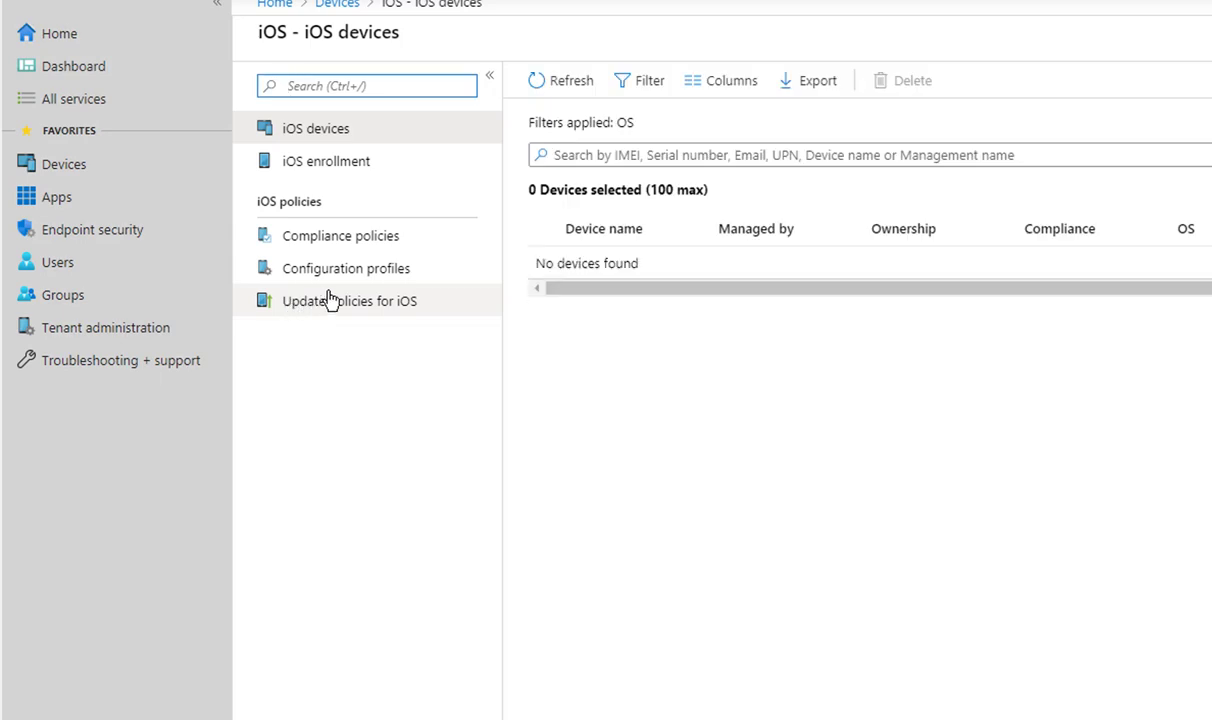
{"action": "mouse_move", "coordinate": [340, 128]}
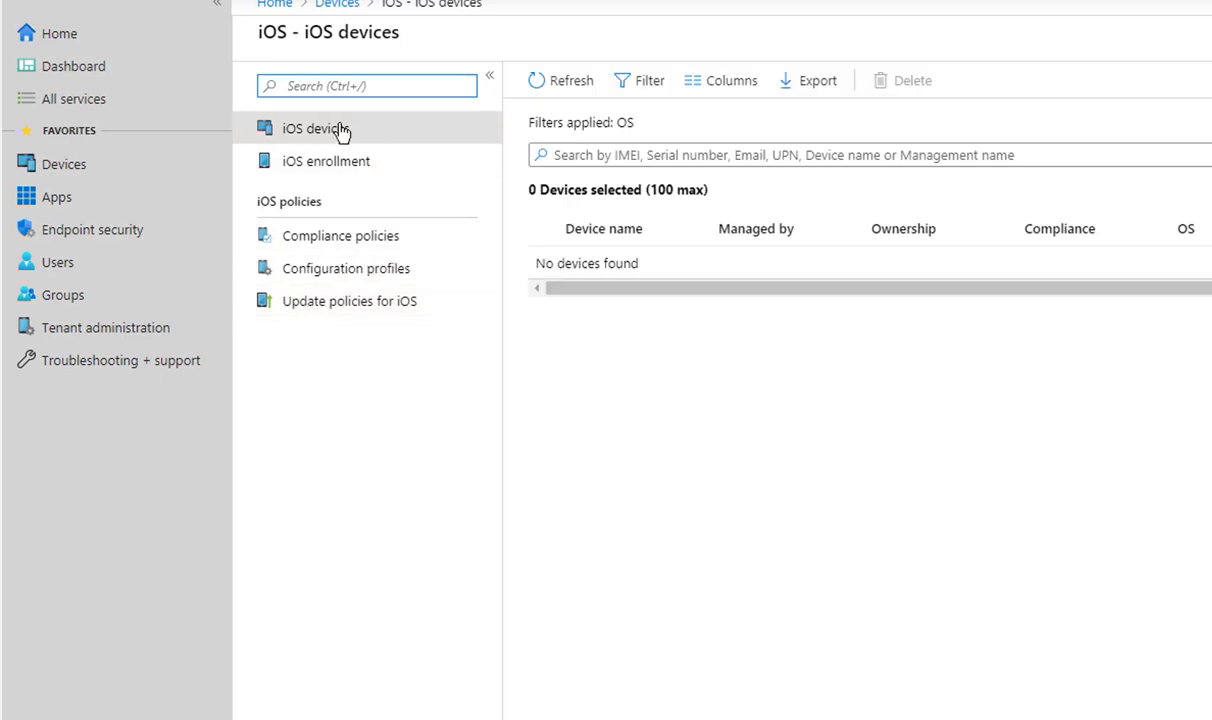
{"action": "mouse_move", "coordinate": [325, 161]}
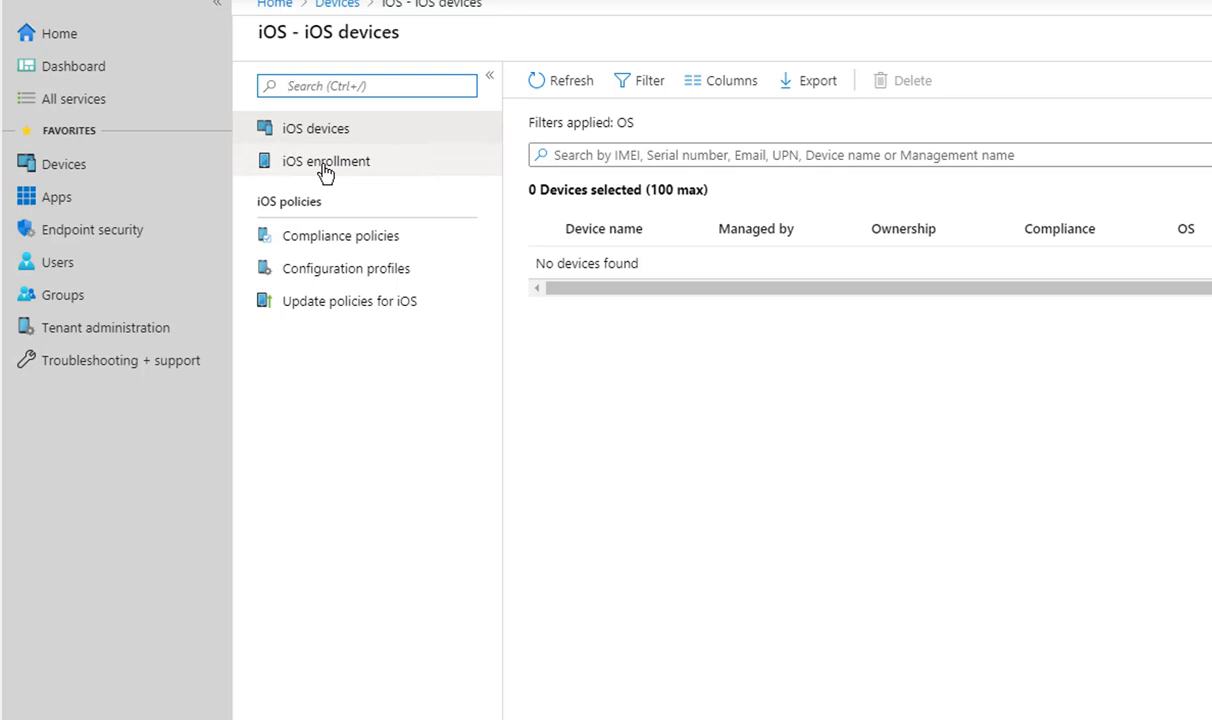
{"action": "left_click", "coordinate": [326, 161]}
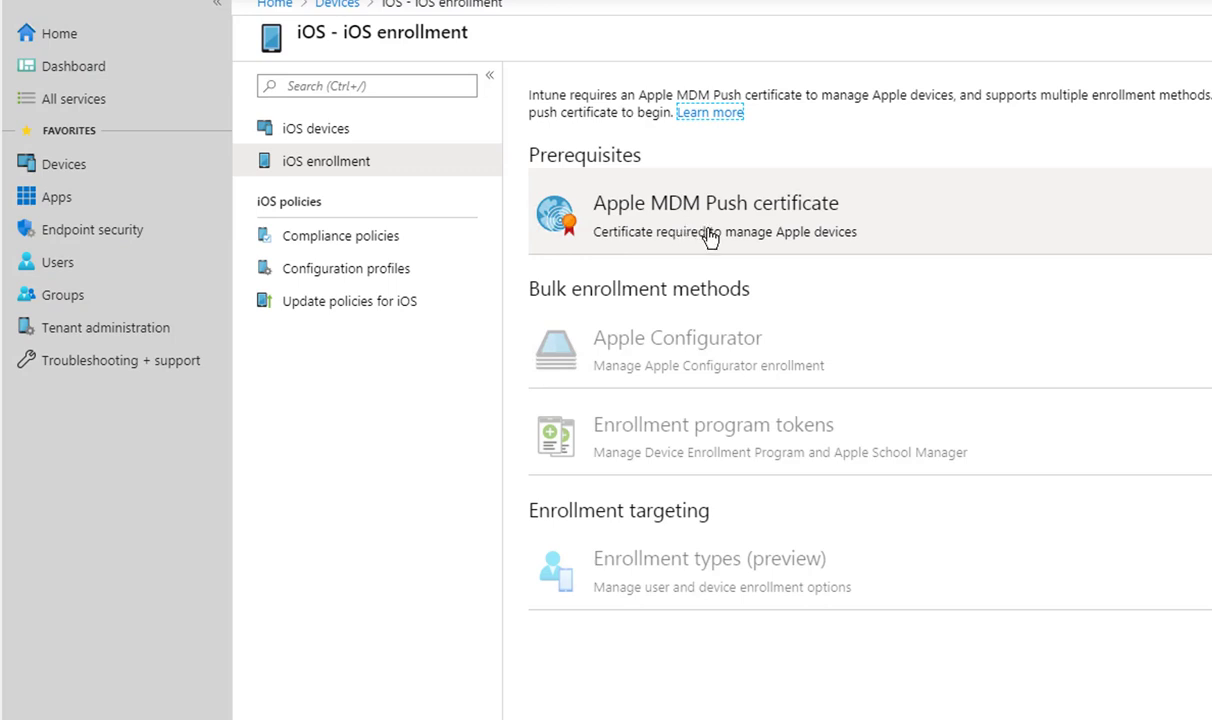
{"action": "mouse_move", "coordinate": [706, 237]}
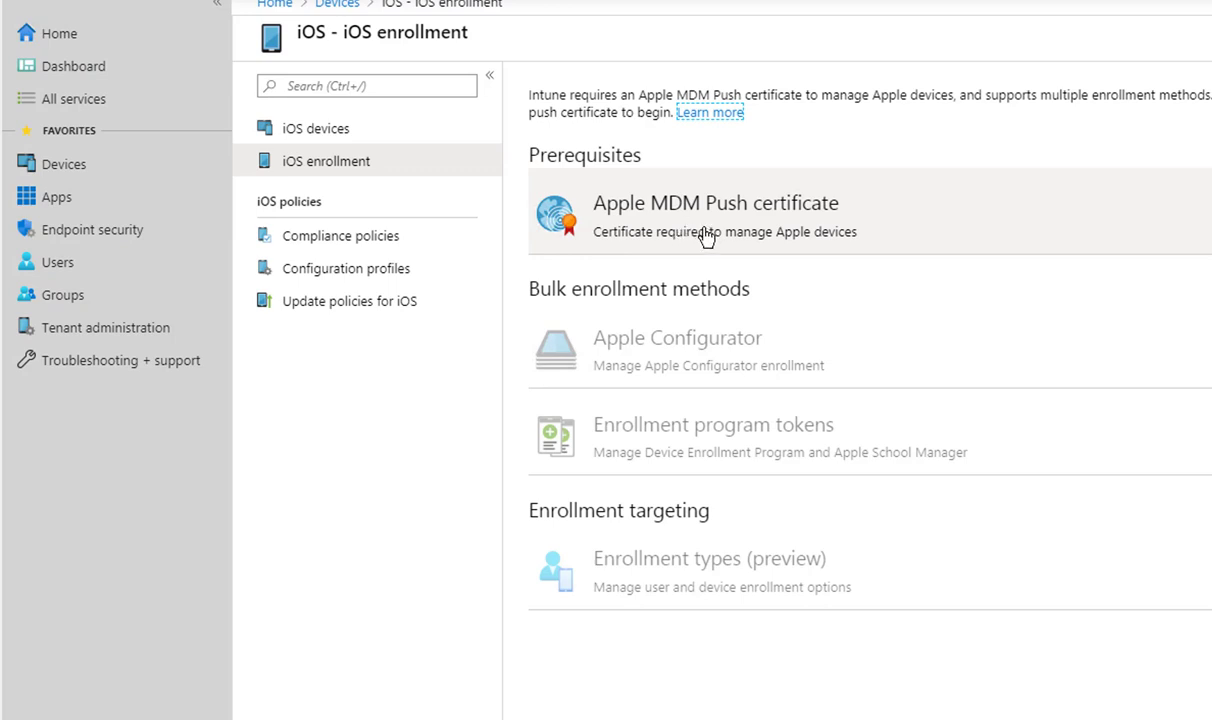
{"action": "mouse_move", "coordinate": [973, 227]}
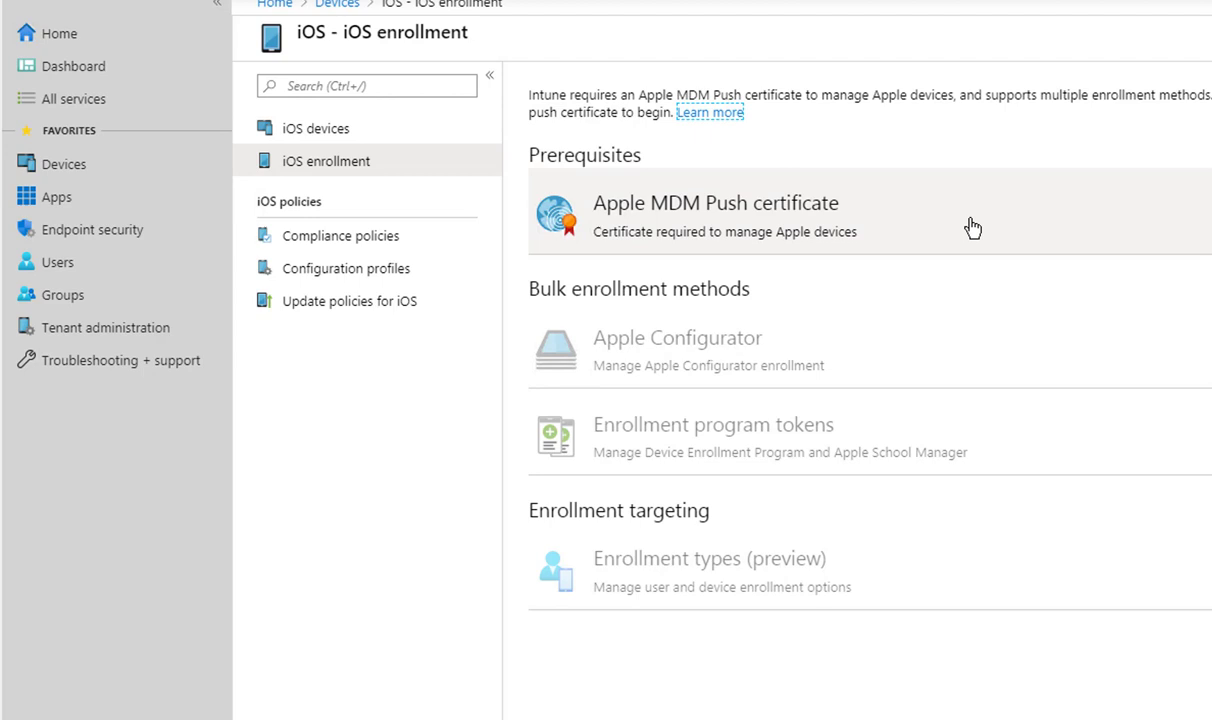
{"action": "mouse_move", "coordinate": [705, 228]}
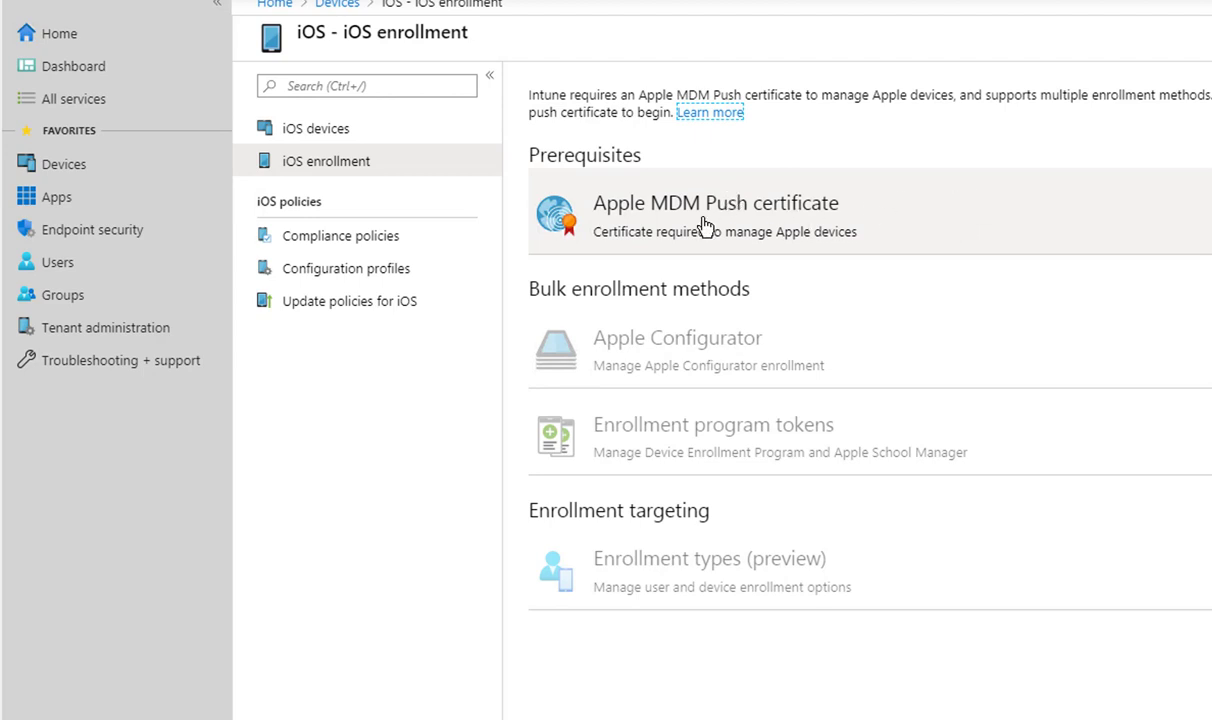
Step: Open Apple MDM Push certificate, accept data sharing with Apple, and download the Intune CSR
{"action": "left_click", "coordinate": [715, 202]}
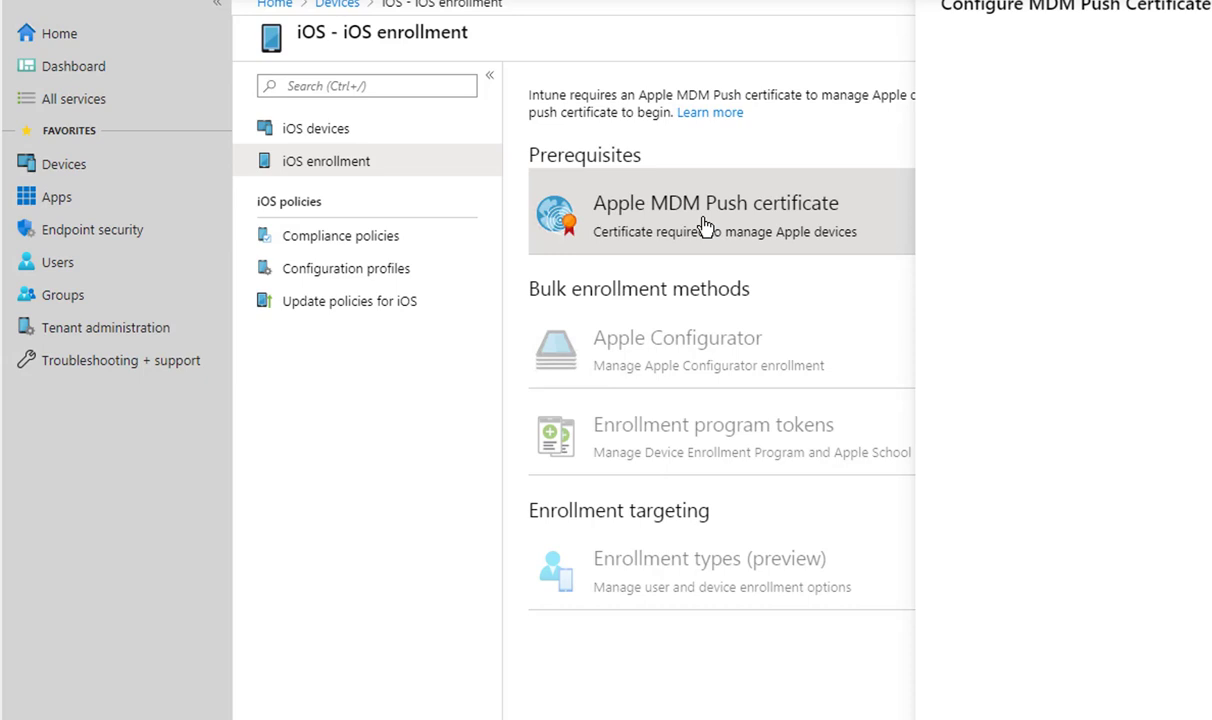
{"action": "left_click", "coordinate": [715, 211]}
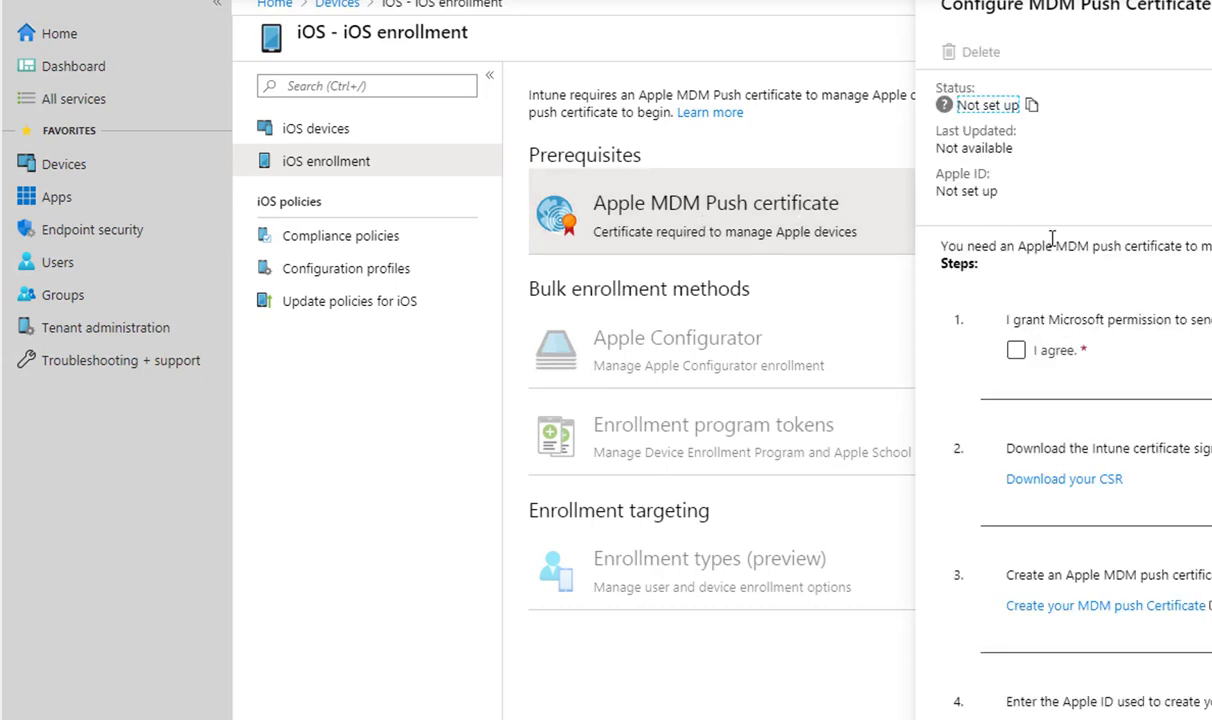
{"action": "mouse_move", "coordinate": [1026, 506]}
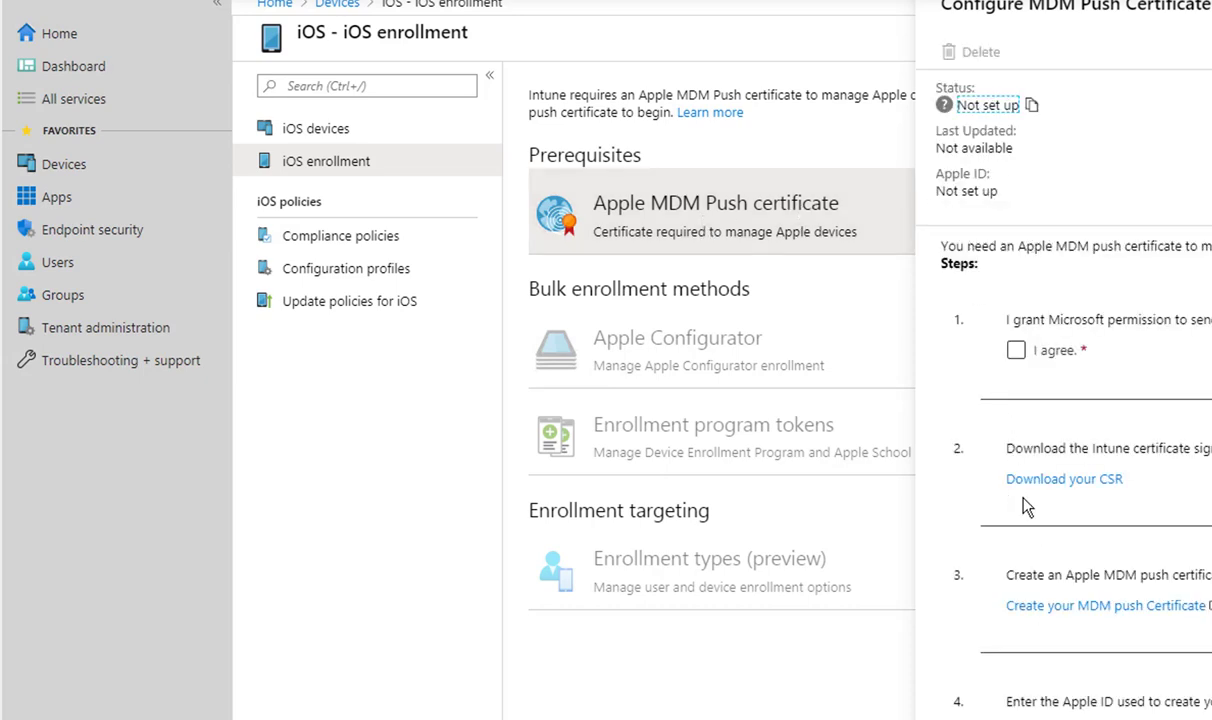
{"action": "mouse_move", "coordinate": [1051, 412]}
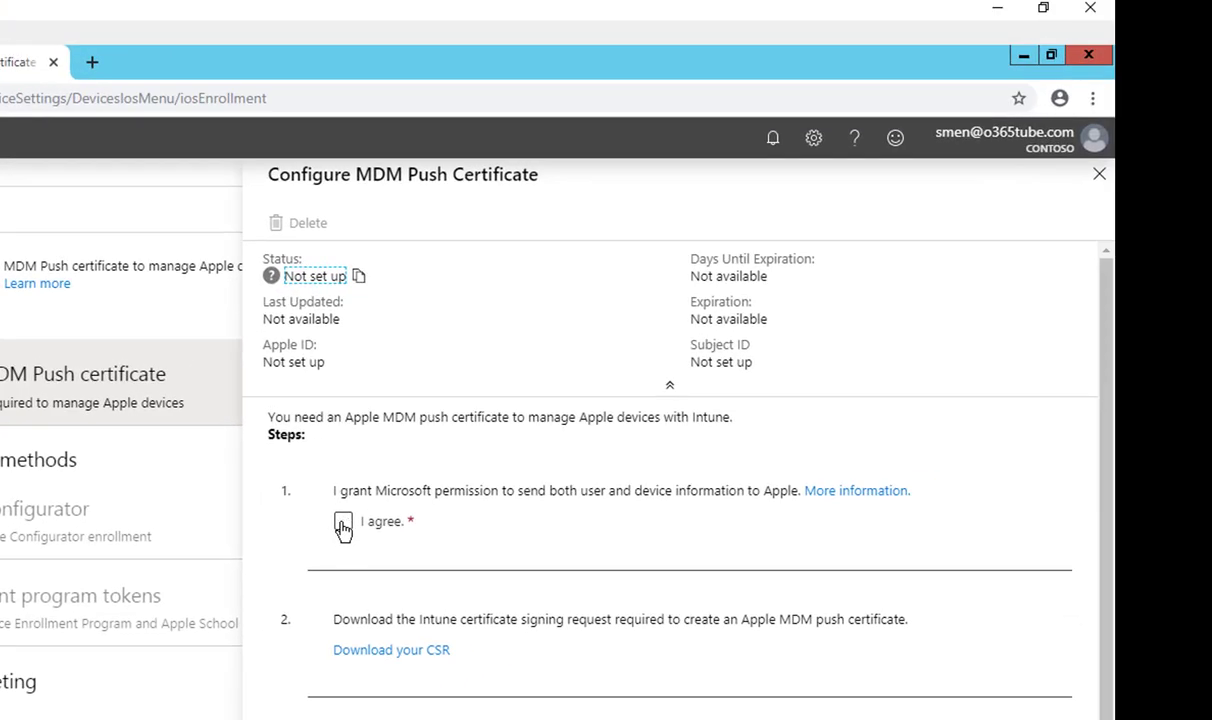
{"action": "left_click", "coordinate": [343, 521]}
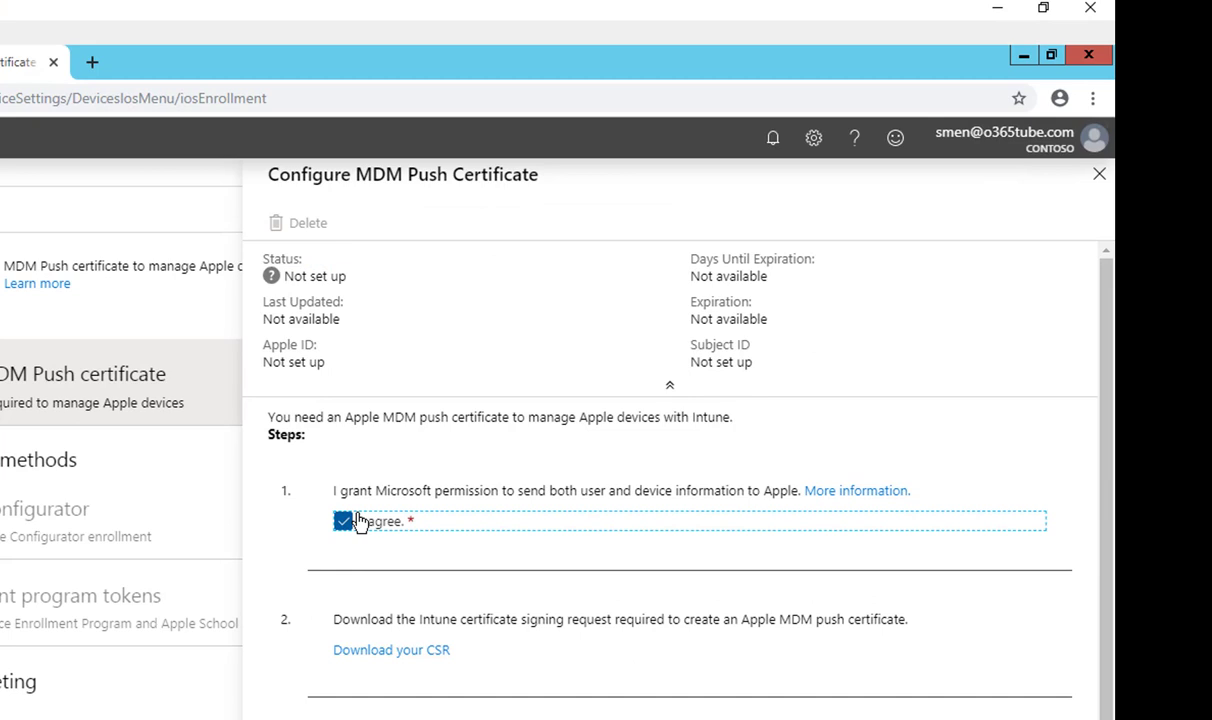
{"action": "mouse_move", "coordinate": [464, 513]}
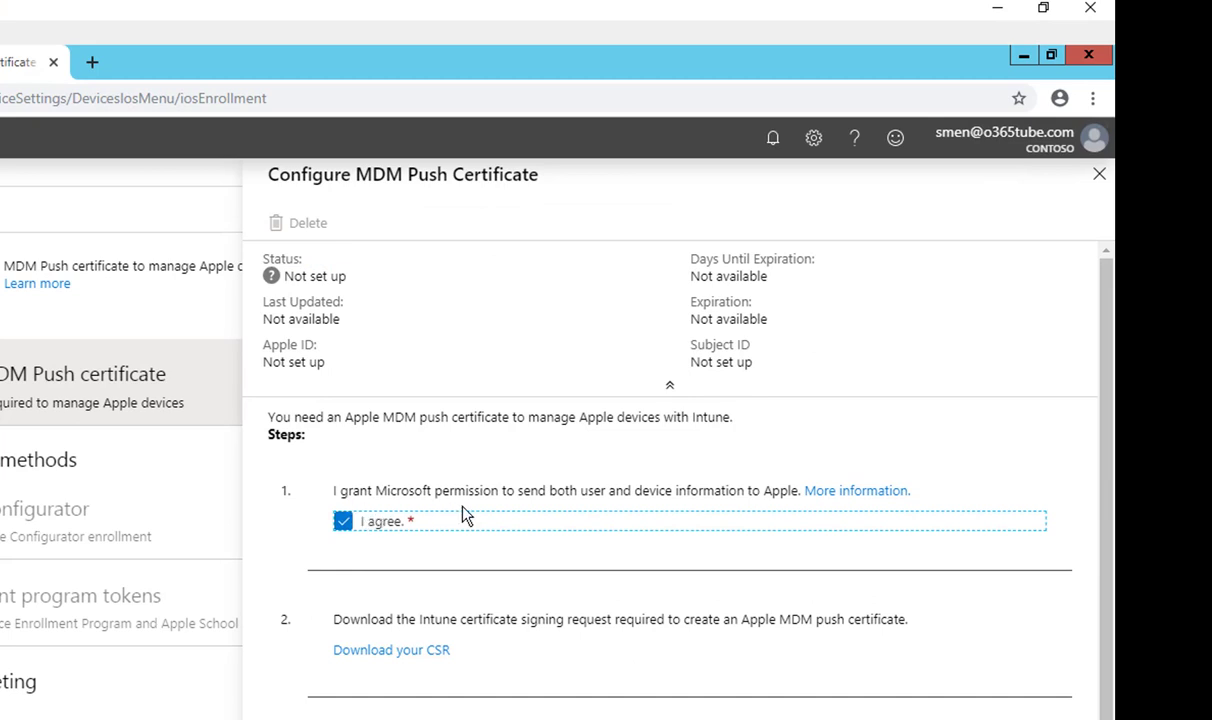
{"action": "mouse_move", "coordinate": [528, 513]}
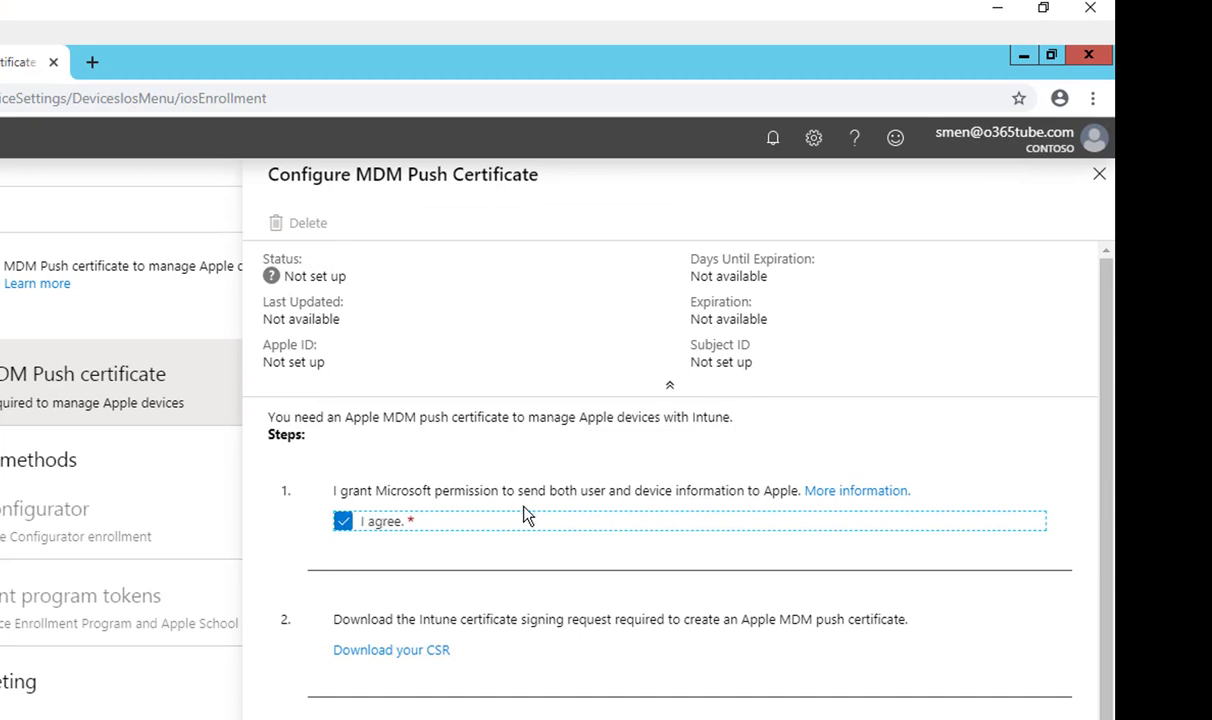
{"action": "mouse_move", "coordinate": [735, 493]}
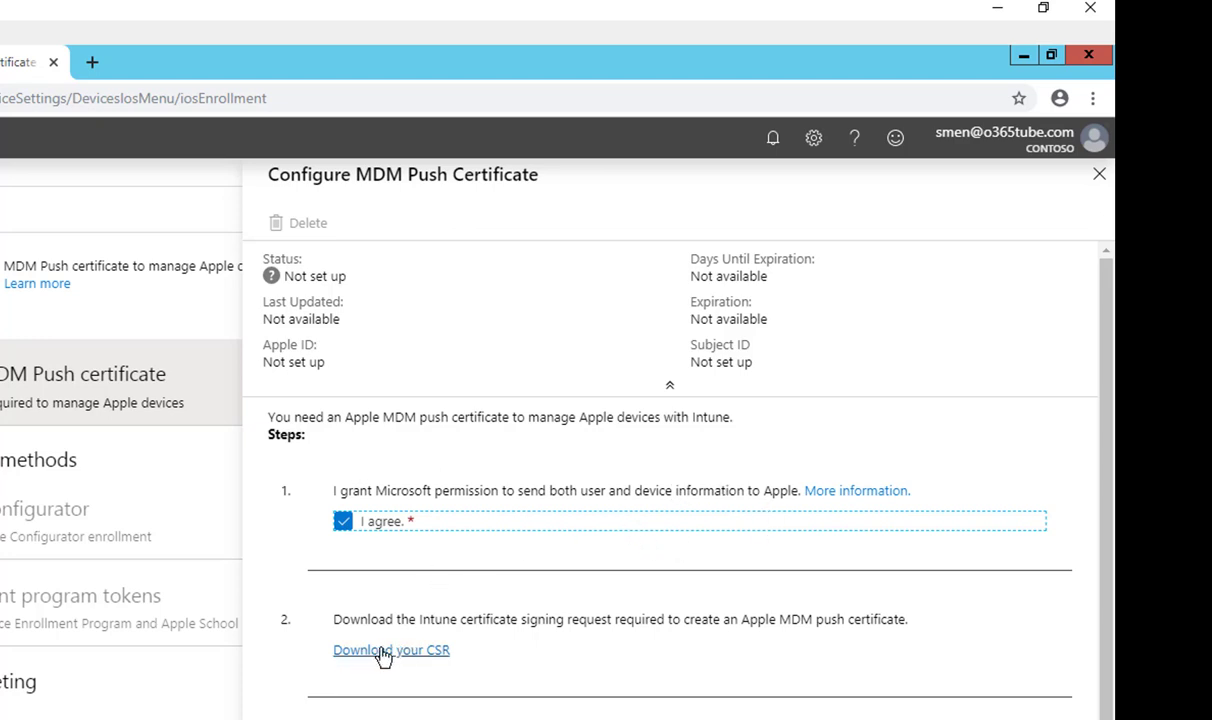
{"action": "mouse_move", "coordinate": [350, 660]}
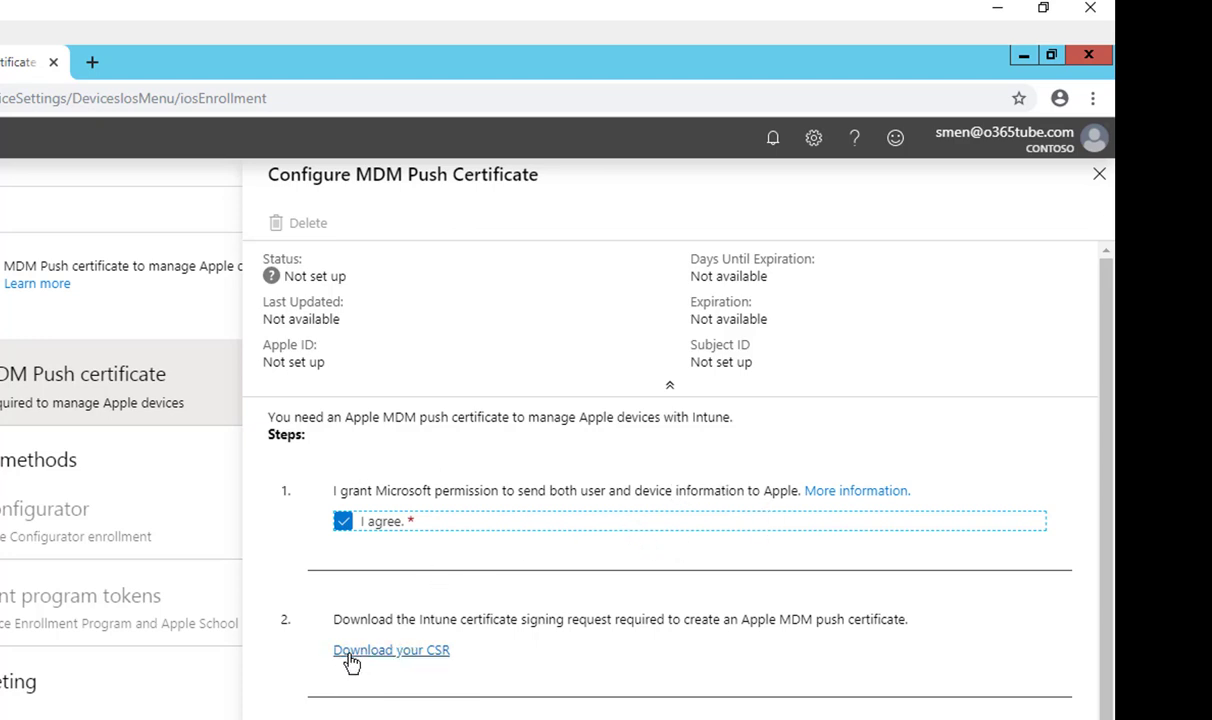
{"action": "mouse_move", "coordinate": [430, 667]}
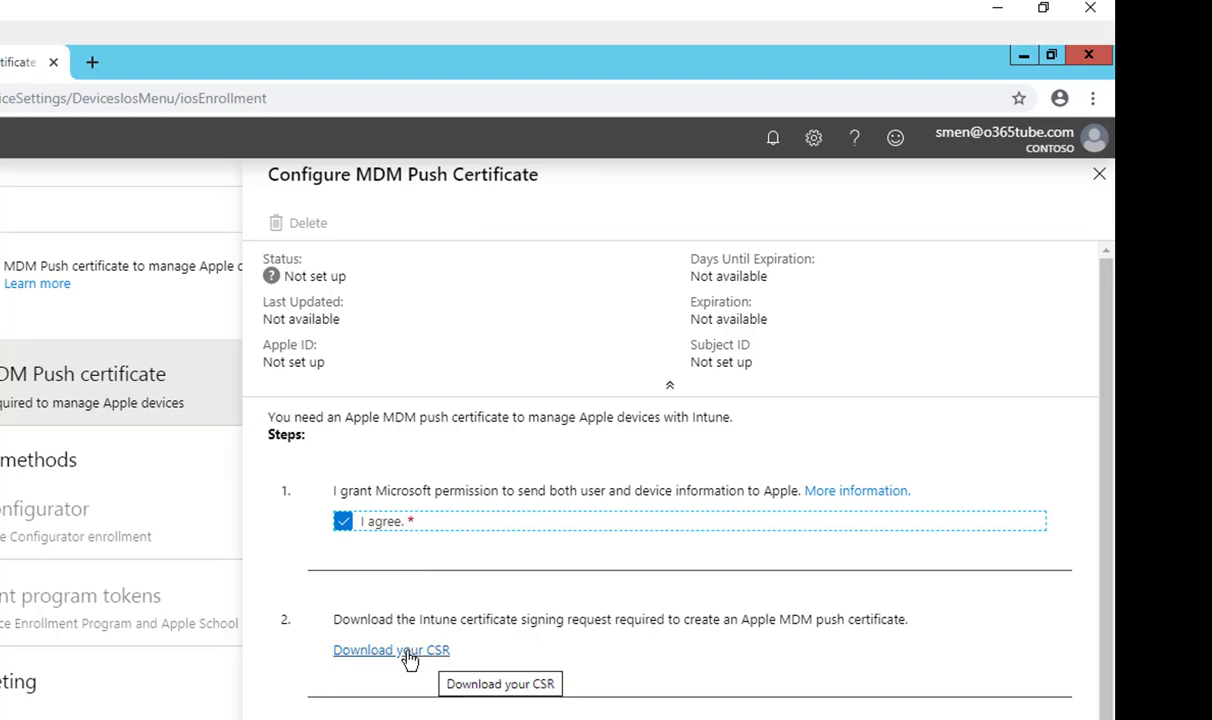
{"action": "left_click", "coordinate": [391, 650]}
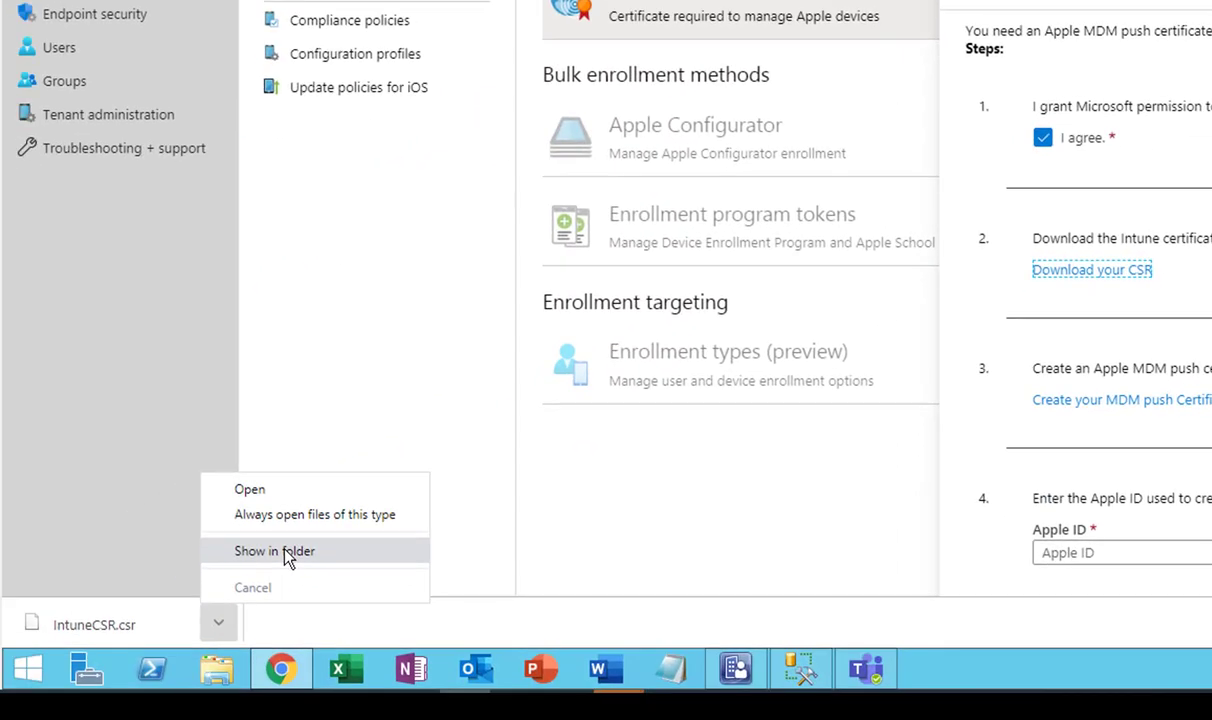
Step: Show the downloaded CSR in its folder and create a 'certificate' folder on C:
{"action": "left_click", "coordinate": [274, 551]}
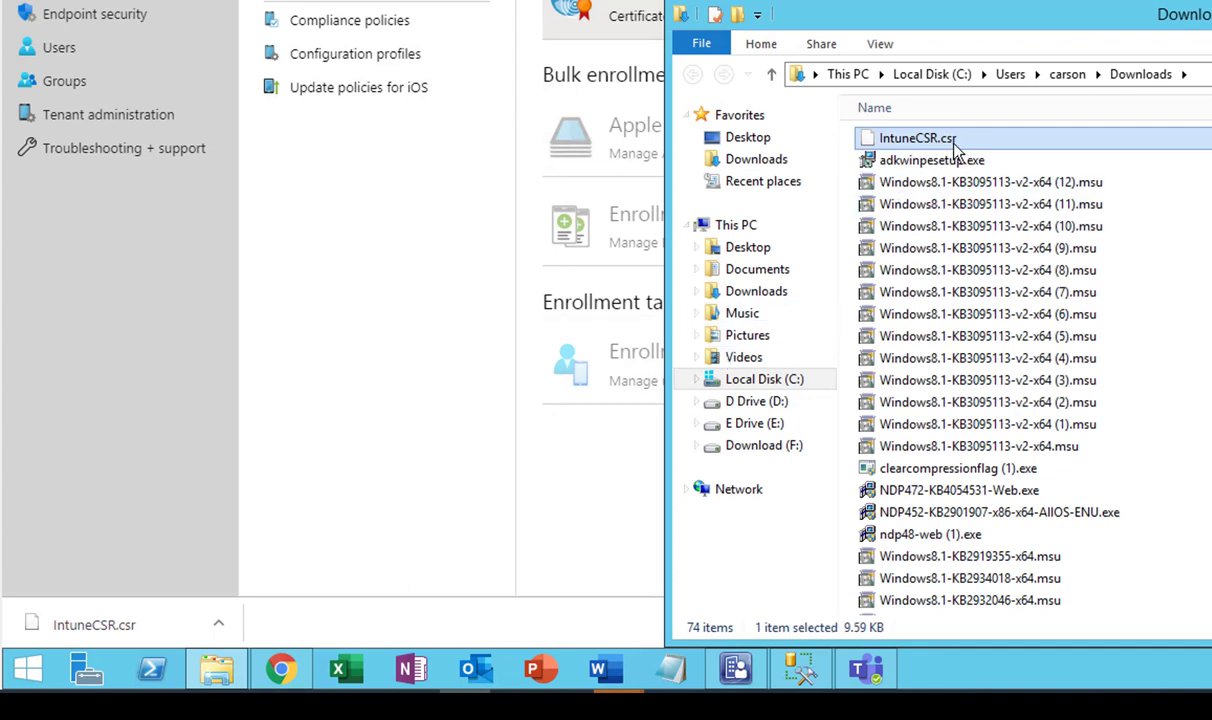
{"action": "right_click", "coordinate": [916, 138]}
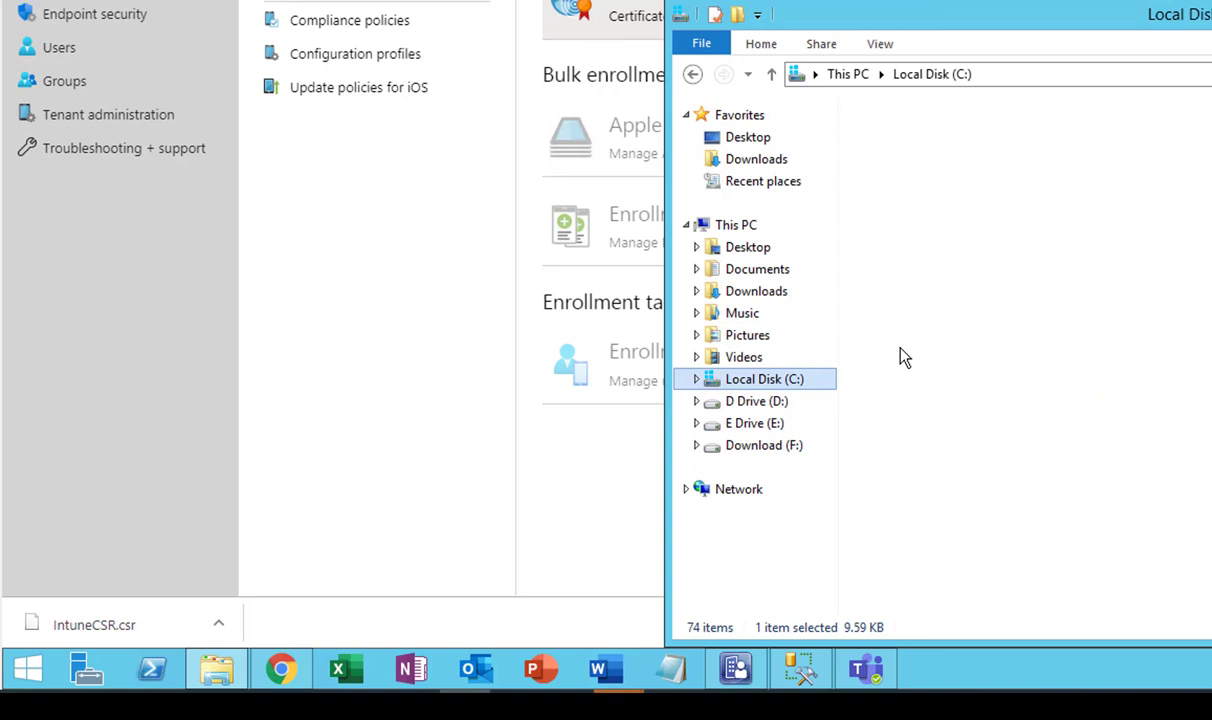
{"action": "right_click", "coordinate": [905, 360]}
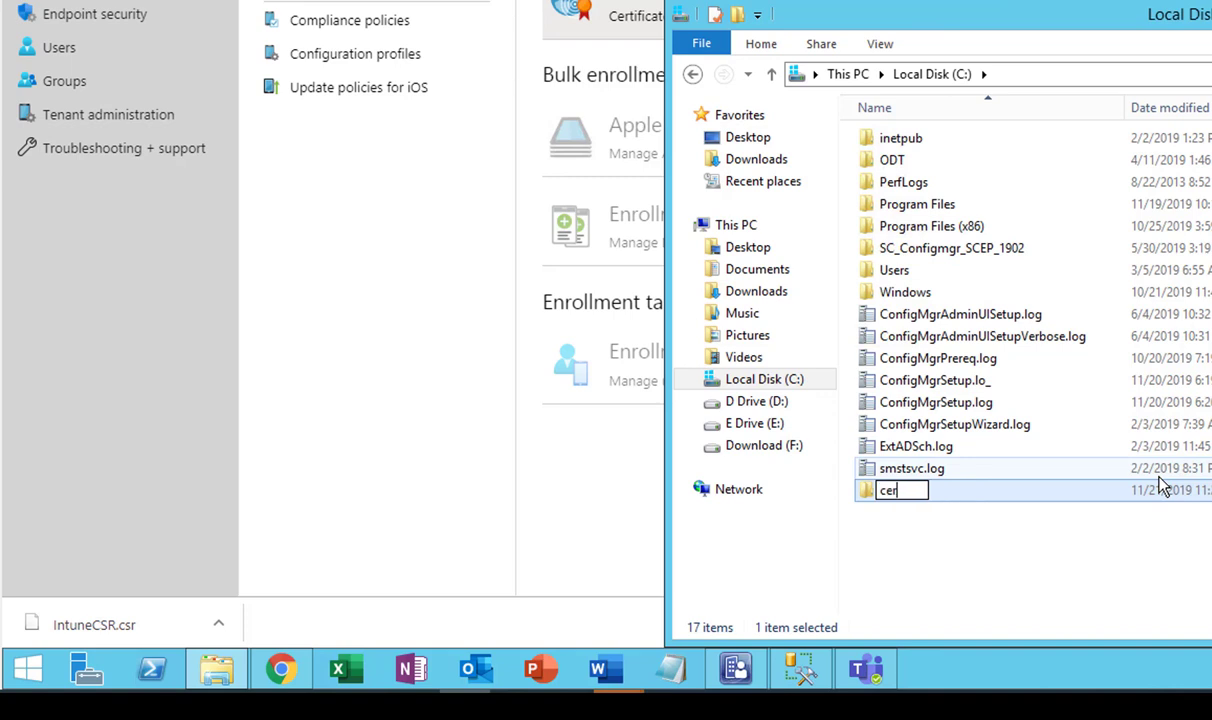
{"action": "type", "text": "t"}
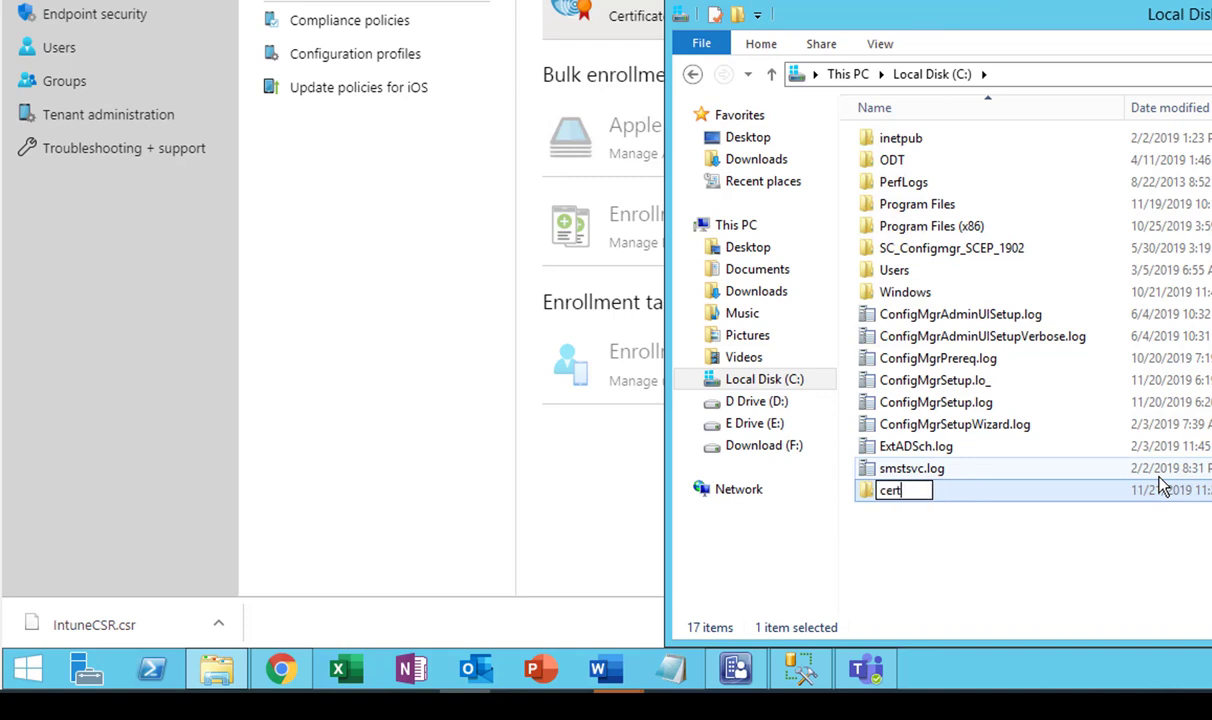
{"action": "type", "text": "ificate"}
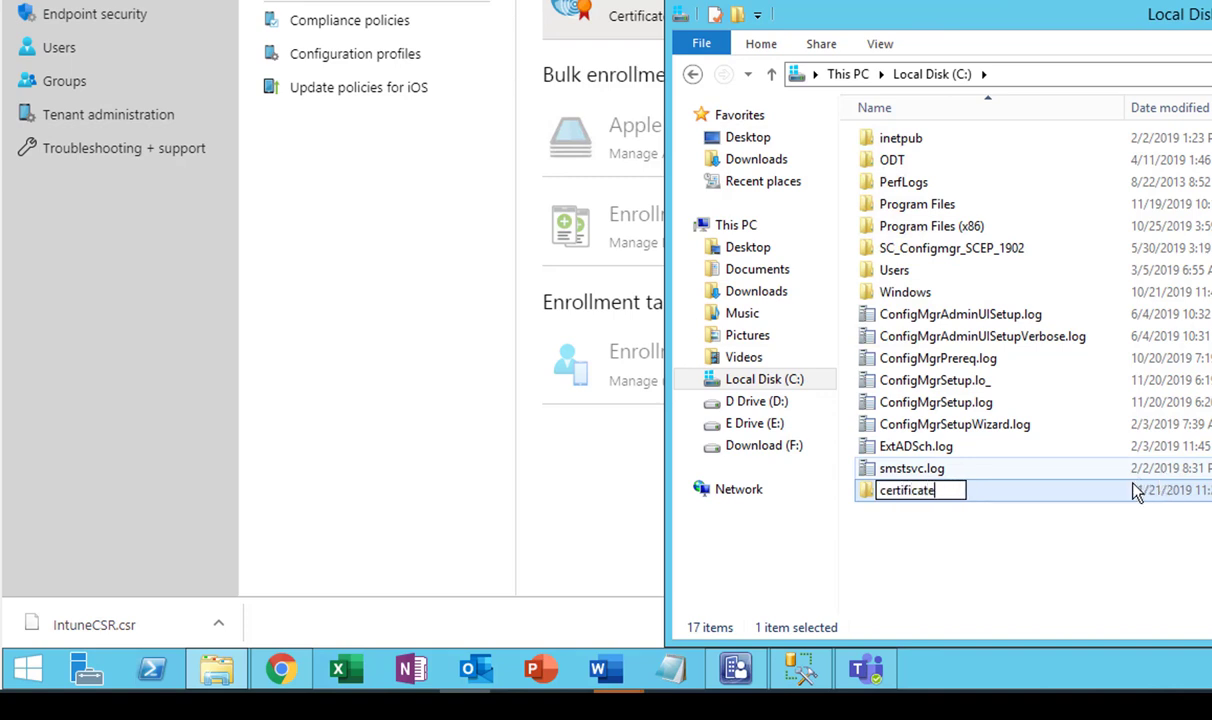
{"action": "key", "text": "Return"}
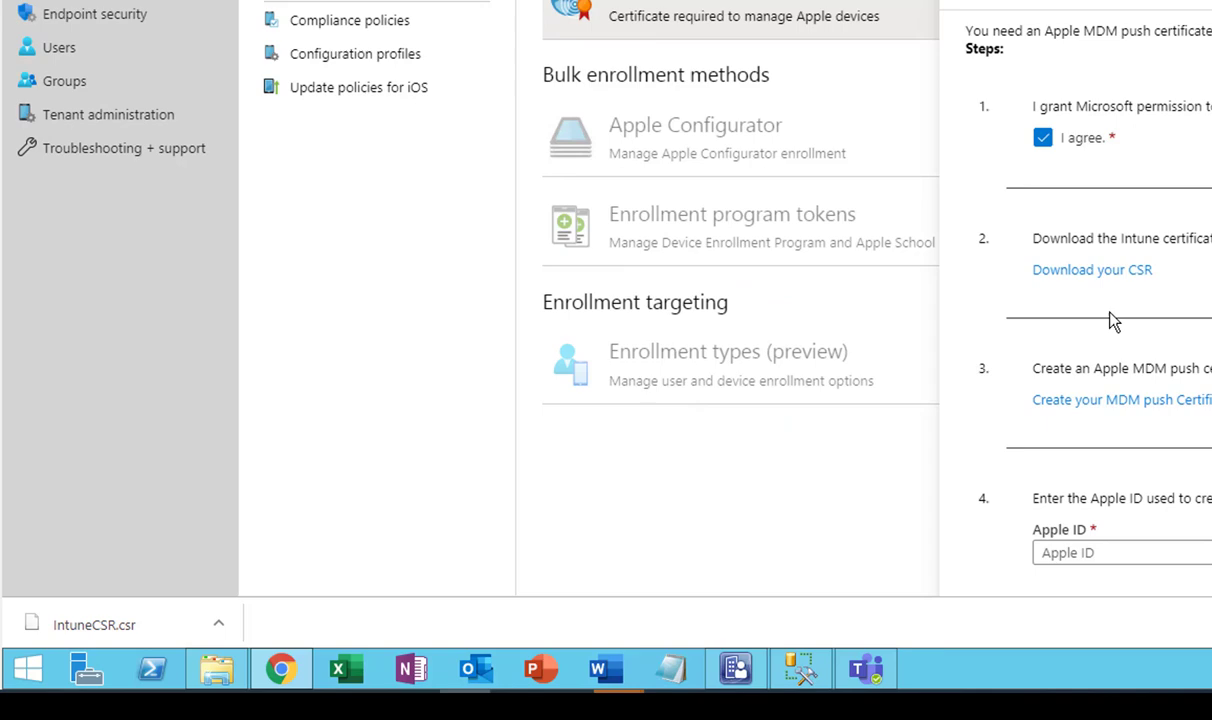
{"action": "mouse_move", "coordinate": [1078, 445]}
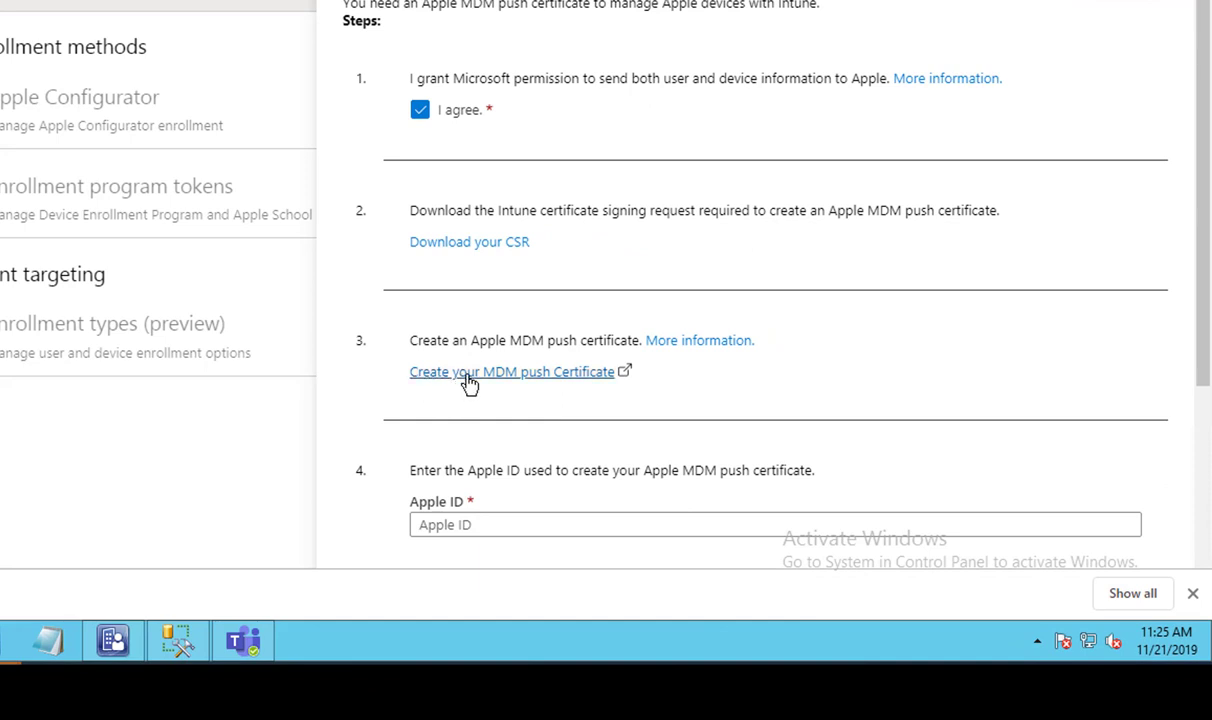
{"action": "mouse_move", "coordinate": [617, 383]}
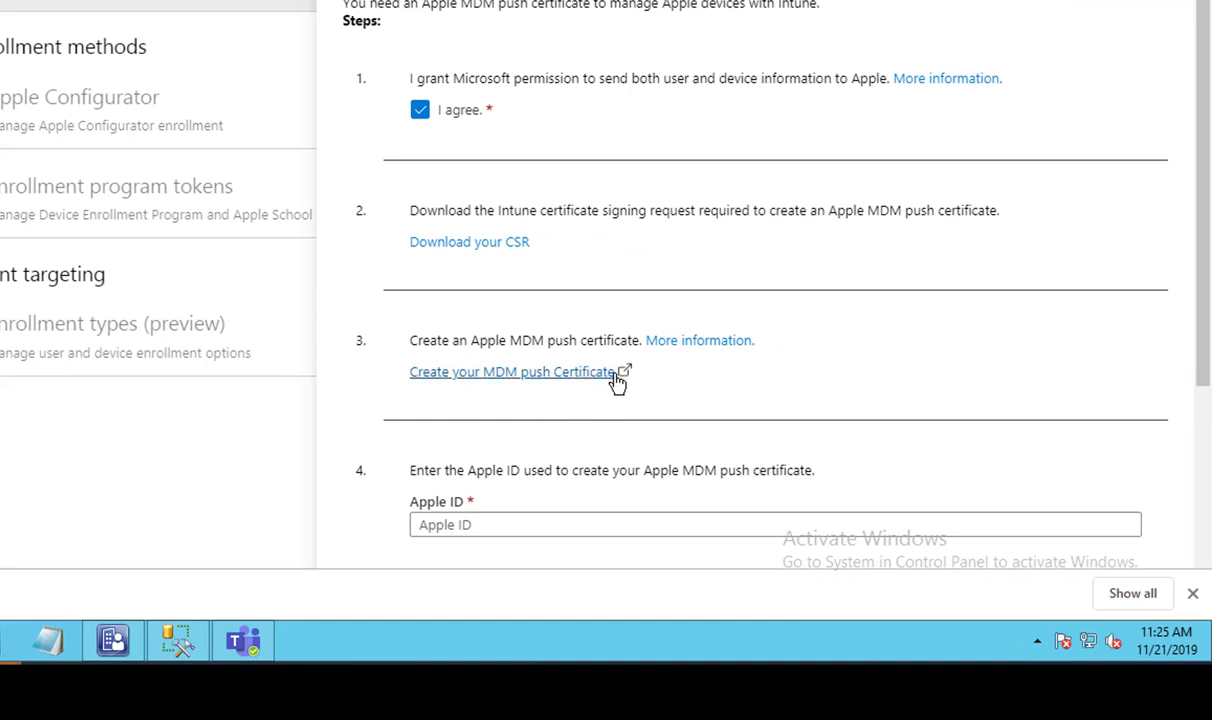
{"action": "mouse_move", "coordinate": [527, 384]}
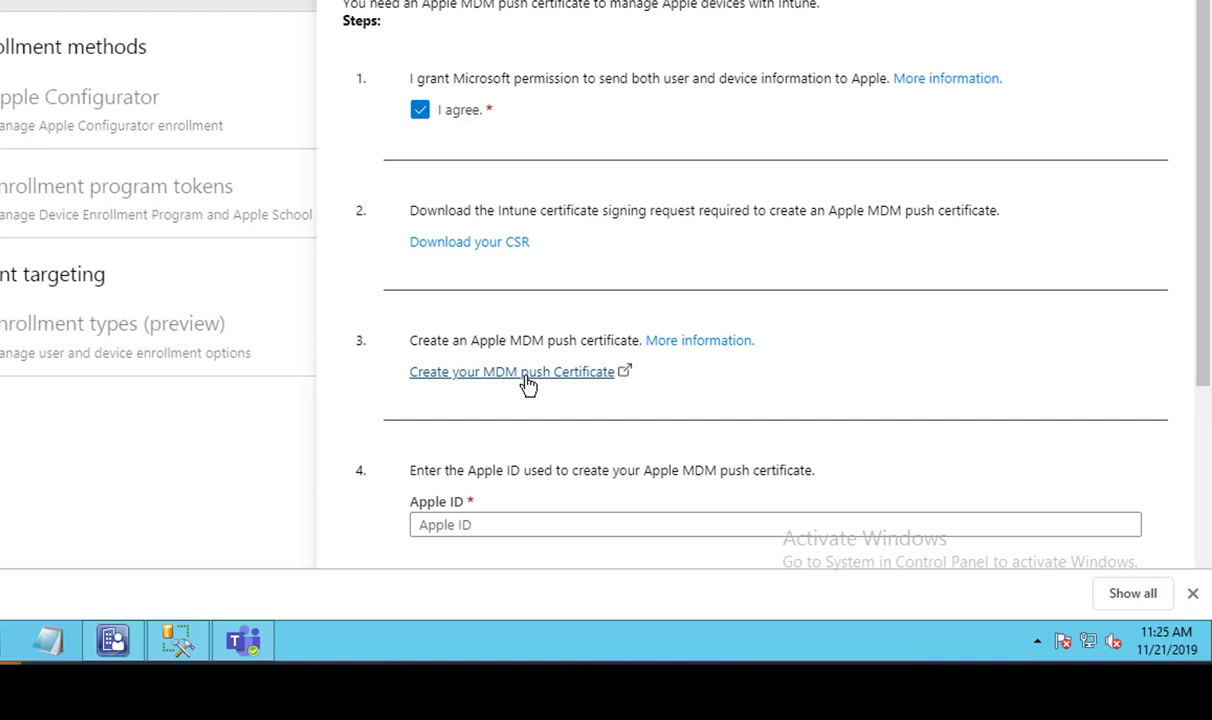
Step: Follow the 'Create your MDM push Certificate' link to Apple's portal
{"action": "left_click", "coordinate": [509, 371]}
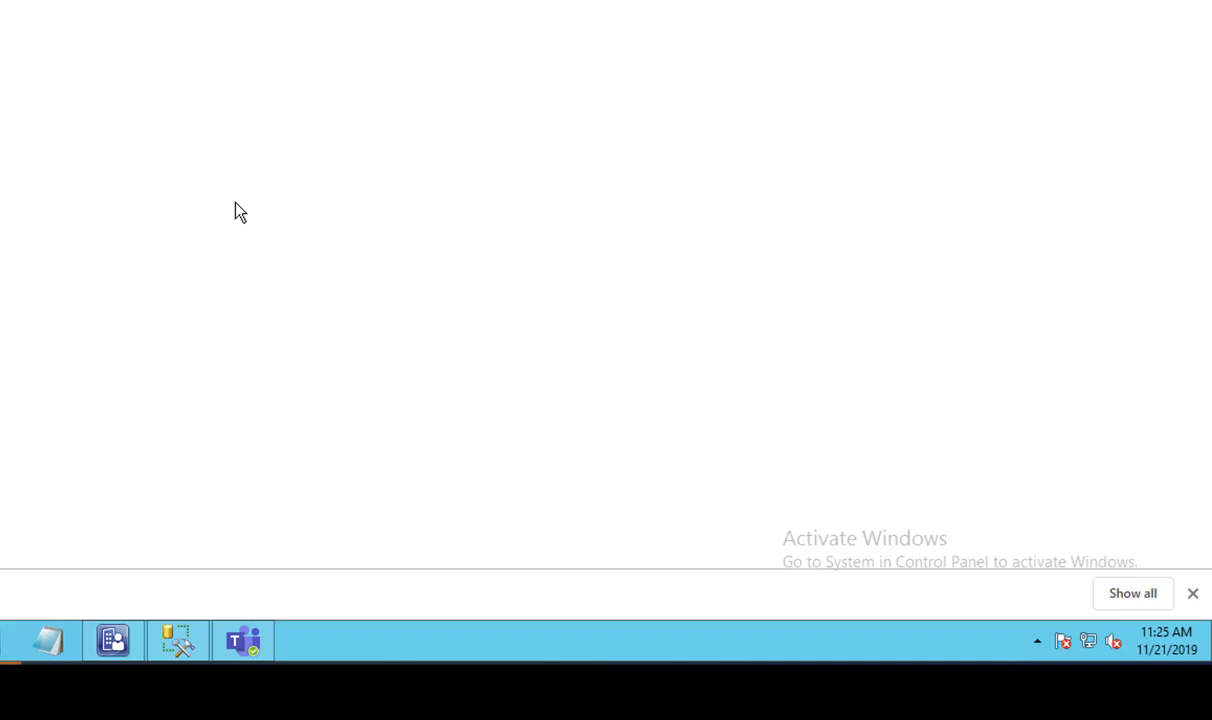
{"action": "mouse_move", "coordinate": [232, 207]}
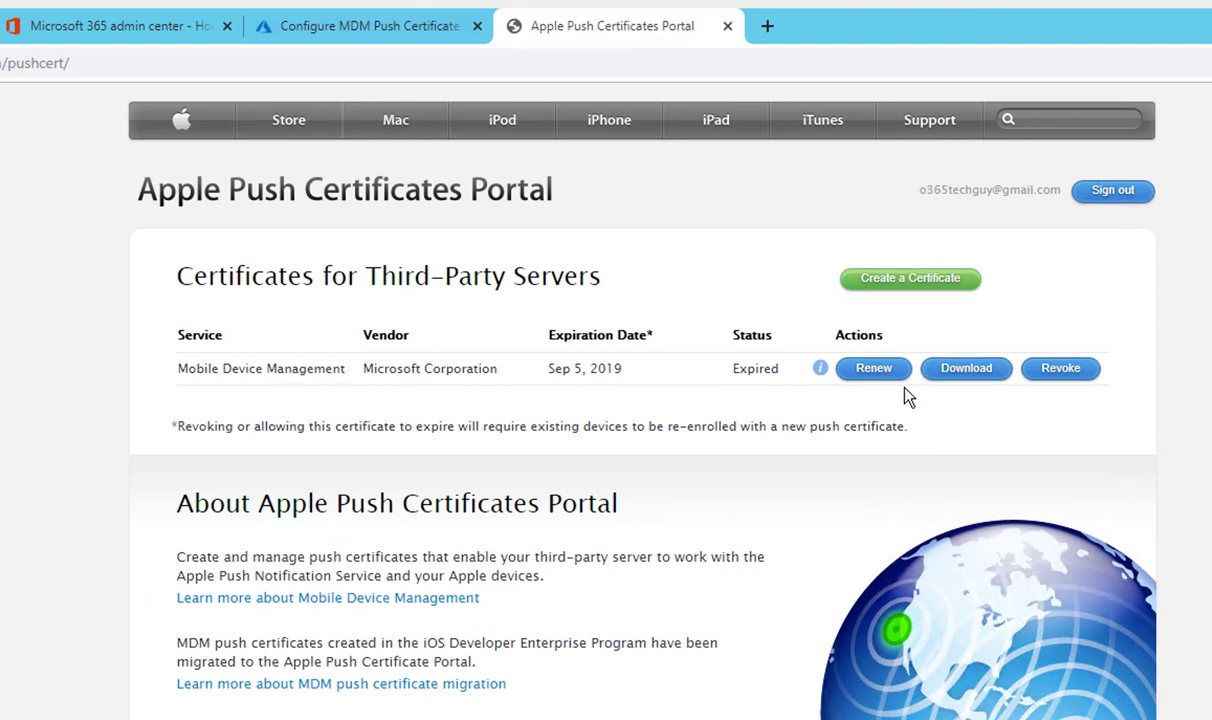
{"action": "mouse_move", "coordinate": [845, 278]}
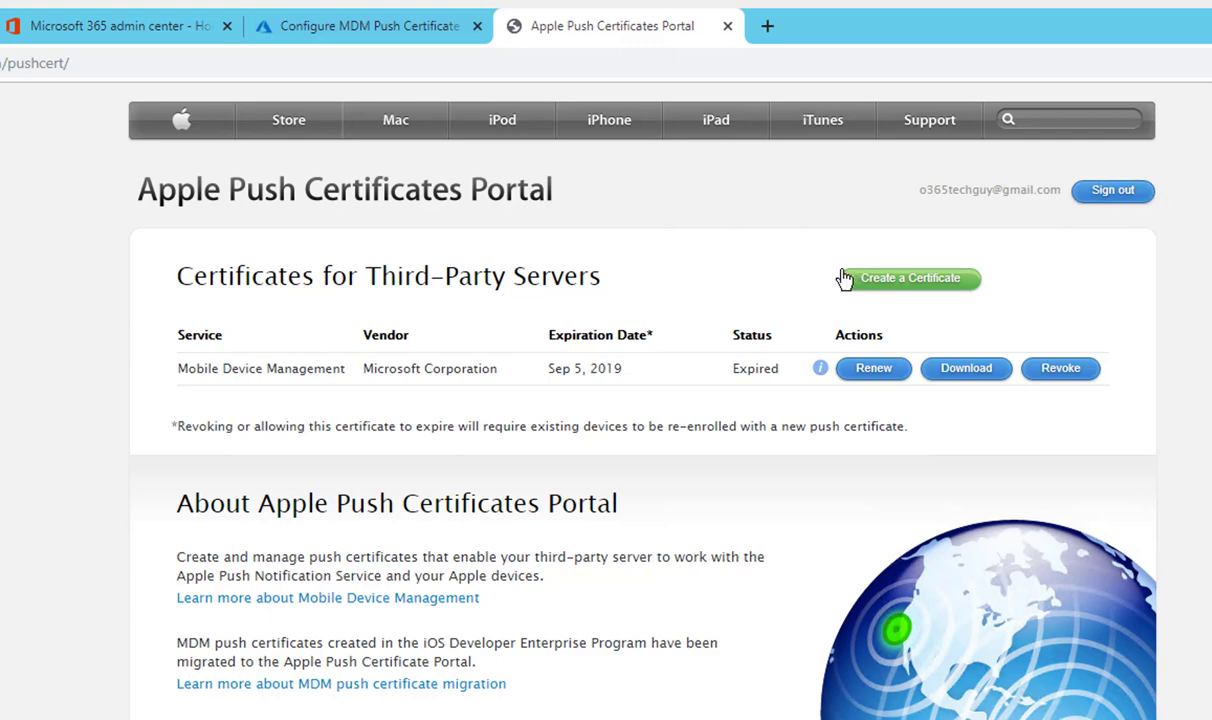
{"action": "mouse_move", "coordinate": [912, 290]}
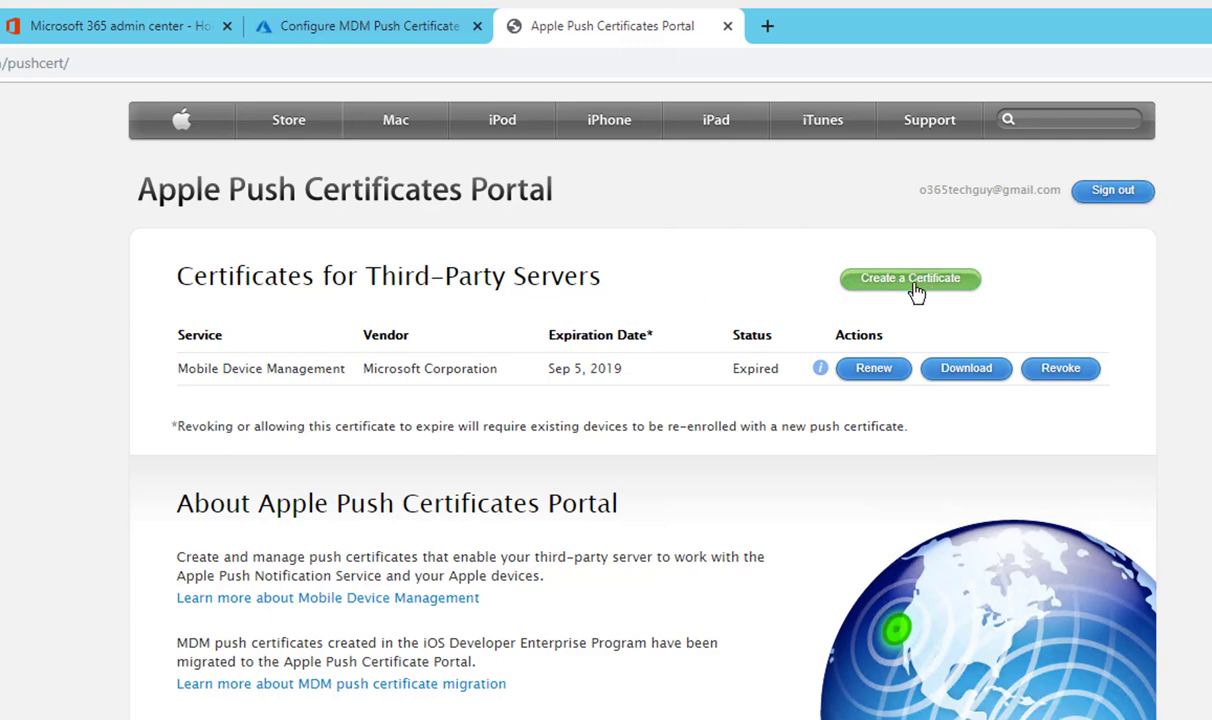
Step: Start a new push certificate and accept Apple's terms of use
{"action": "left_click", "coordinate": [909, 278]}
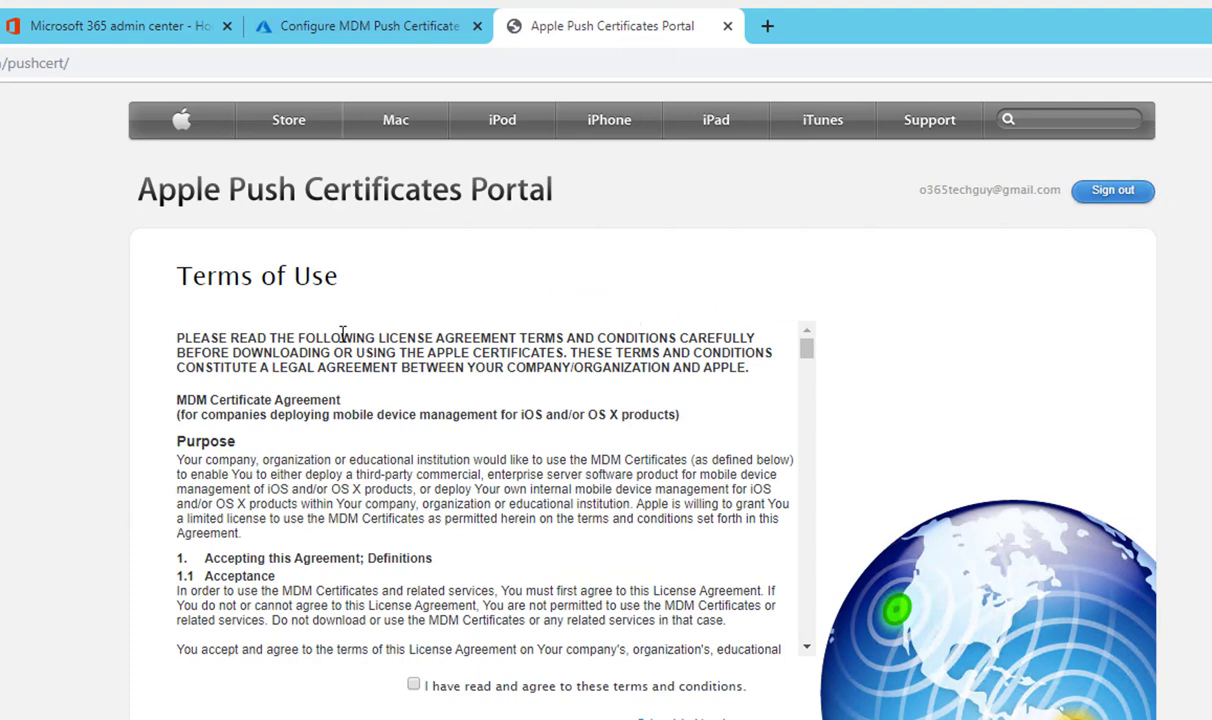
{"action": "mouse_move", "coordinate": [312, 318]}
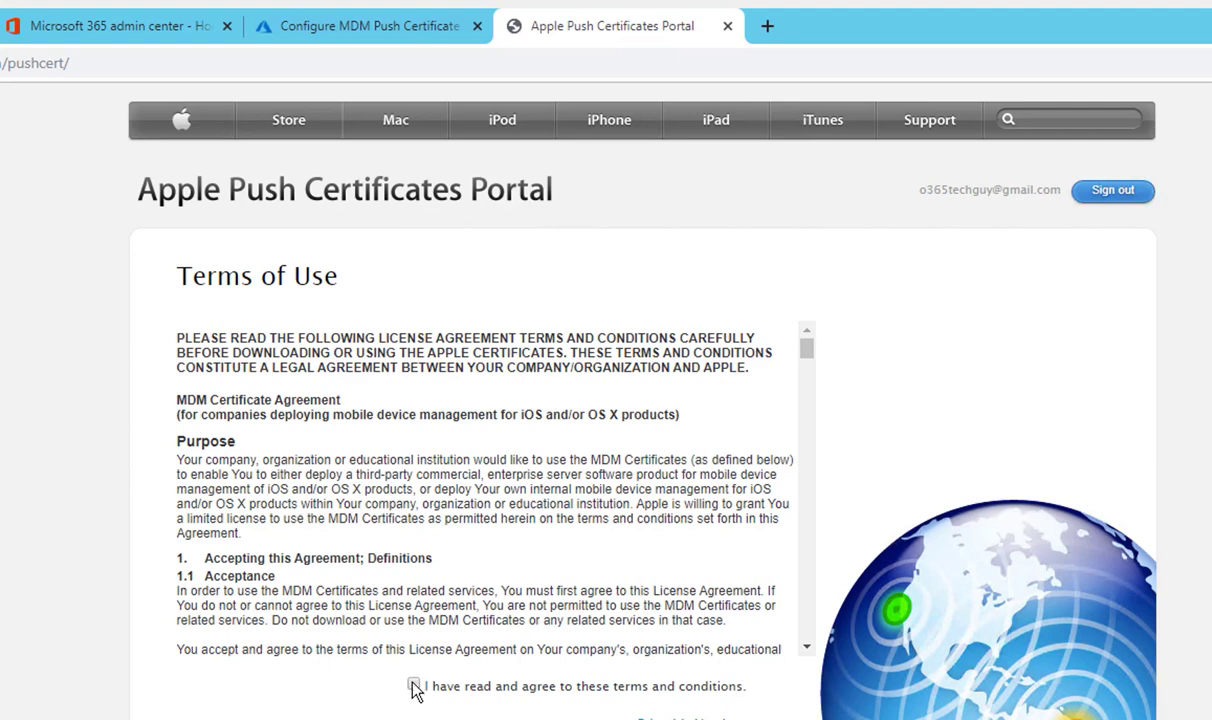
{"action": "left_click", "coordinate": [413, 685]}
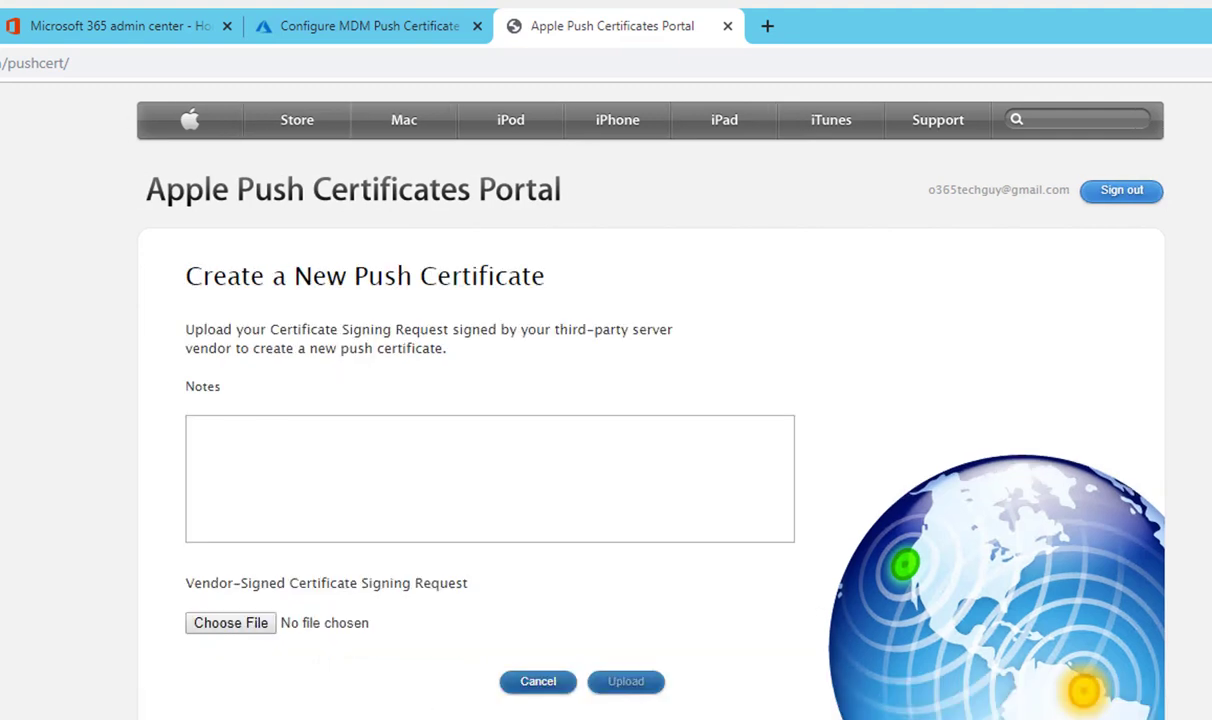
Step: Upload IntuneCSR.csr from C:\certificate to create the MDM push certificate
{"action": "left_click", "coordinate": [307, 503]}
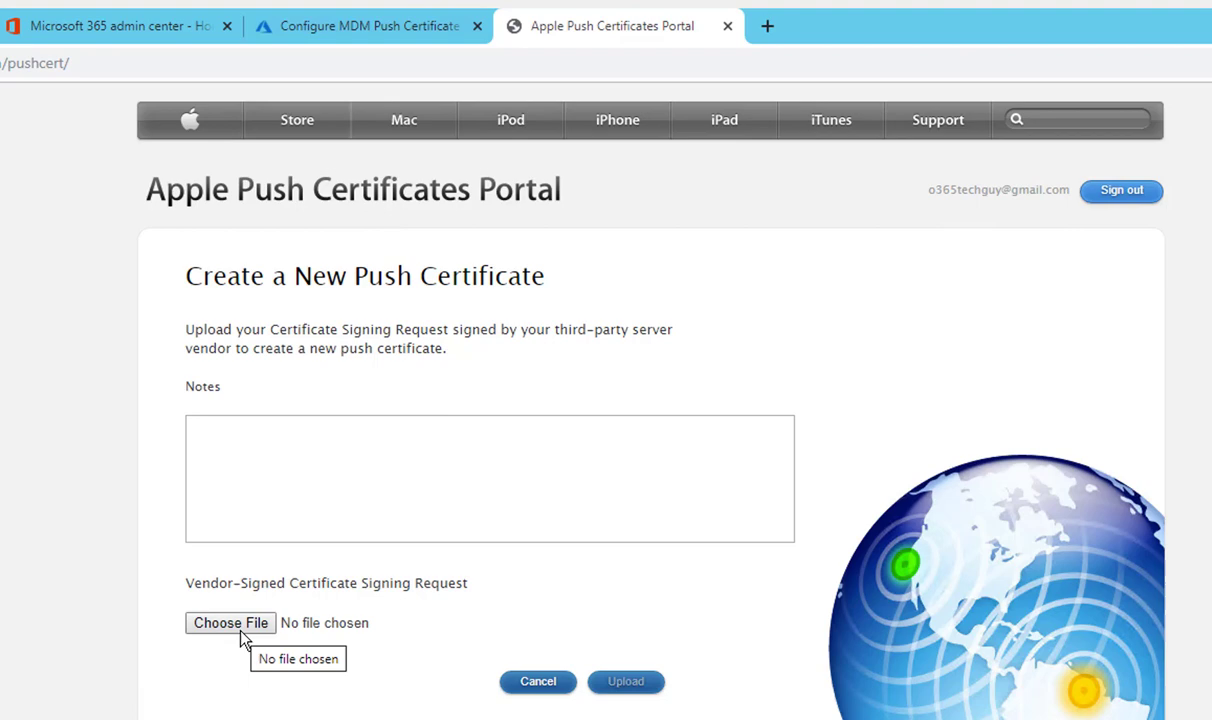
{"action": "left_click", "coordinate": [230, 622]}
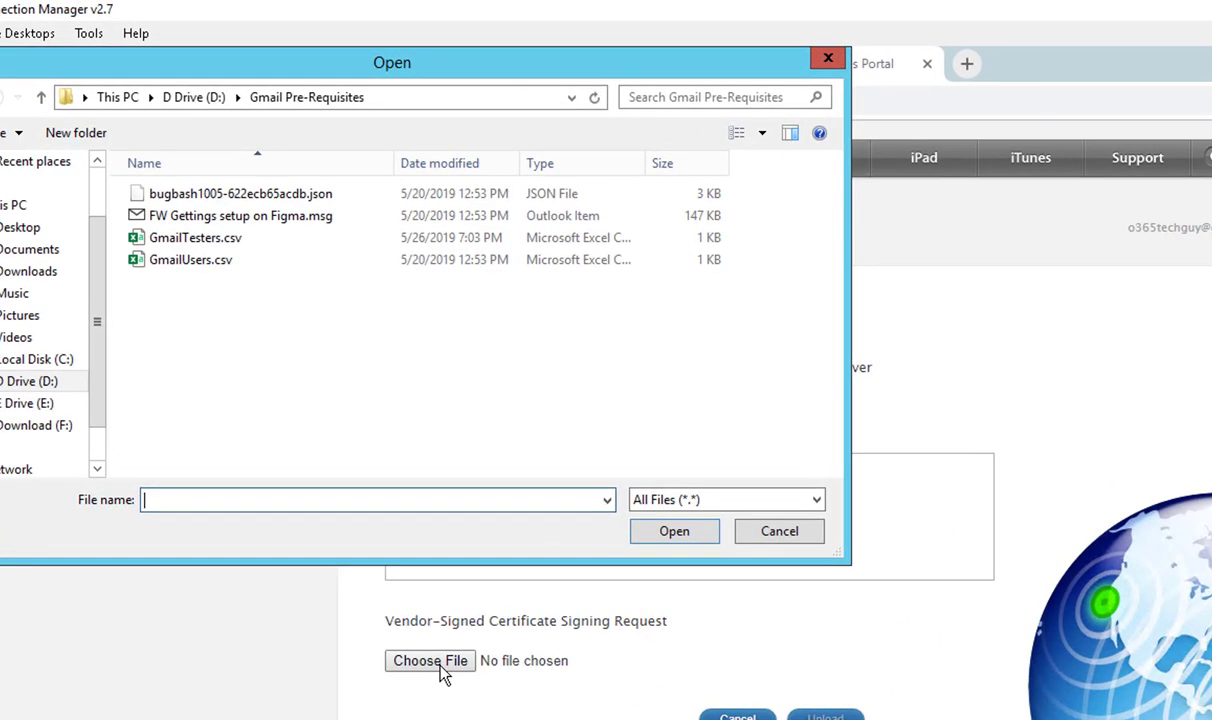
{"action": "left_click", "coordinate": [30, 381]}
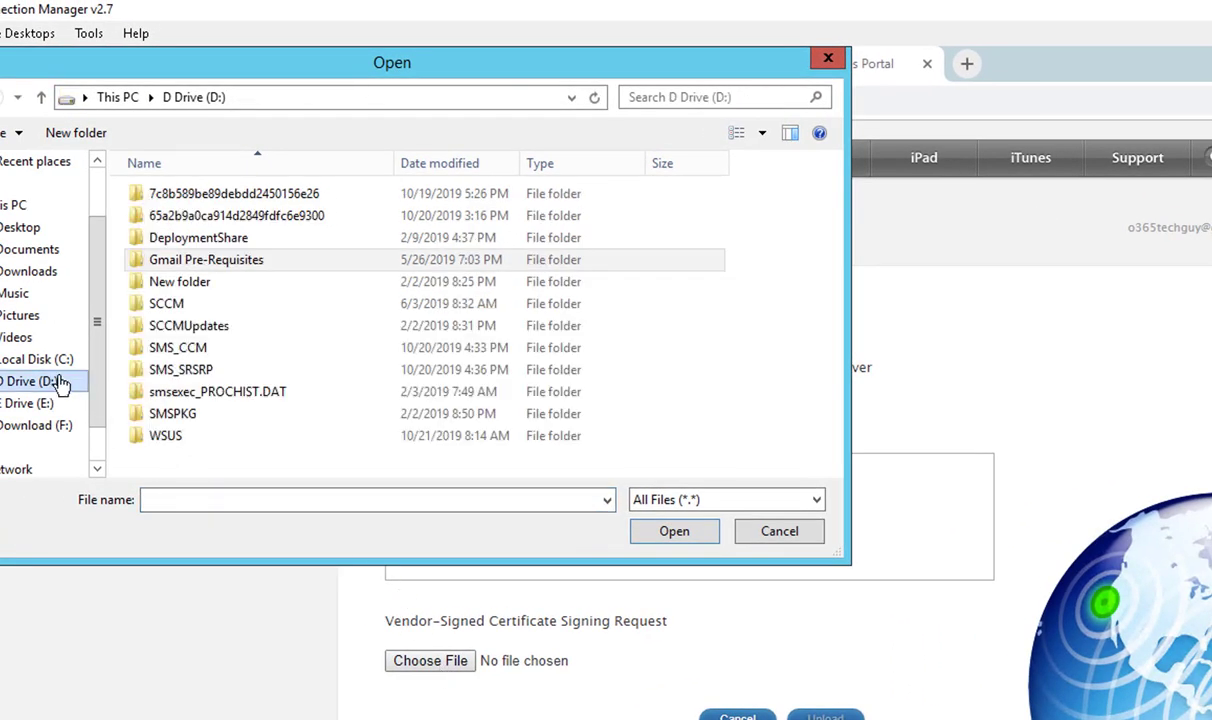
{"action": "mouse_move", "coordinate": [70, 425]}
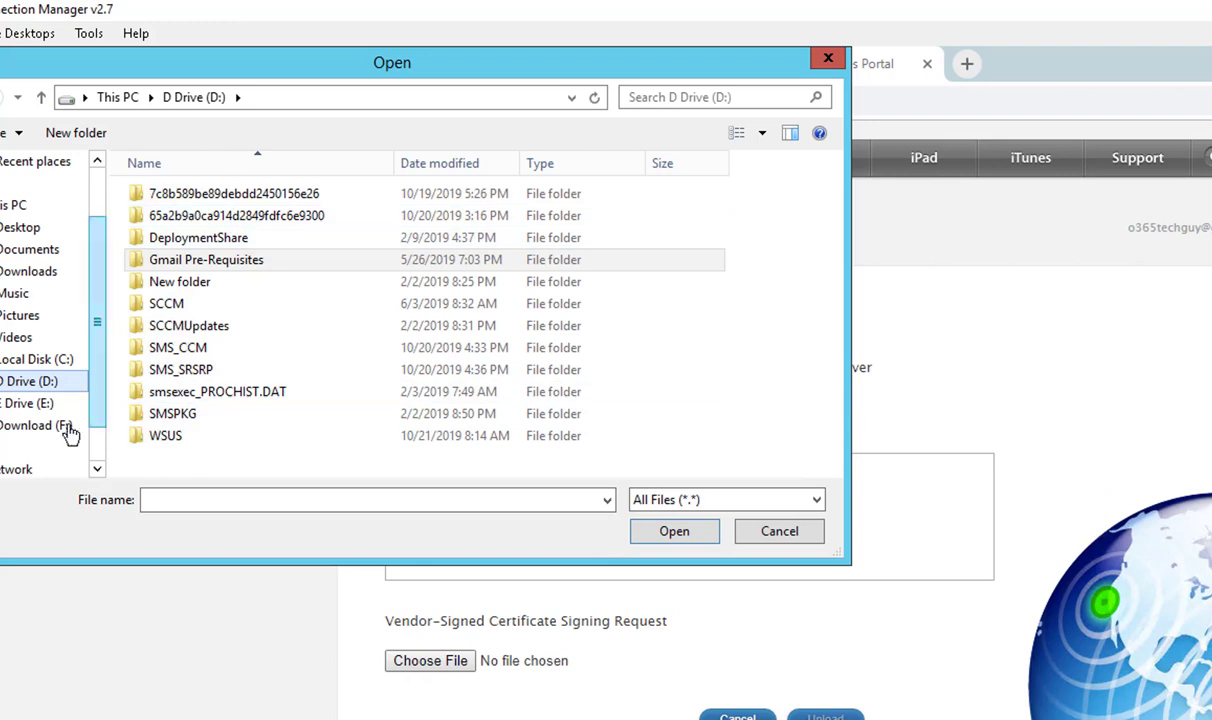
{"action": "left_click", "coordinate": [37, 359]}
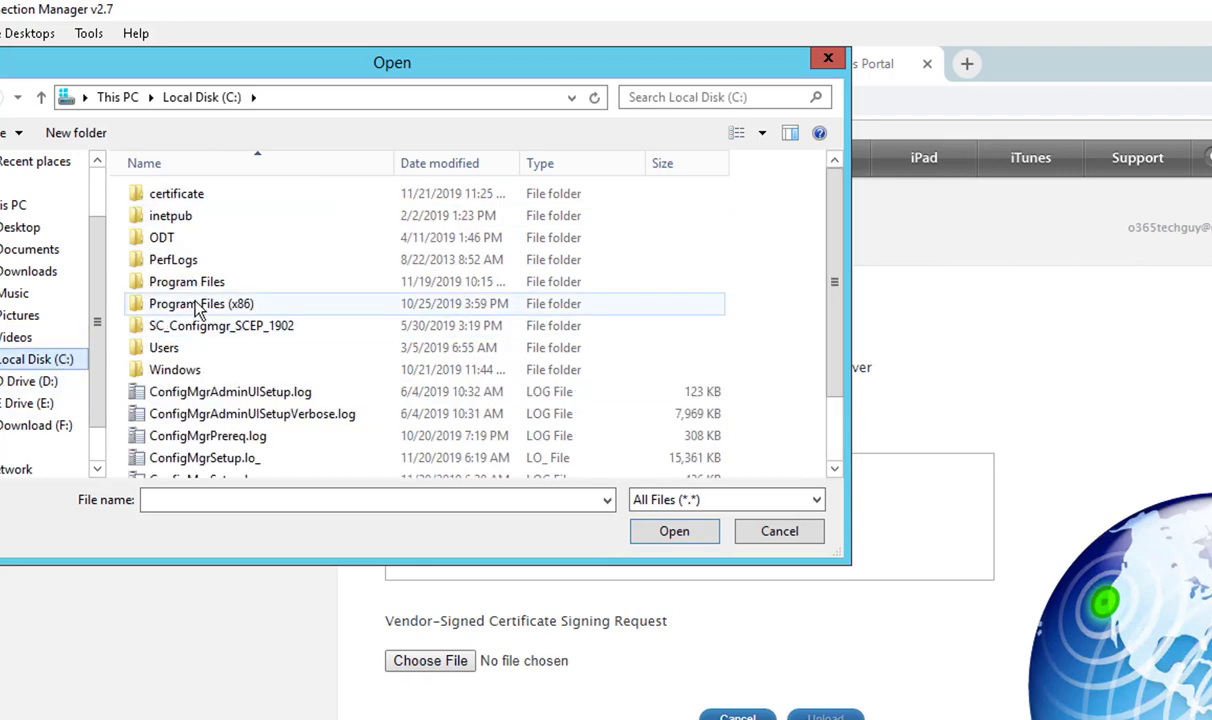
{"action": "left_click", "coordinate": [176, 193]}
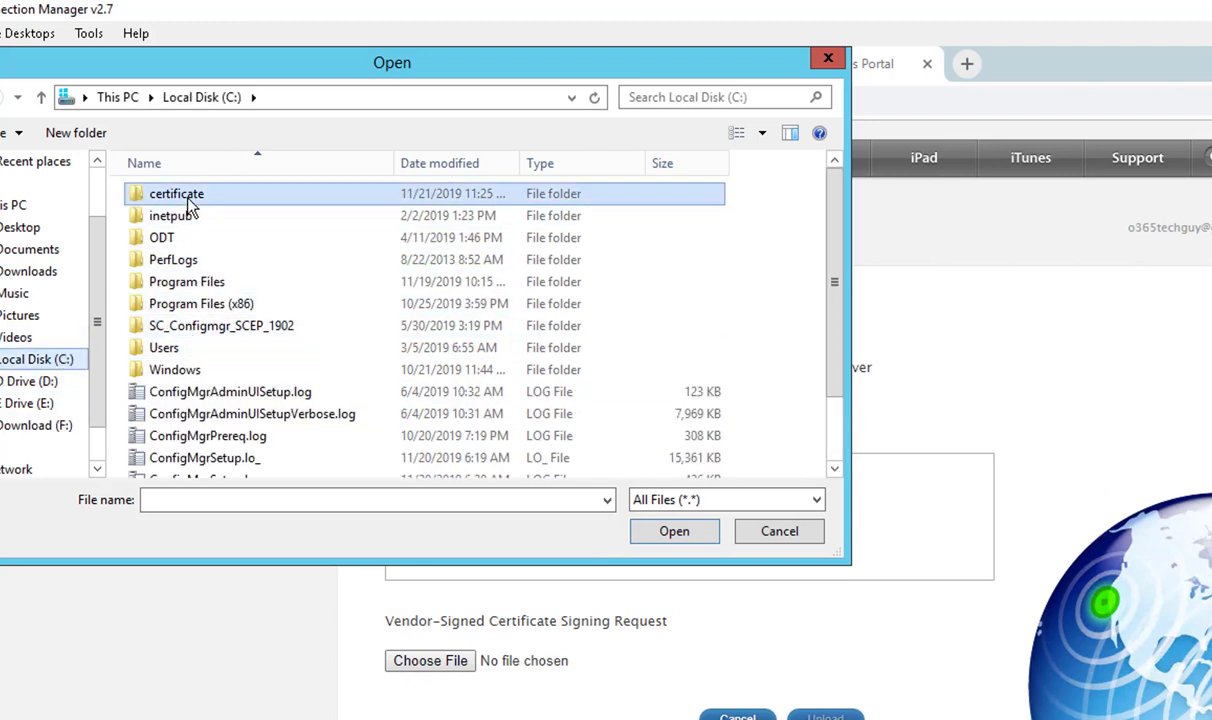
{"action": "left_click", "coordinate": [674, 531]}
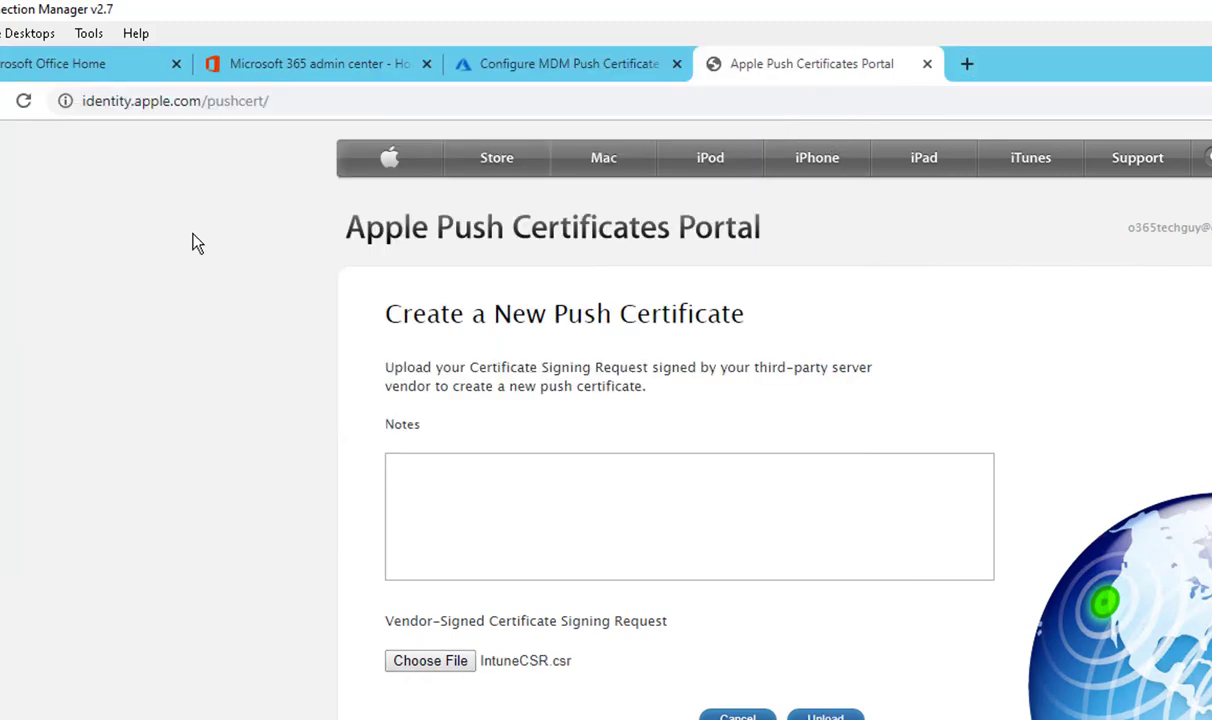
{"action": "scroll", "scroll_direction": "down", "scroll_amount": 3}
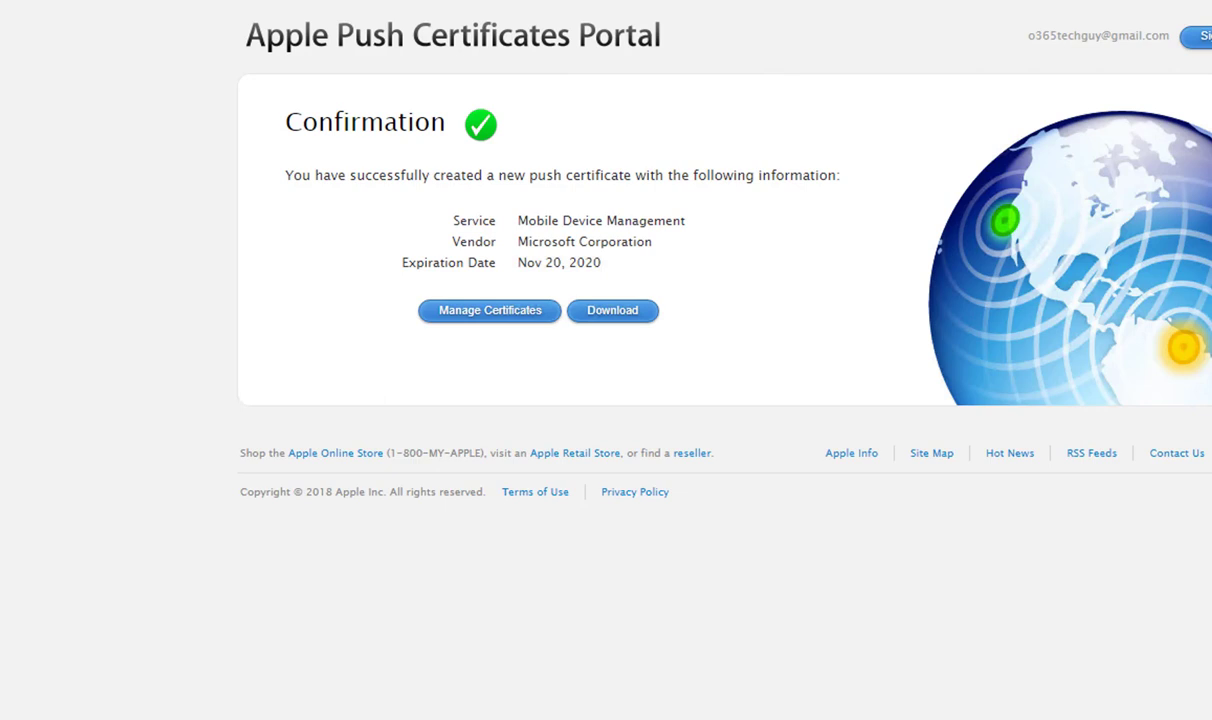
{"action": "mouse_move", "coordinate": [594, 312]}
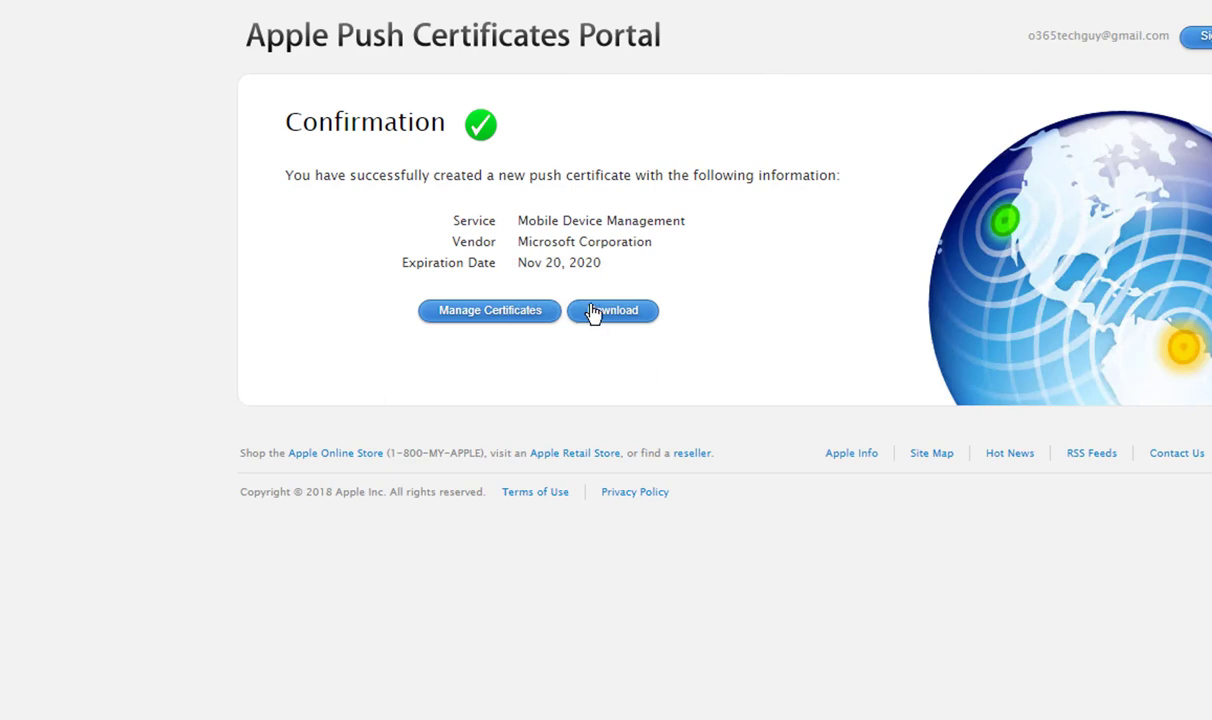
{"action": "mouse_move", "coordinate": [497, 342]}
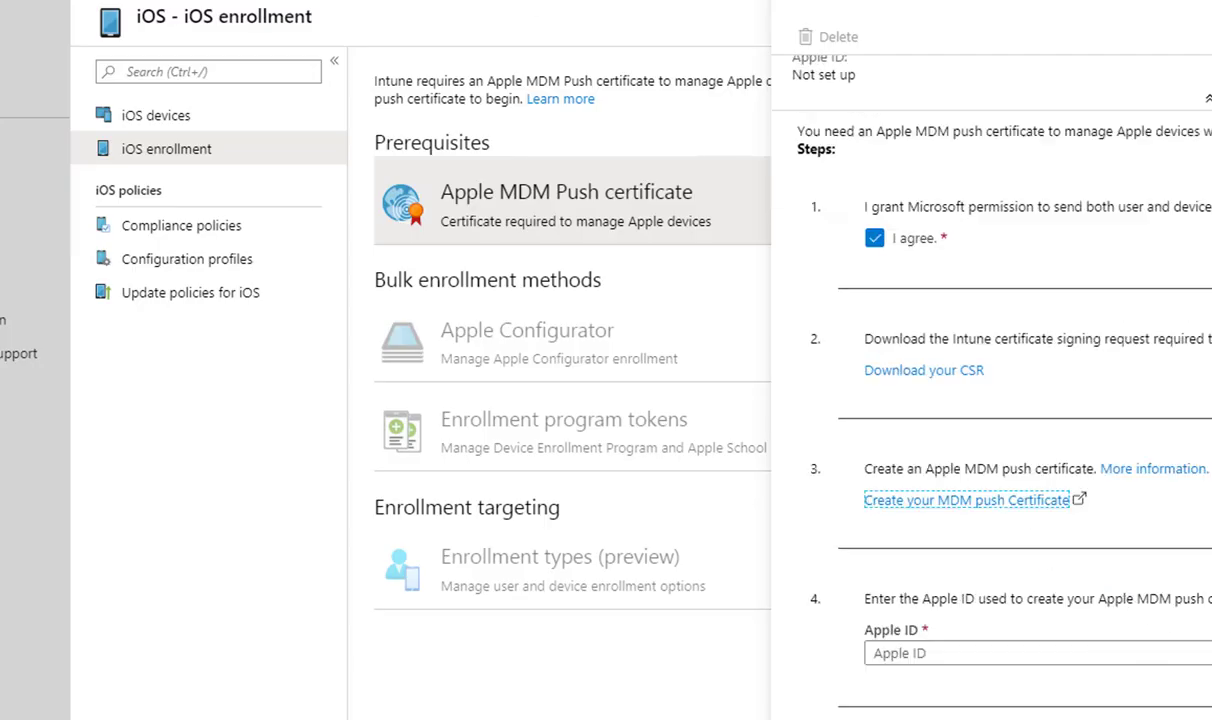
Step: Scroll the Configure MDM Push Certificate pane down to the Apple ID and upload steps
{"action": "scroll", "scroll_direction": "down", "scroll_amount": 3}
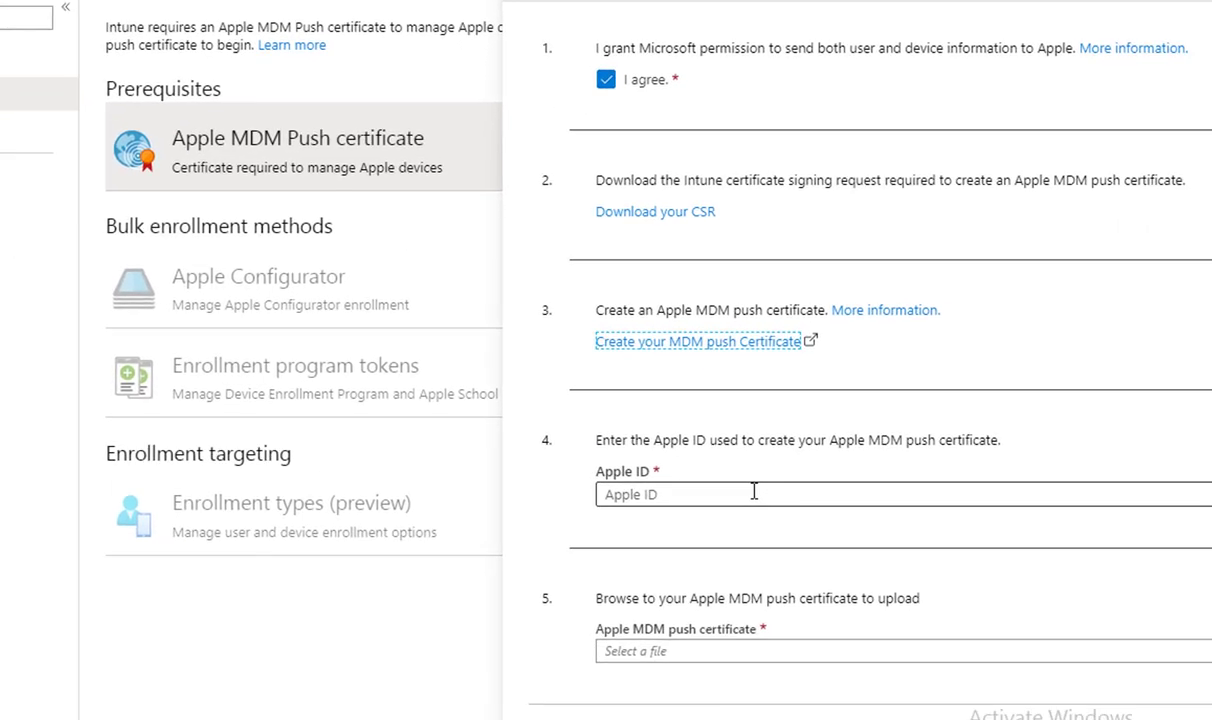
{"action": "scroll", "scroll_direction": "down", "scroll_amount": 3}
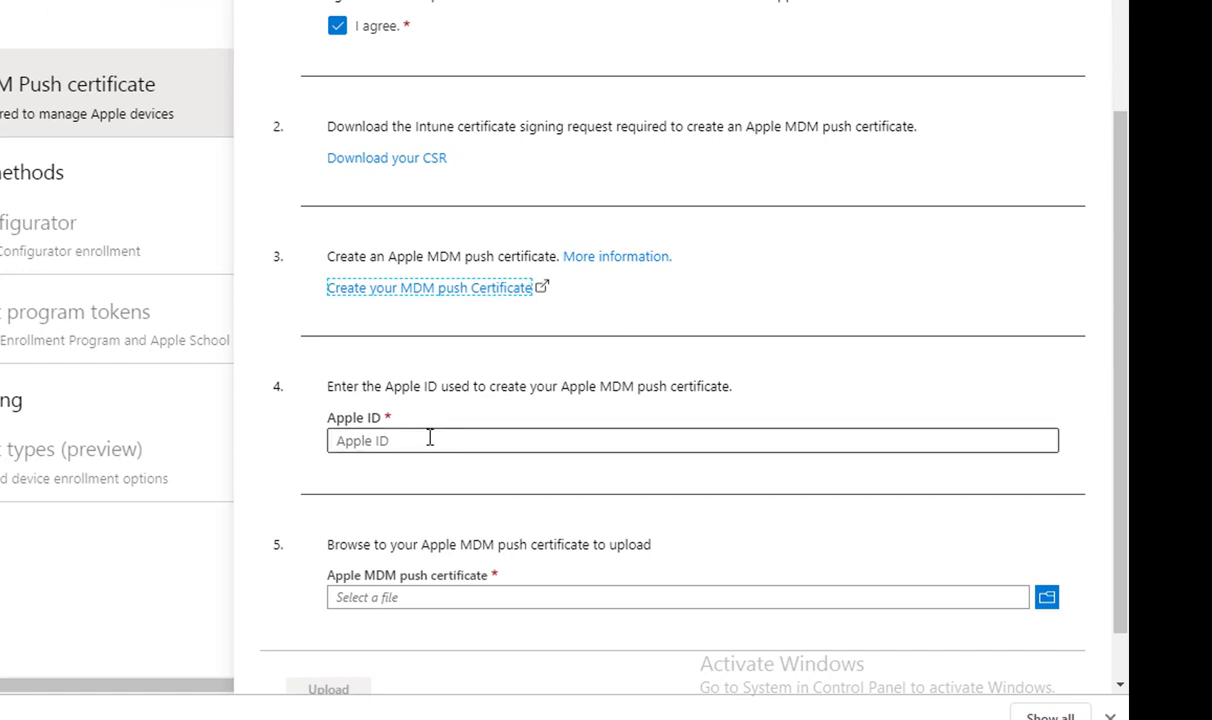
{"action": "scroll", "scroll_direction": "down", "scroll_amount": 3}
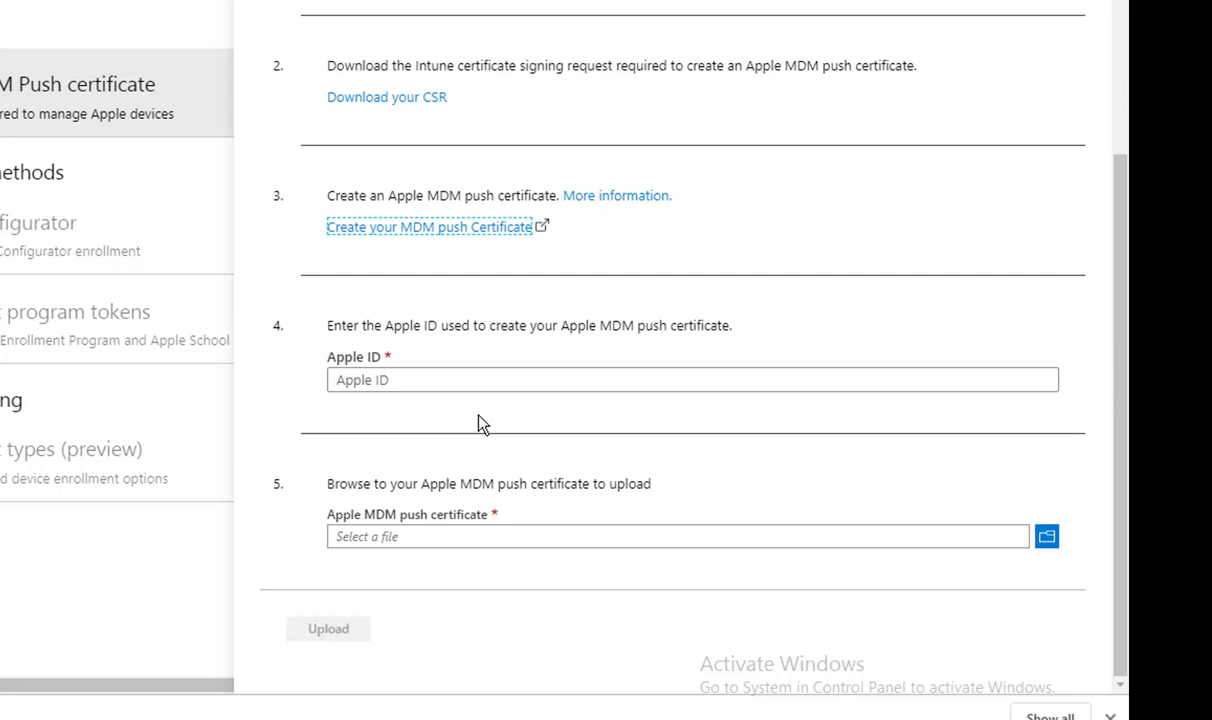
{"action": "left_click", "coordinate": [690, 379]}
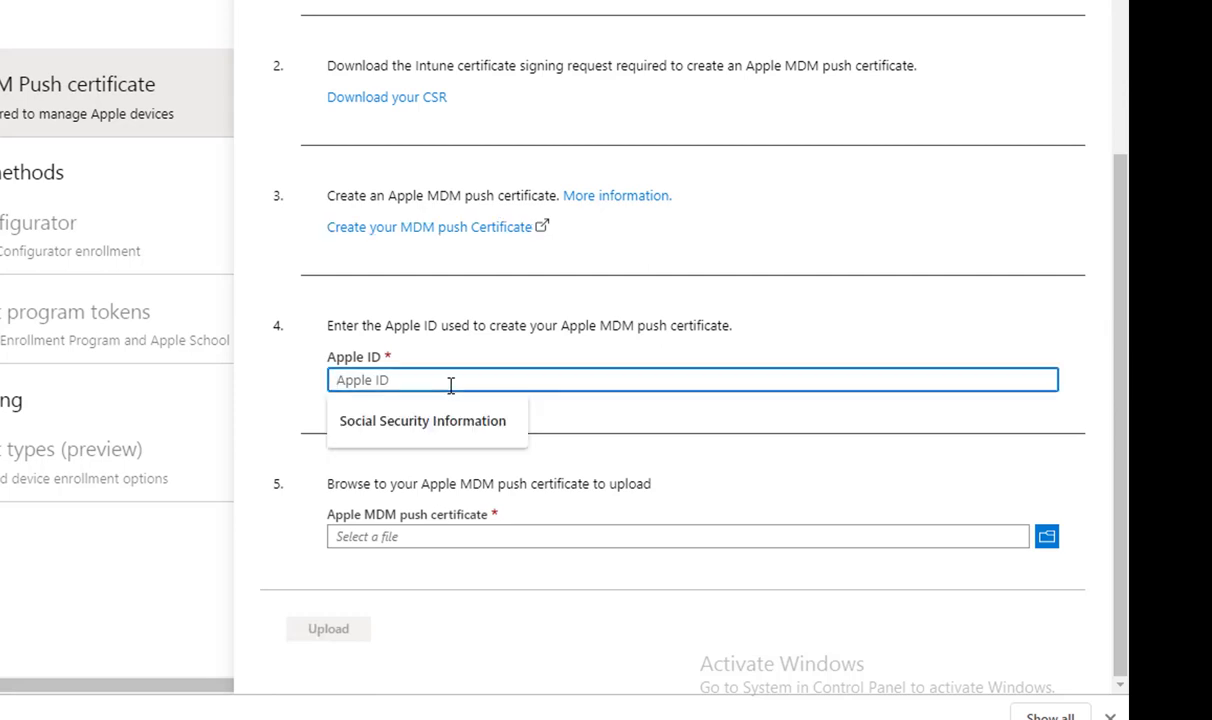
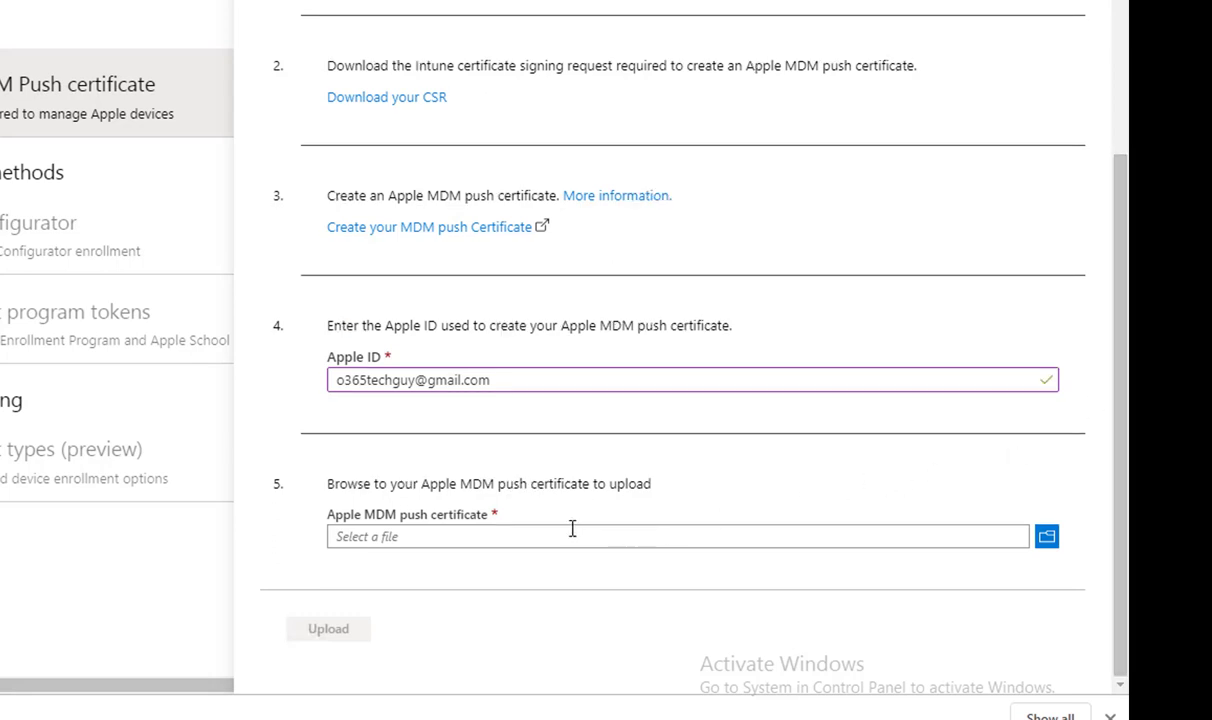
{"action": "mouse_move", "coordinate": [454, 510]}
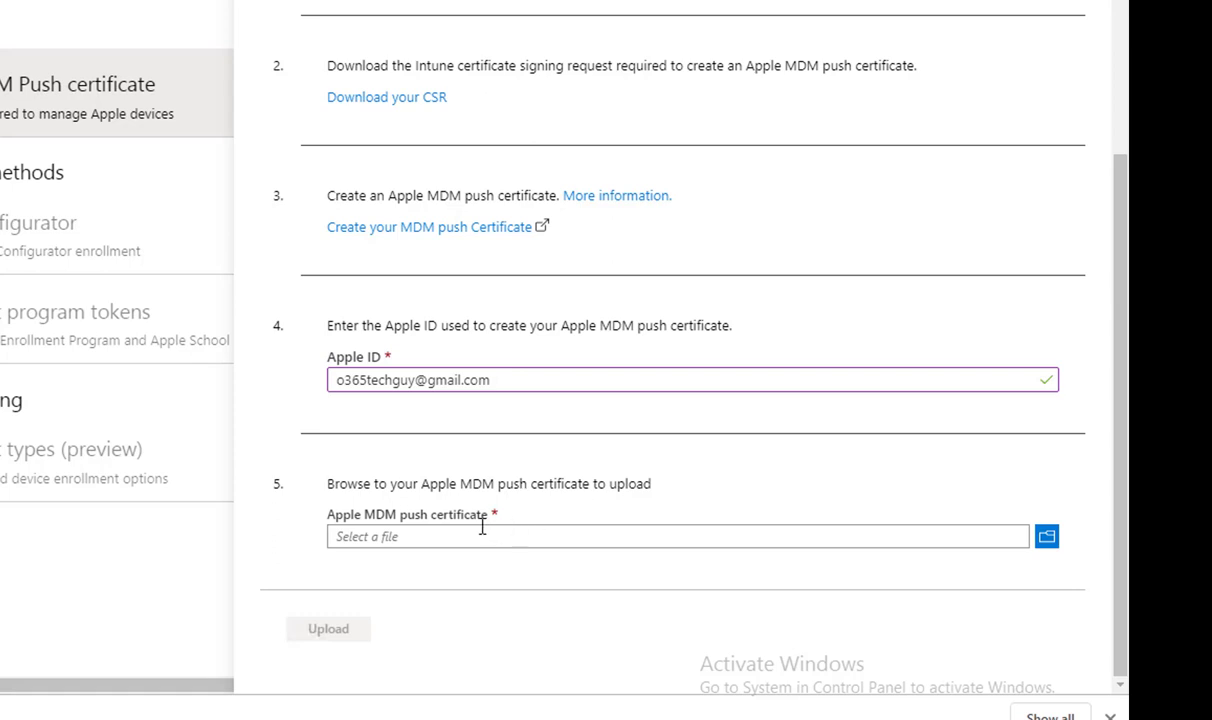
{"action": "mouse_move", "coordinate": [989, 569]}
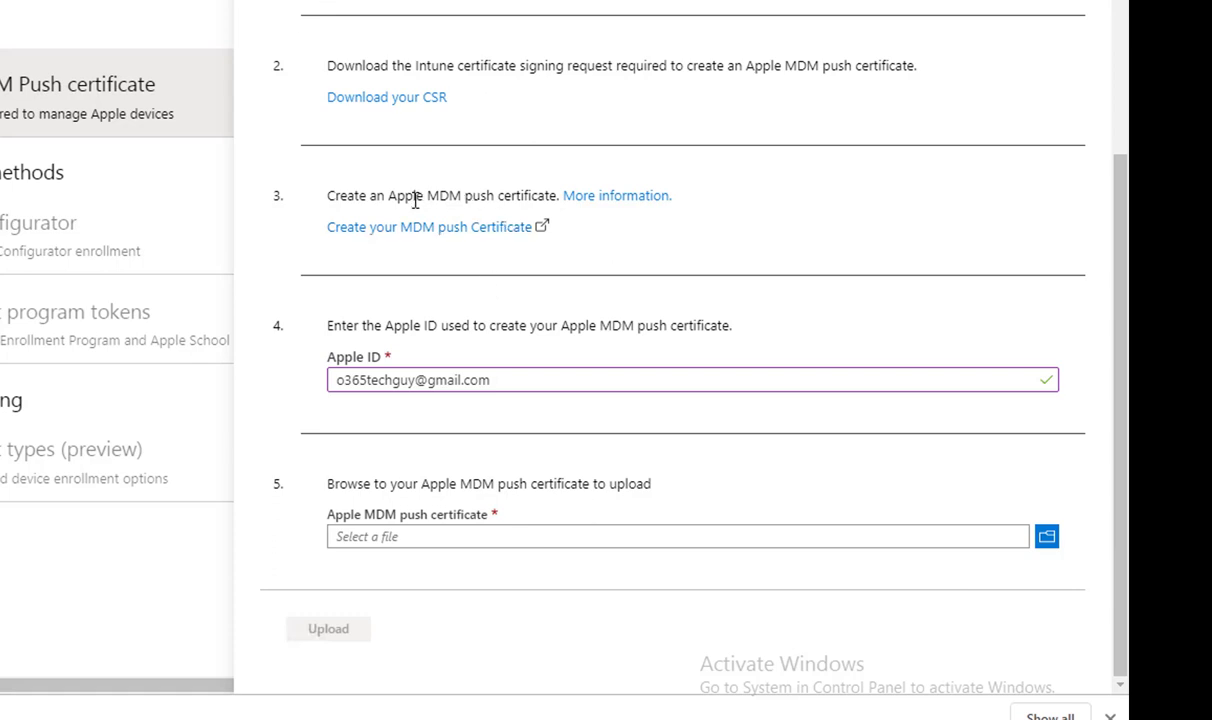
{"action": "mouse_move", "coordinate": [983, 612]}
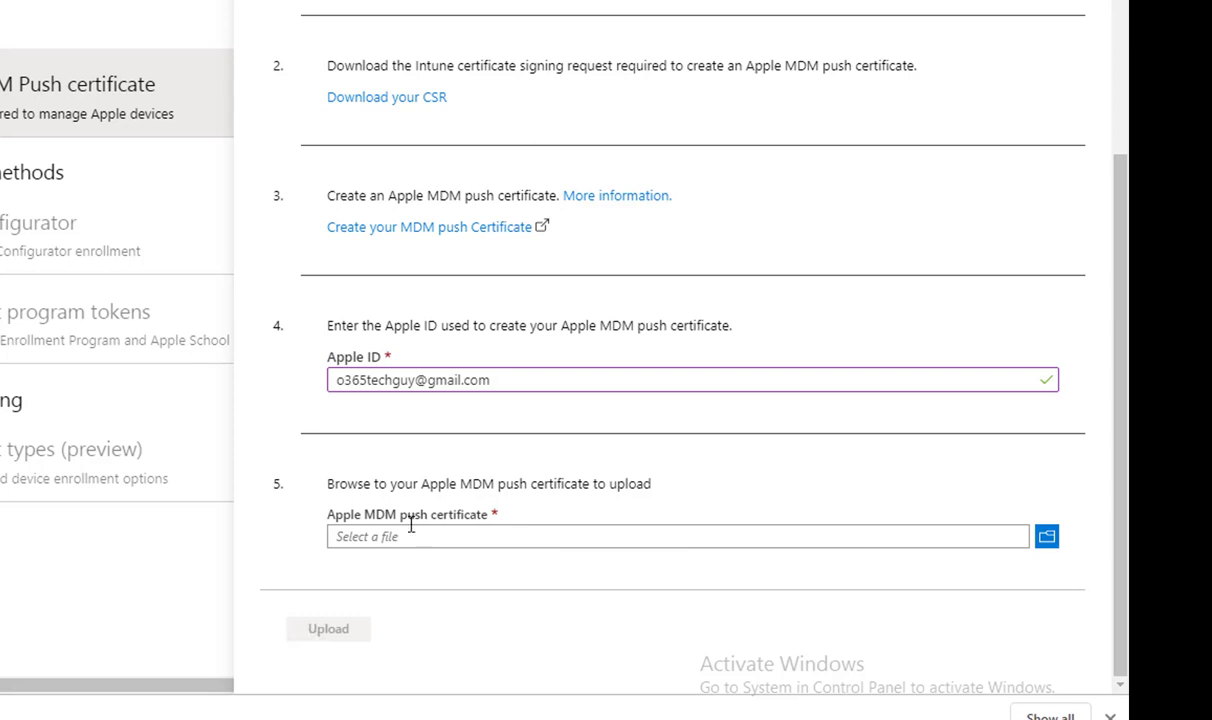
{"action": "mouse_move", "coordinate": [447, 535]}
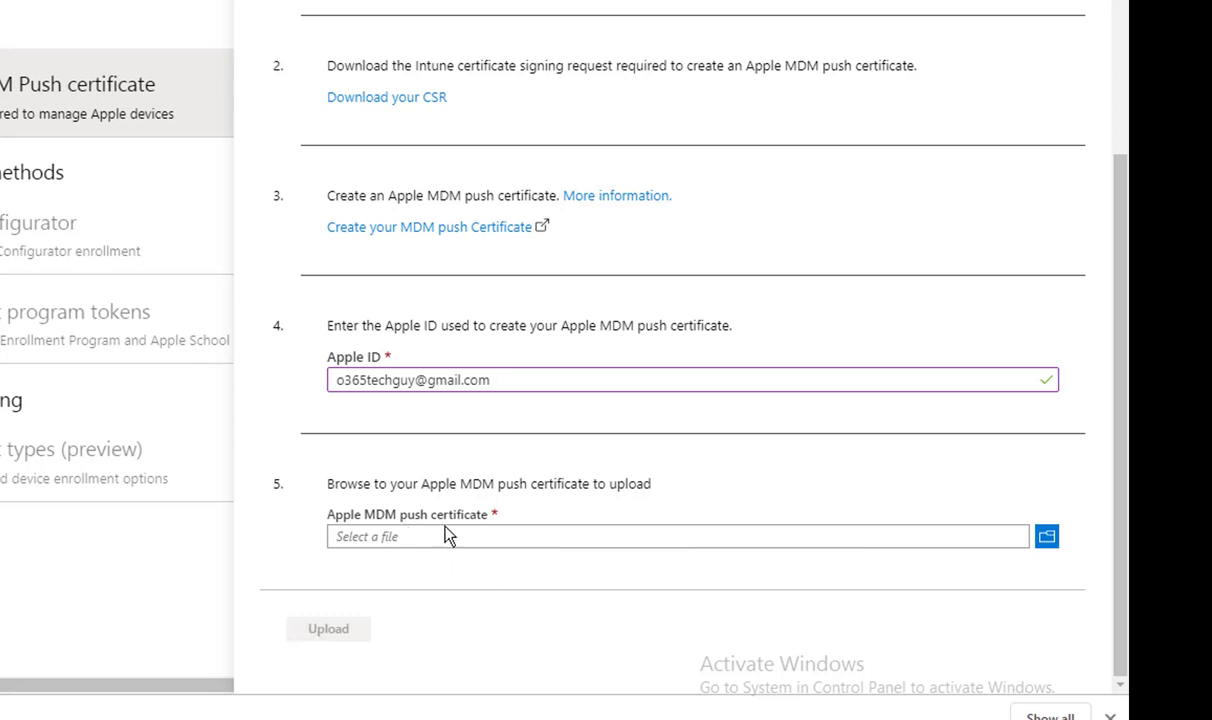
{"action": "mouse_move", "coordinate": [447, 535]}
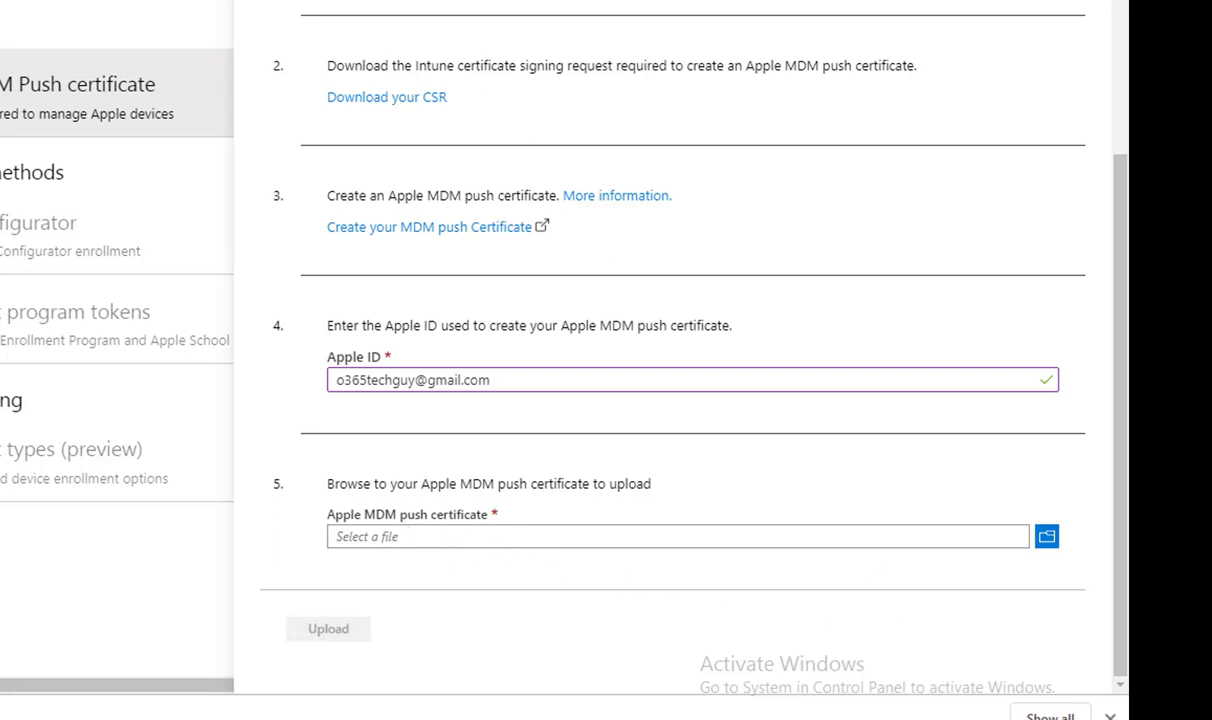
Step: Download the new push certificate .pem file and show it in its folder
{"action": "left_click", "coordinate": [410, 227]}
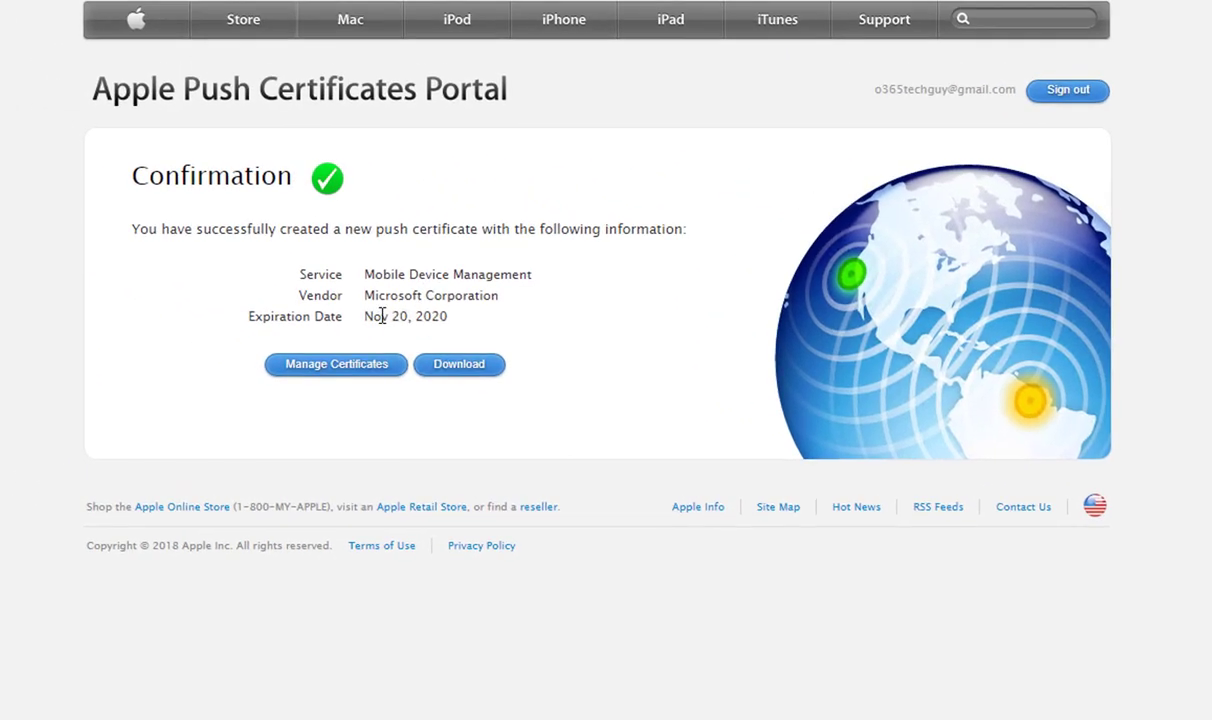
{"action": "mouse_move", "coordinate": [458, 370]}
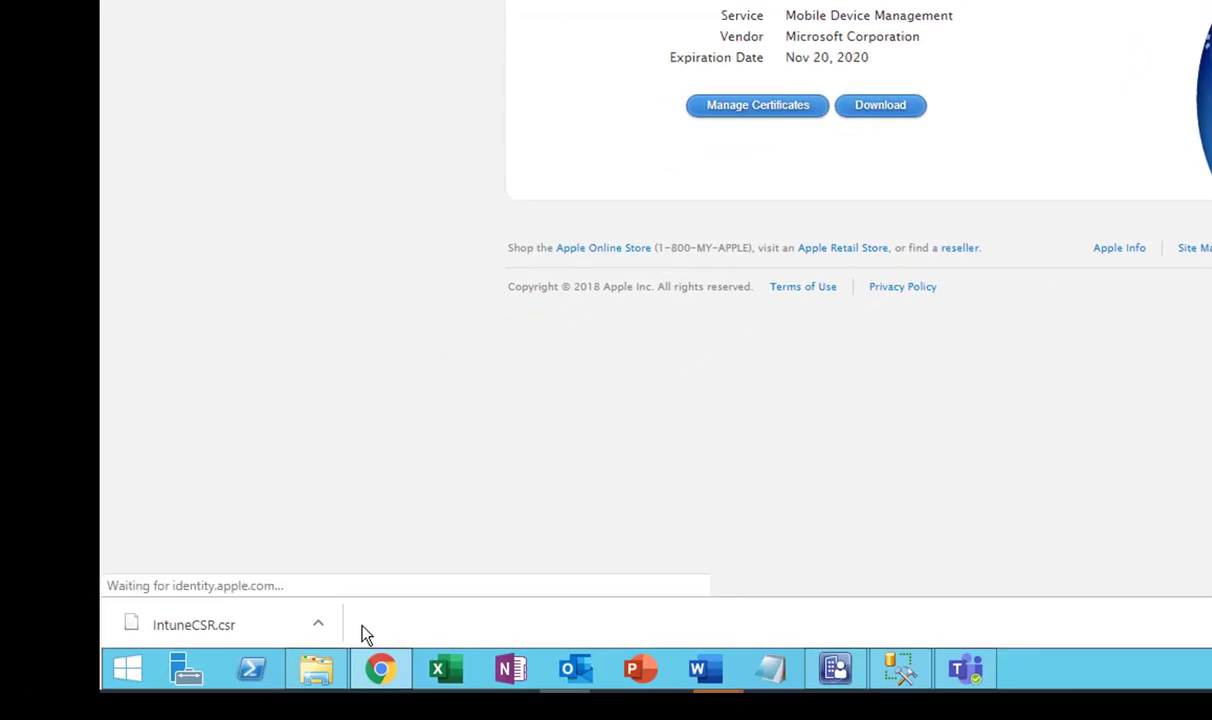
{"action": "left_click", "coordinate": [318, 622]}
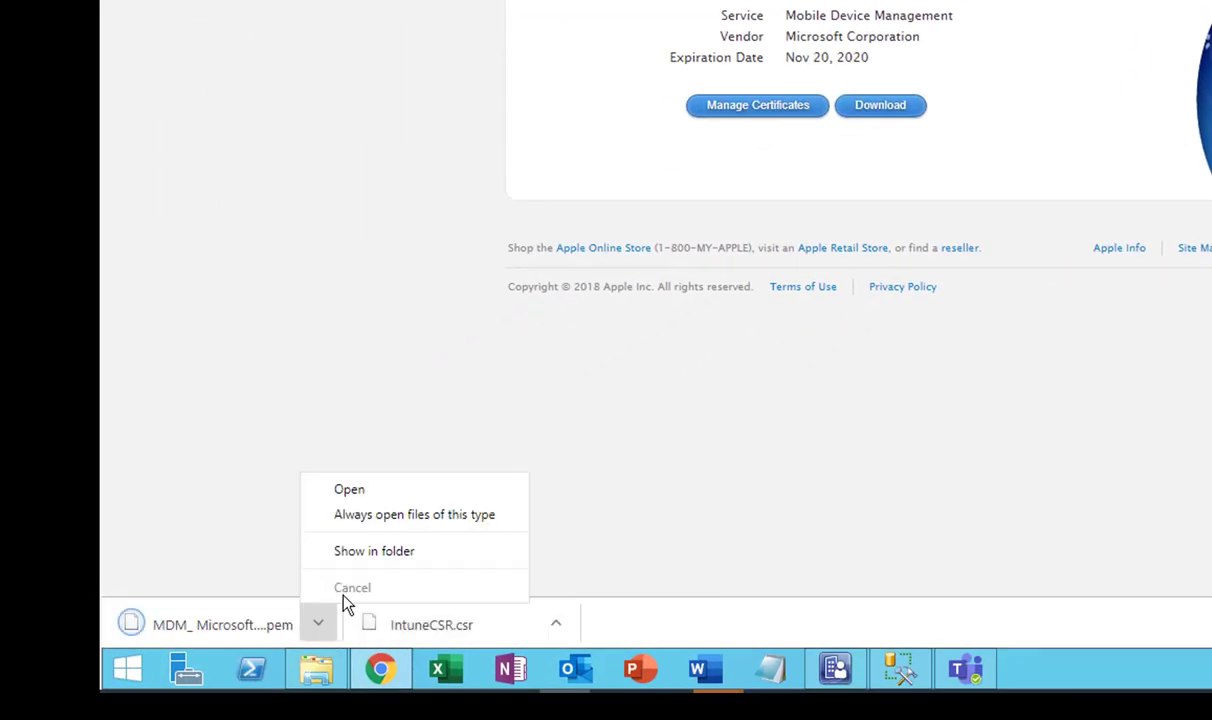
{"action": "left_click", "coordinate": [373, 550]}
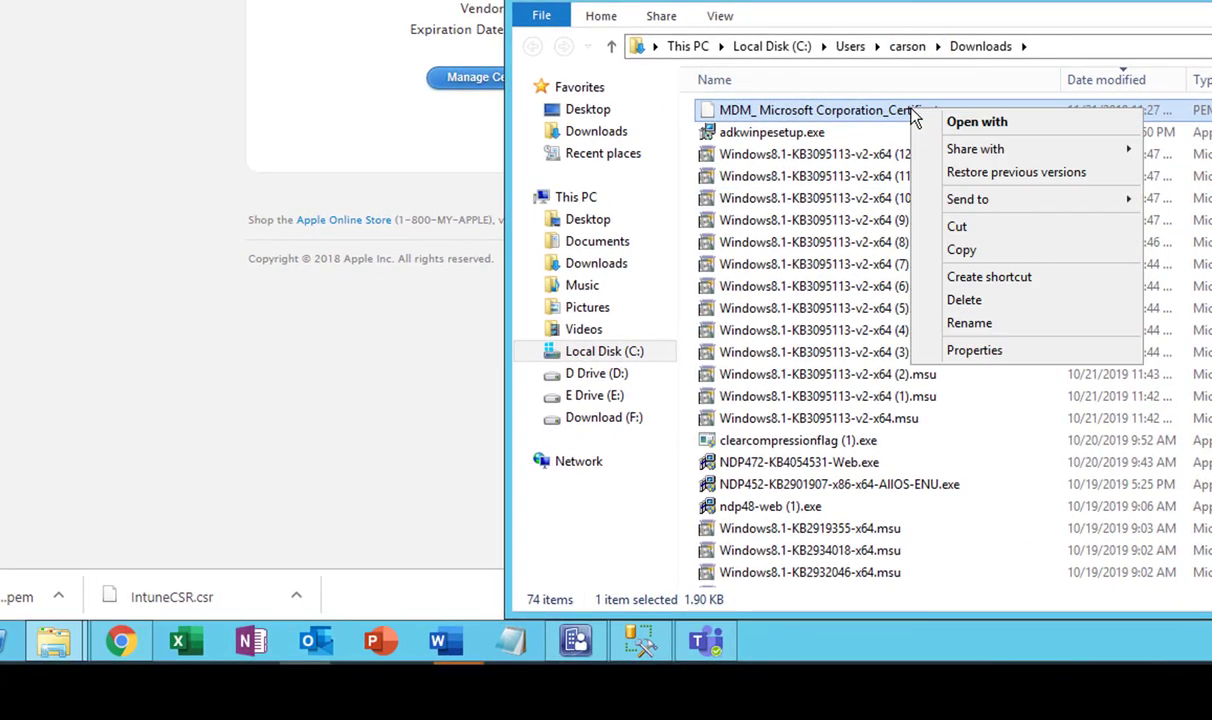
{"action": "mouse_move", "coordinate": [957, 226]}
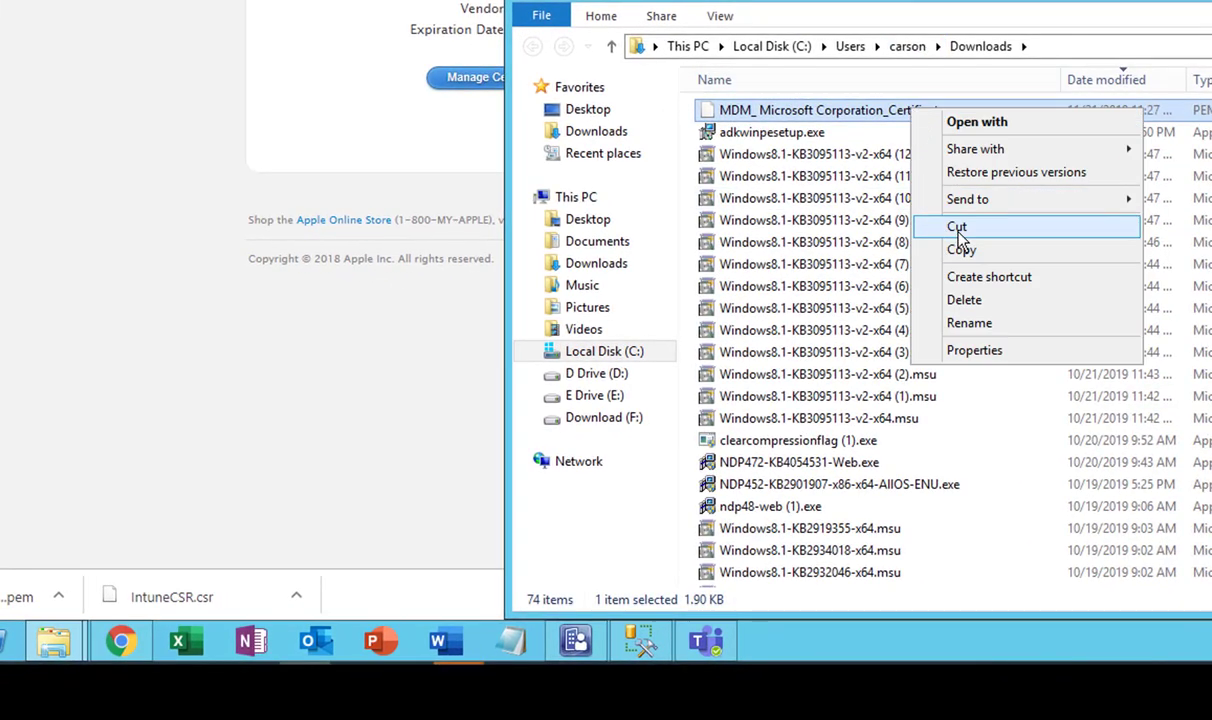
Step: Cut the MDM push certificate .pem from Downloads and open C:\certificate
{"action": "left_click", "coordinate": [604, 351]}
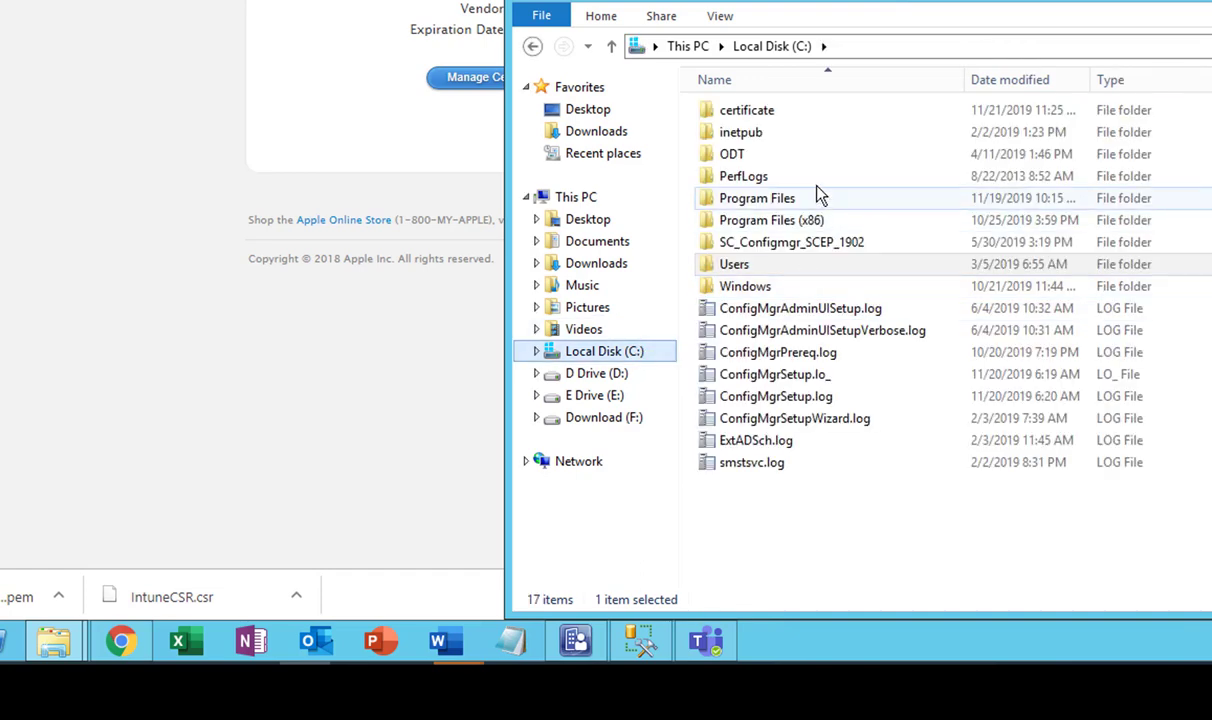
{"action": "double_click", "coordinate": [747, 109]}
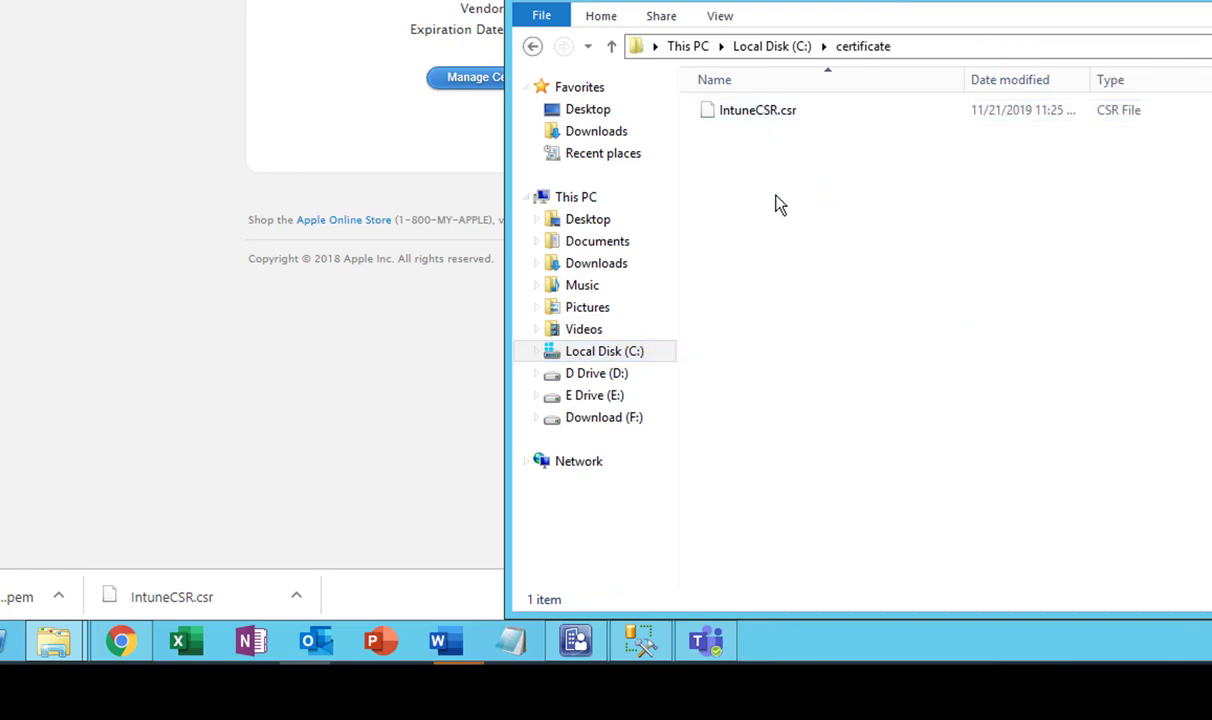
{"action": "mouse_move", "coordinate": [838, 351]}
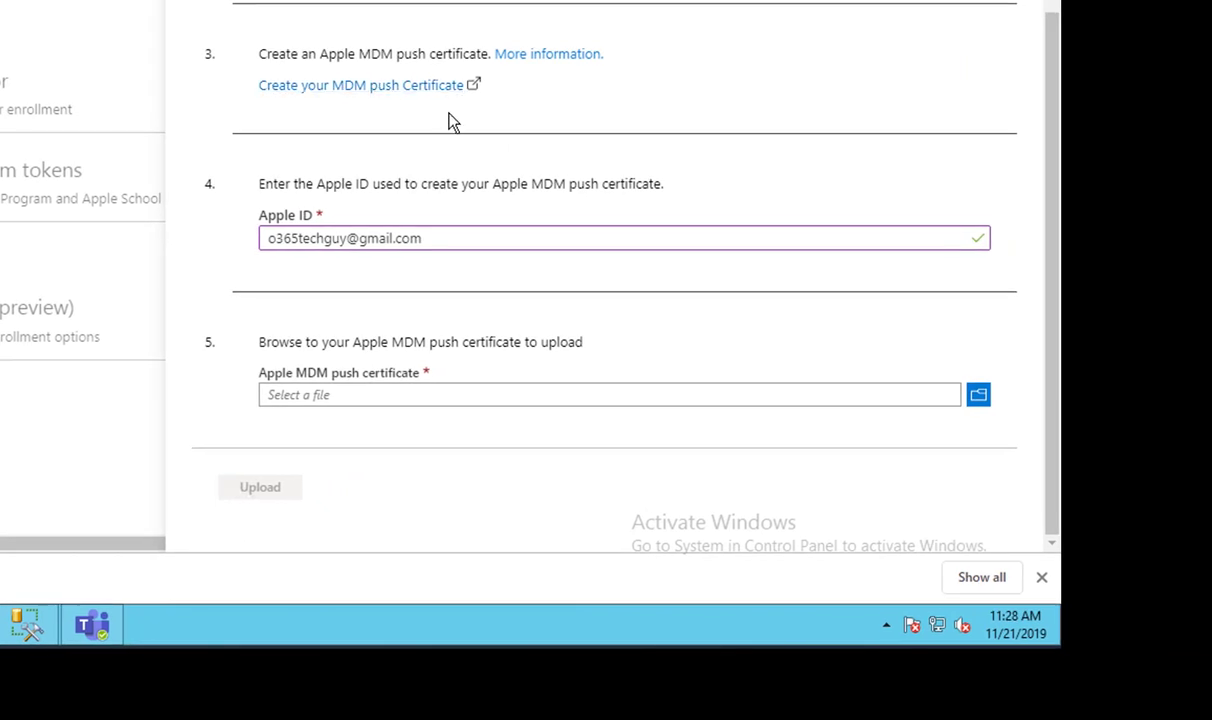
{"action": "mouse_move", "coordinate": [316, 233]}
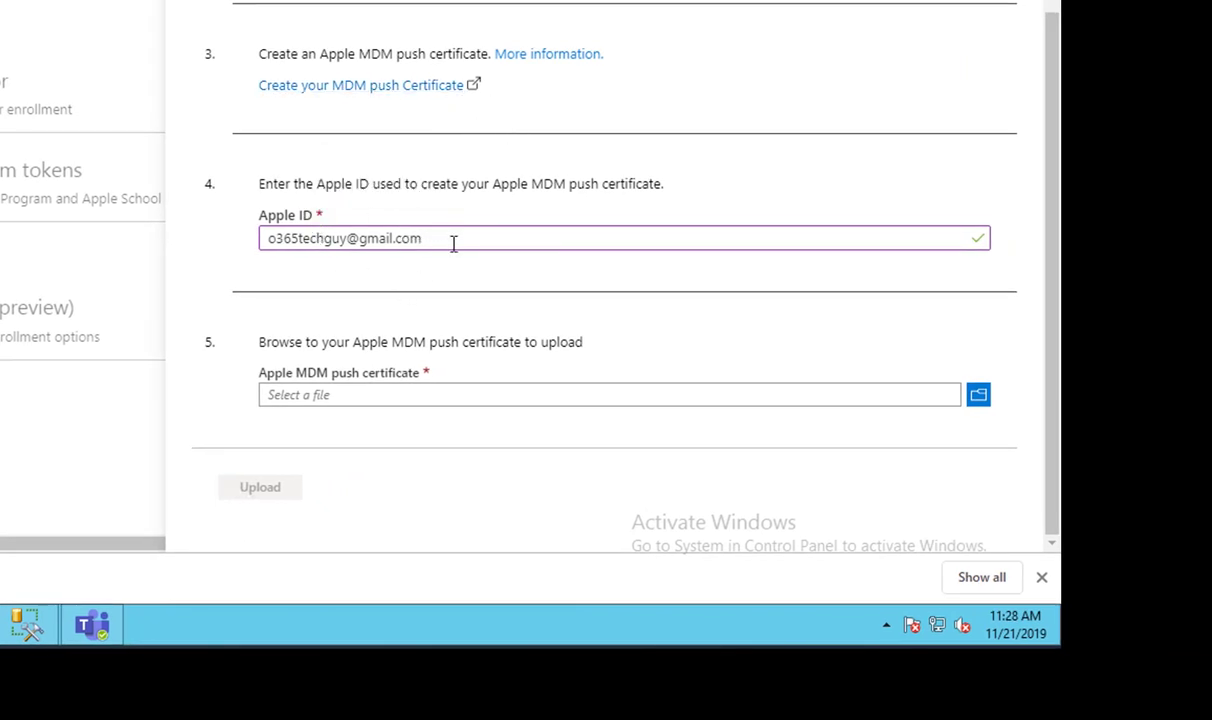
{"action": "mouse_move", "coordinate": [417, 394]}
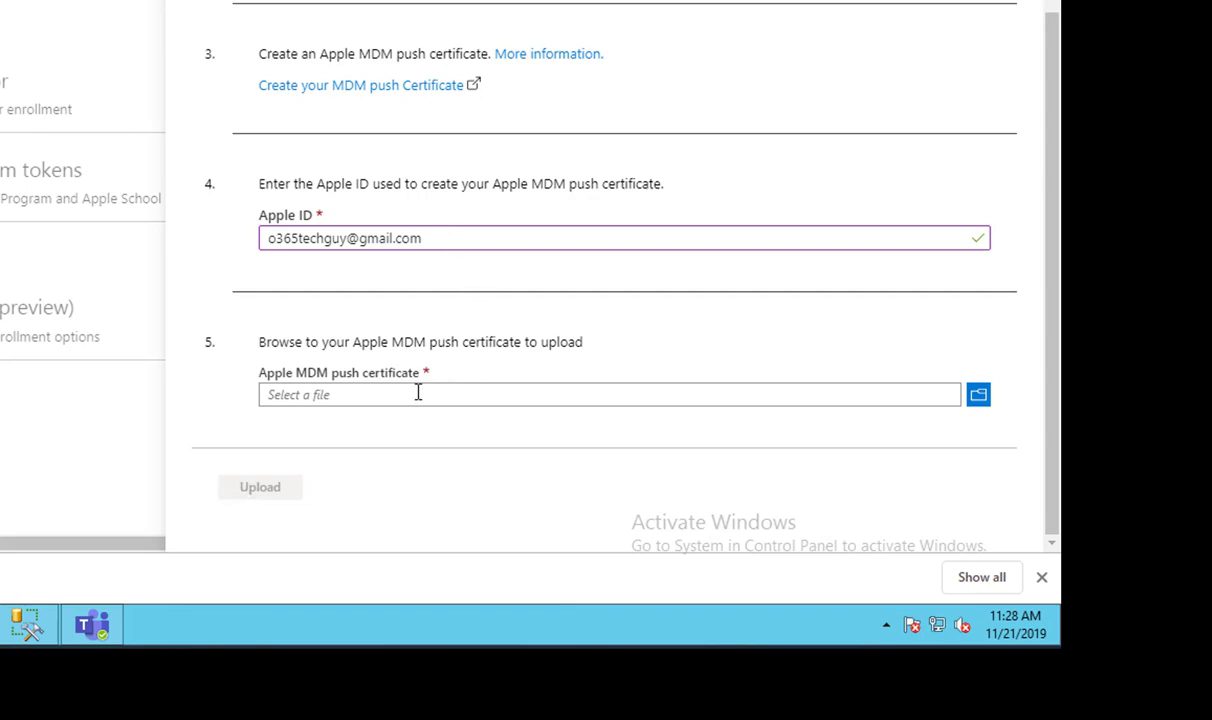
Step: Browse for the Apple MDM push certificate file in C:\certificate
{"action": "left_click", "coordinate": [977, 394]}
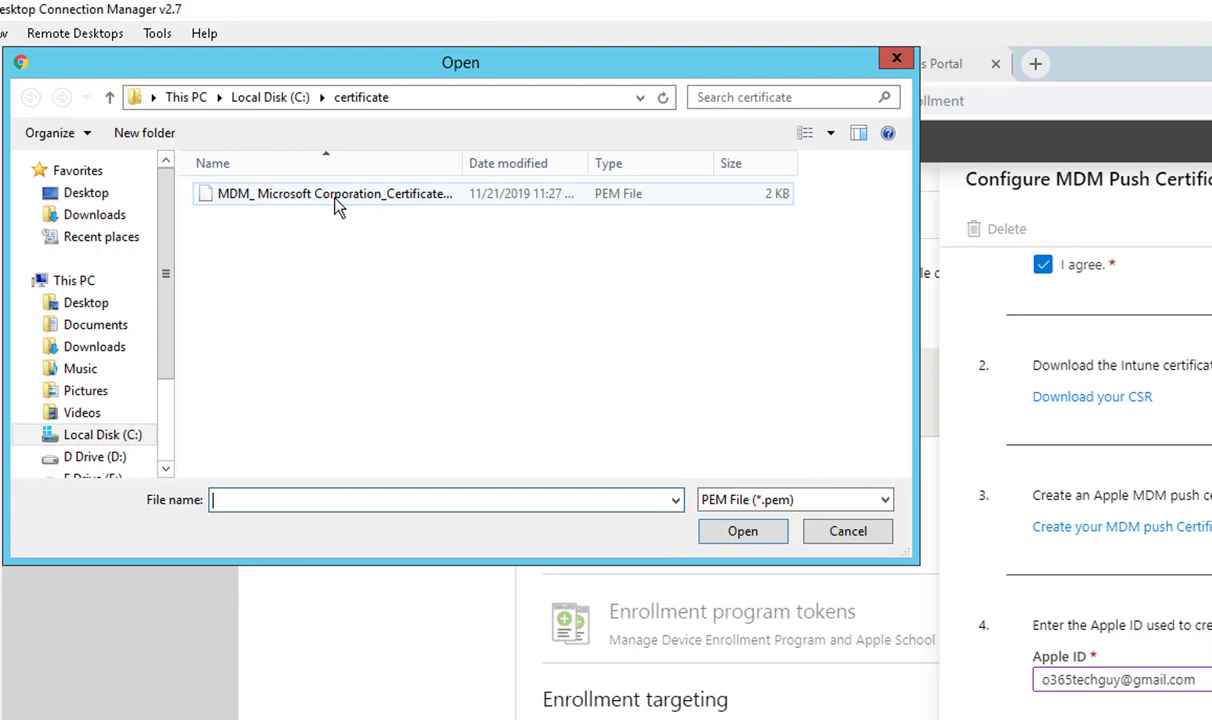
{"action": "mouse_move", "coordinate": [335, 193]}
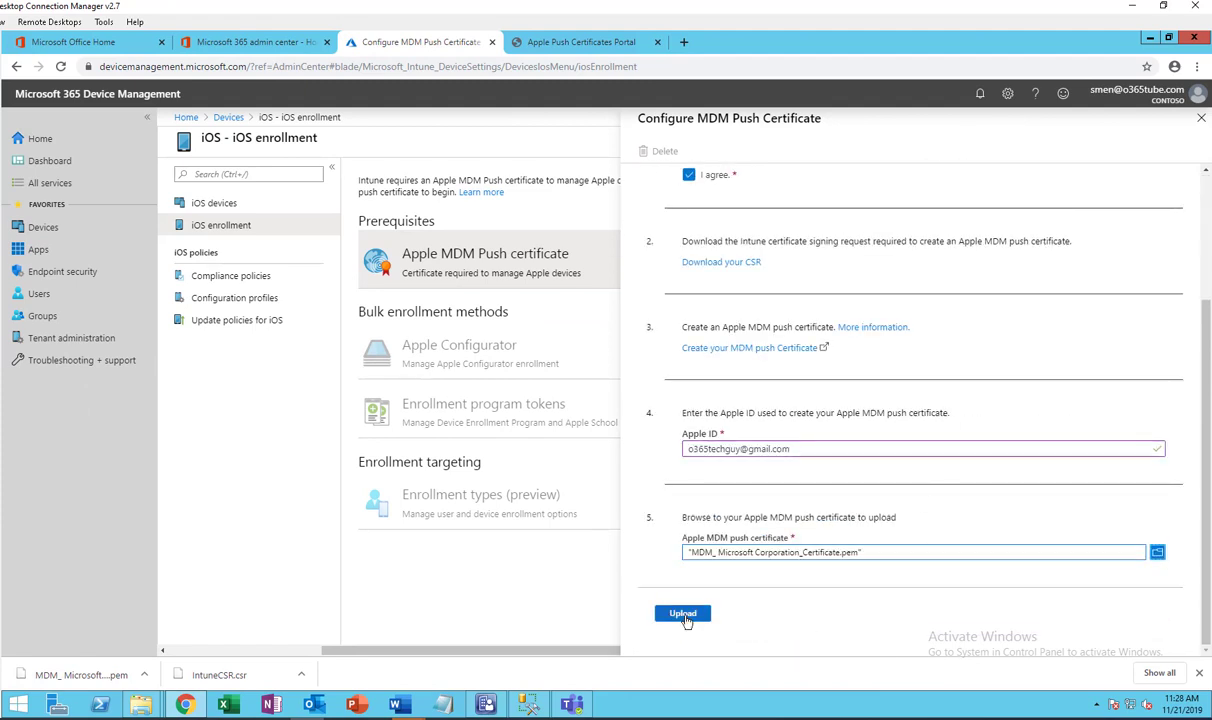
Step: Upload the chosen MDM push certificate, resubmitting until it shows Active with 365 days
{"action": "left_click", "coordinate": [682, 613]}
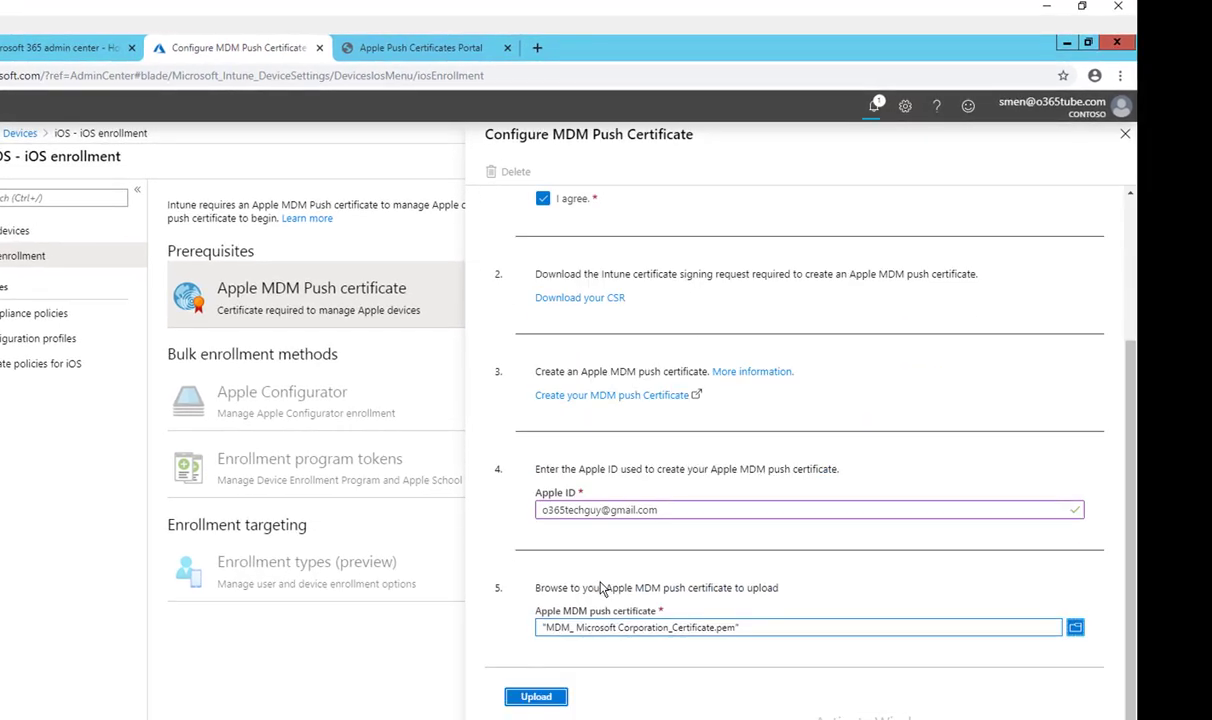
{"action": "scroll", "scroll_direction": "up", "scroll_amount": 3}
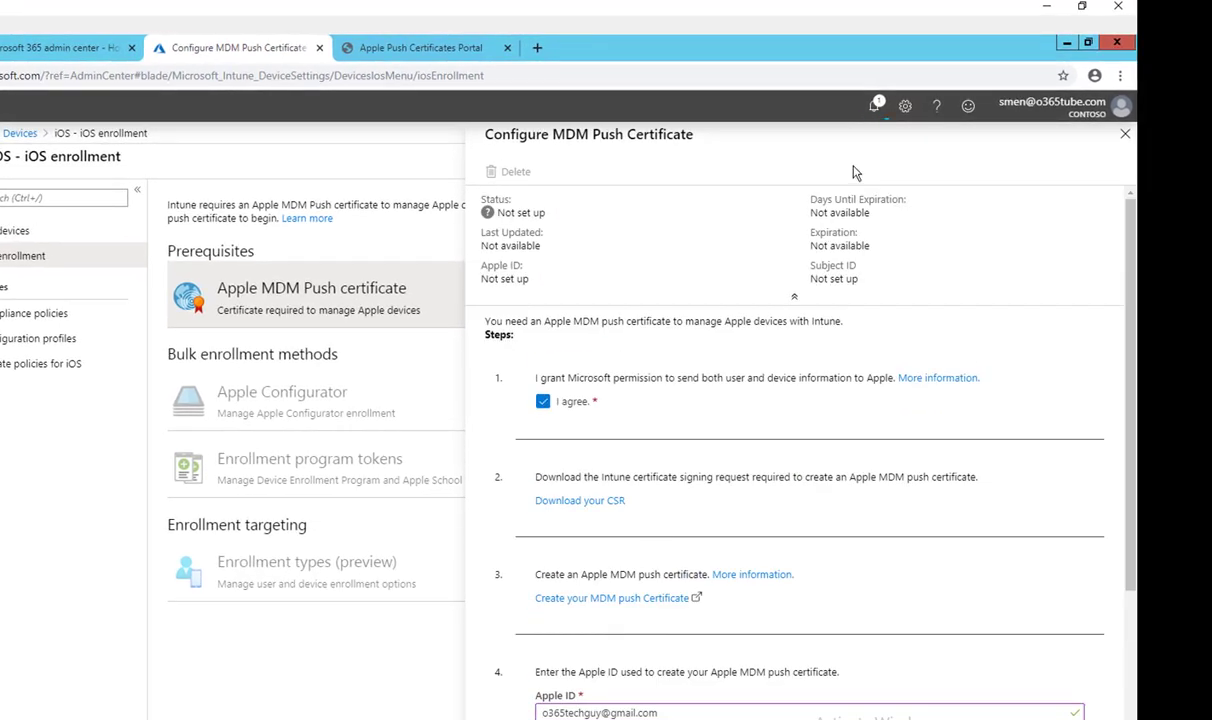
{"action": "mouse_move", "coordinate": [880, 128]}
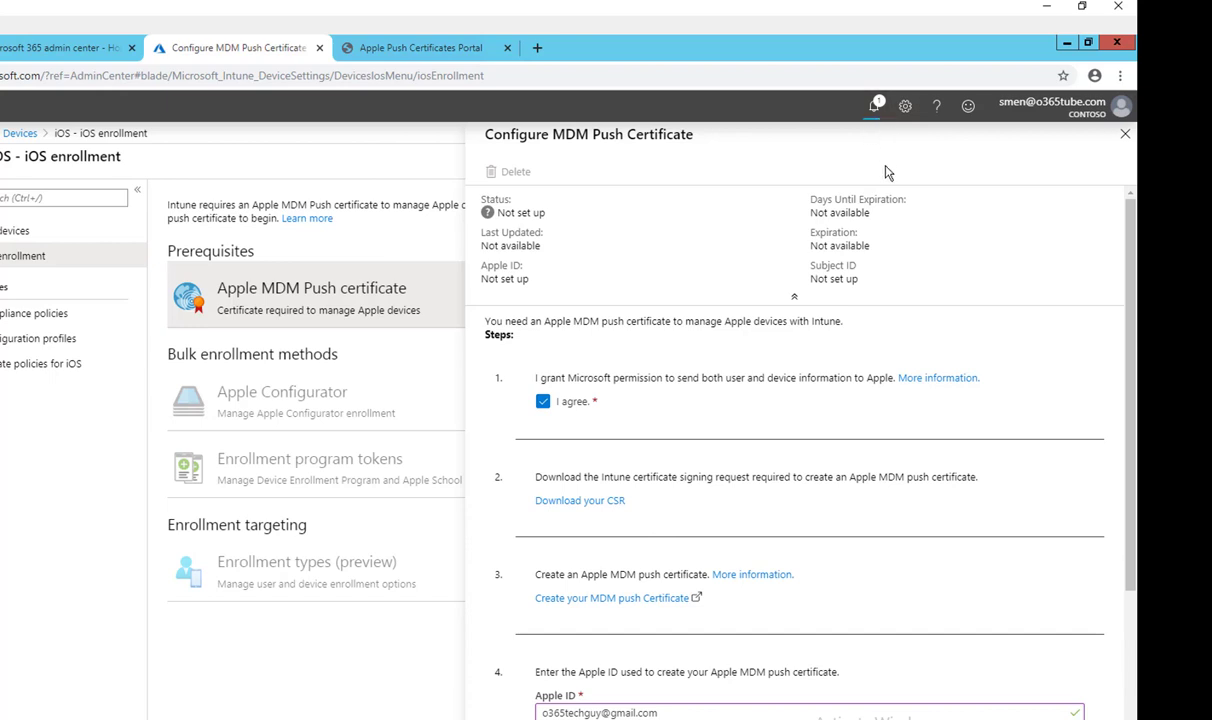
{"action": "mouse_move", "coordinate": [878, 133]}
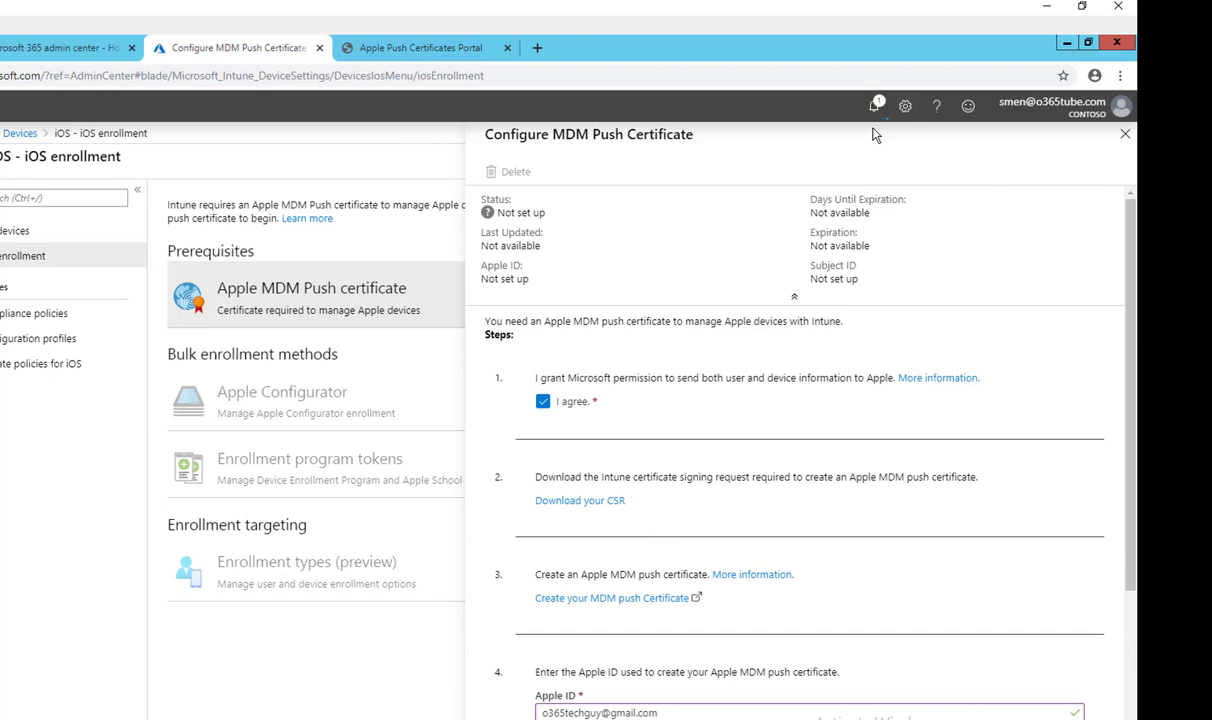
{"action": "mouse_move", "coordinate": [790, 285]}
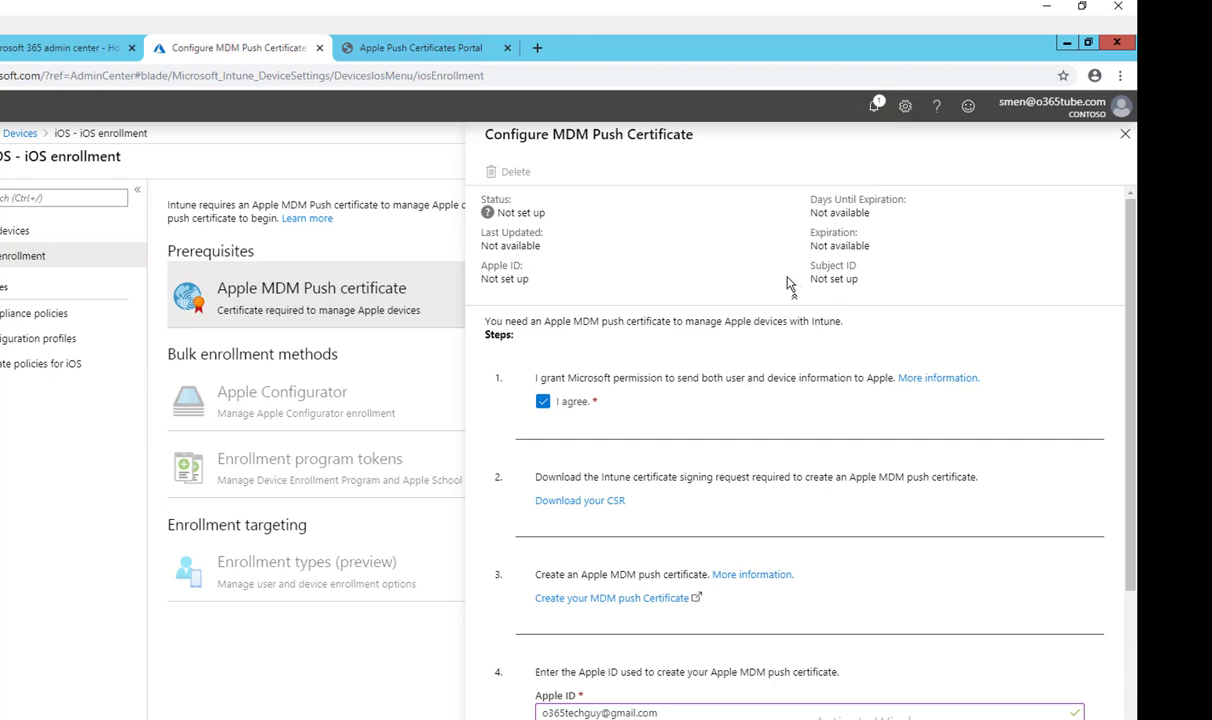
{"action": "mouse_move", "coordinate": [742, 340]}
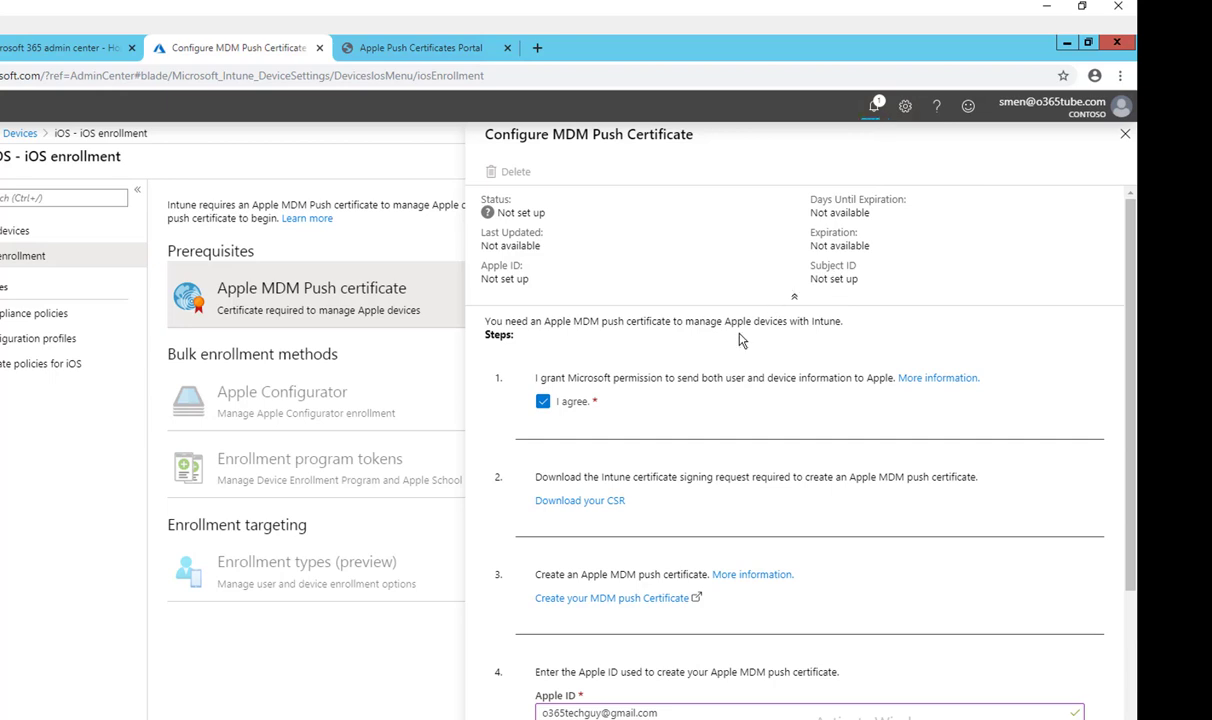
{"action": "scroll", "scroll_direction": "down", "scroll_amount": 3}
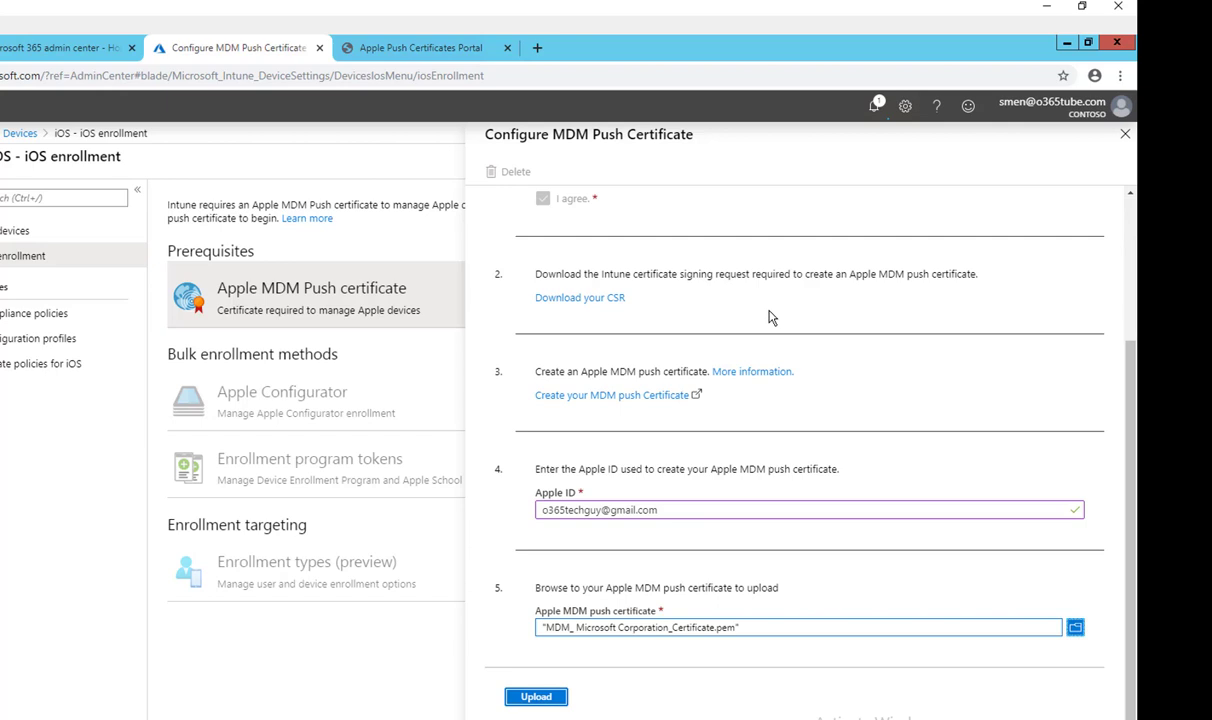
{"action": "left_click", "coordinate": [536, 696]}
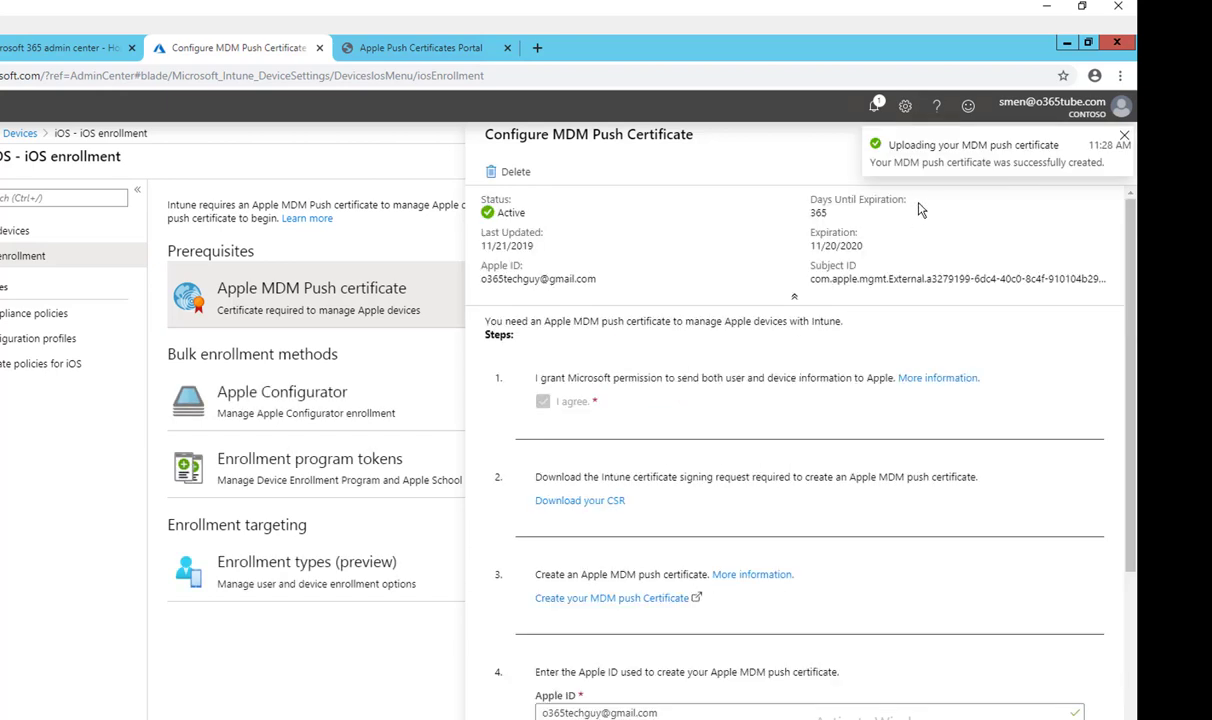
{"action": "mouse_move", "coordinate": [1018, 164]}
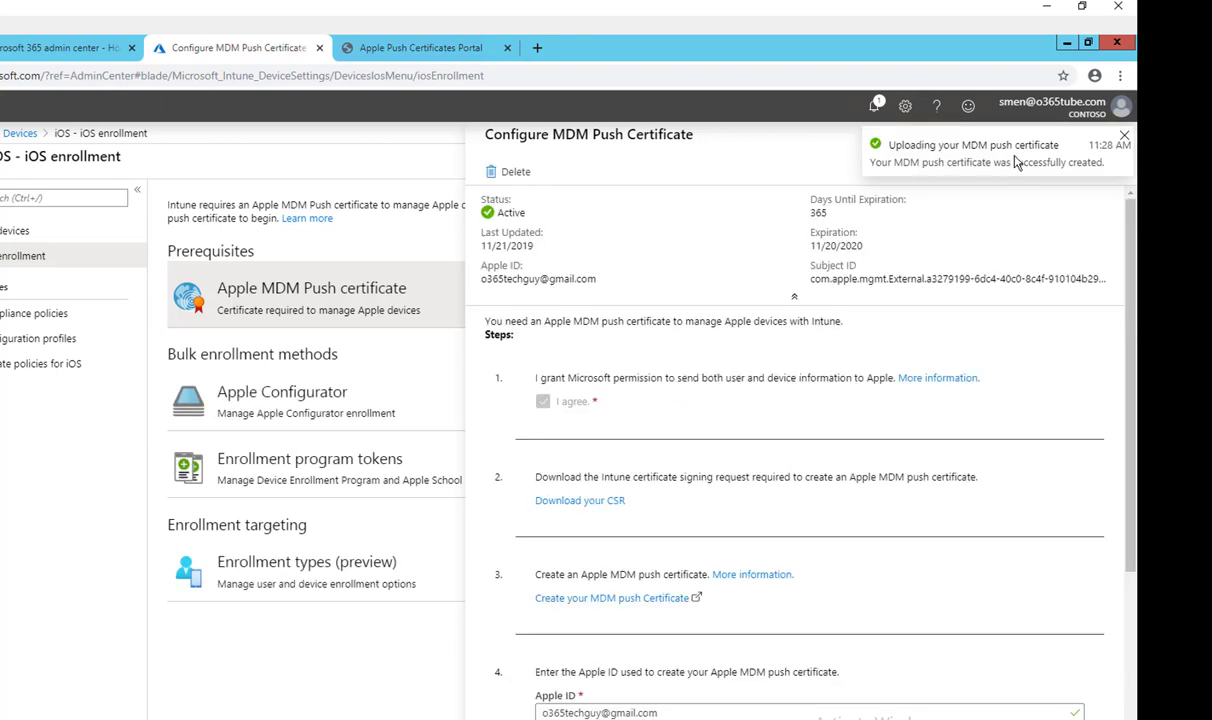
{"action": "mouse_move", "coordinate": [1078, 176]}
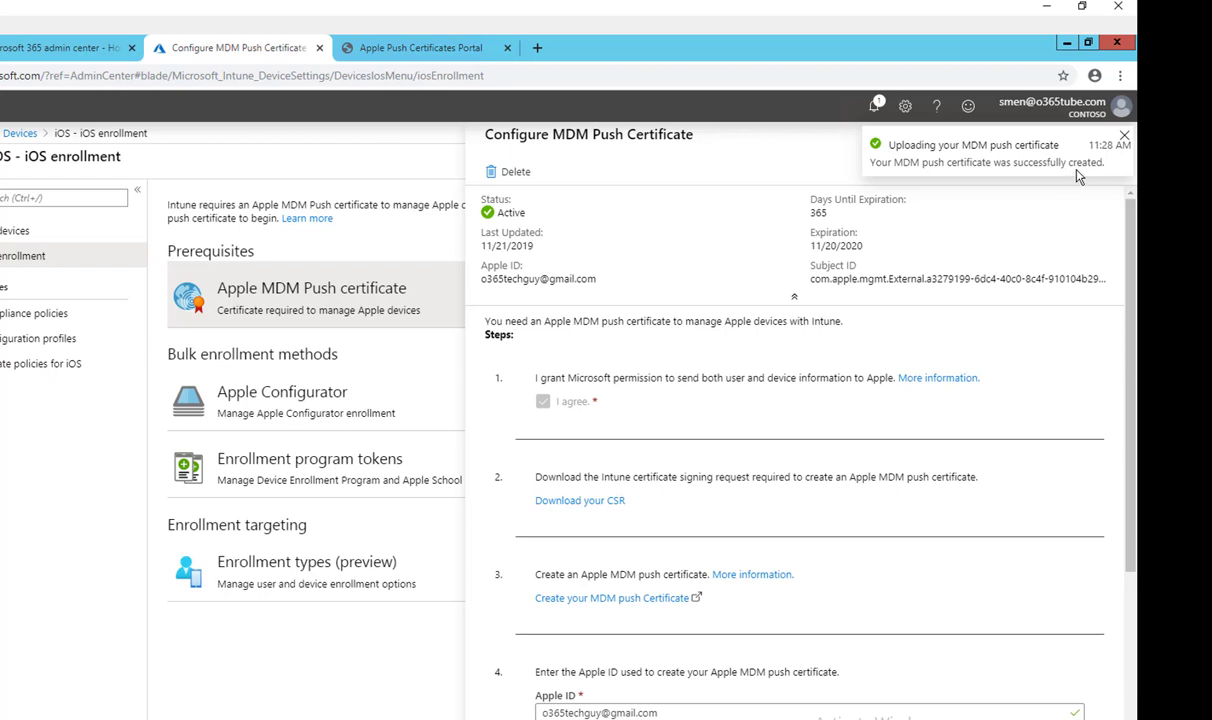
Step: Dismiss the upload notice and check the Last Updated date 11/21/2019 and Active status
{"action": "scroll", "scroll_direction": "down", "scroll_amount": 3}
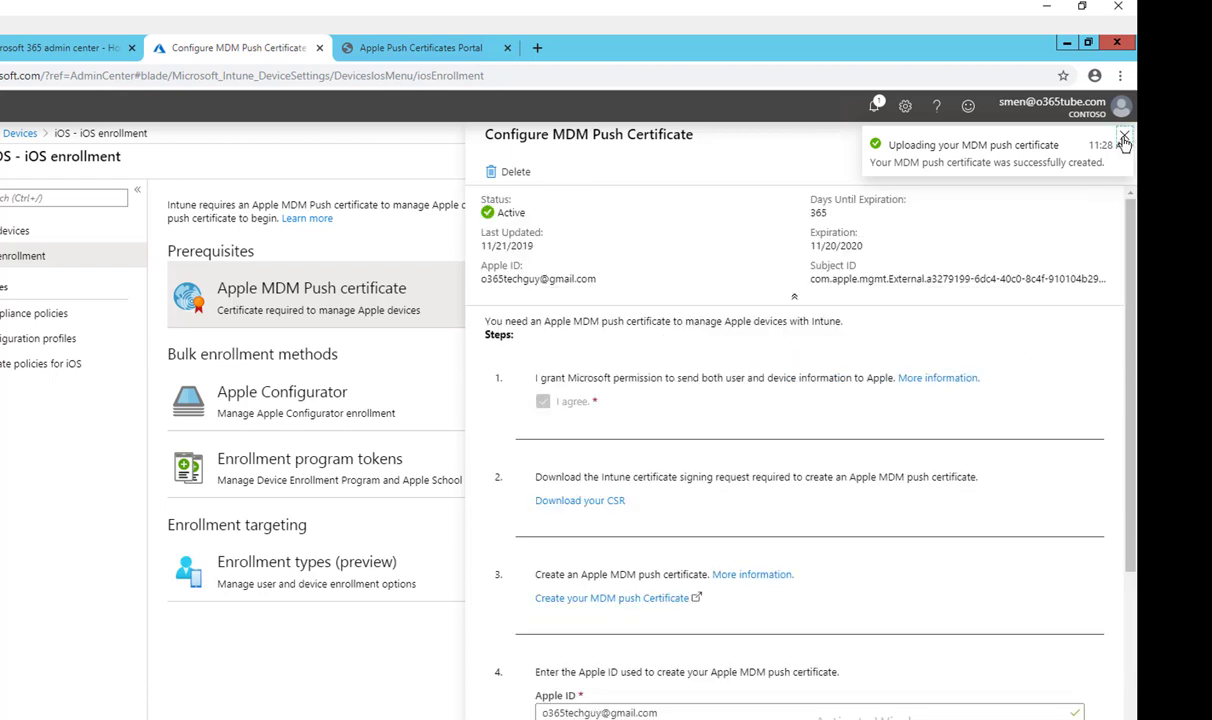
{"action": "left_click", "coordinate": [1123, 135]}
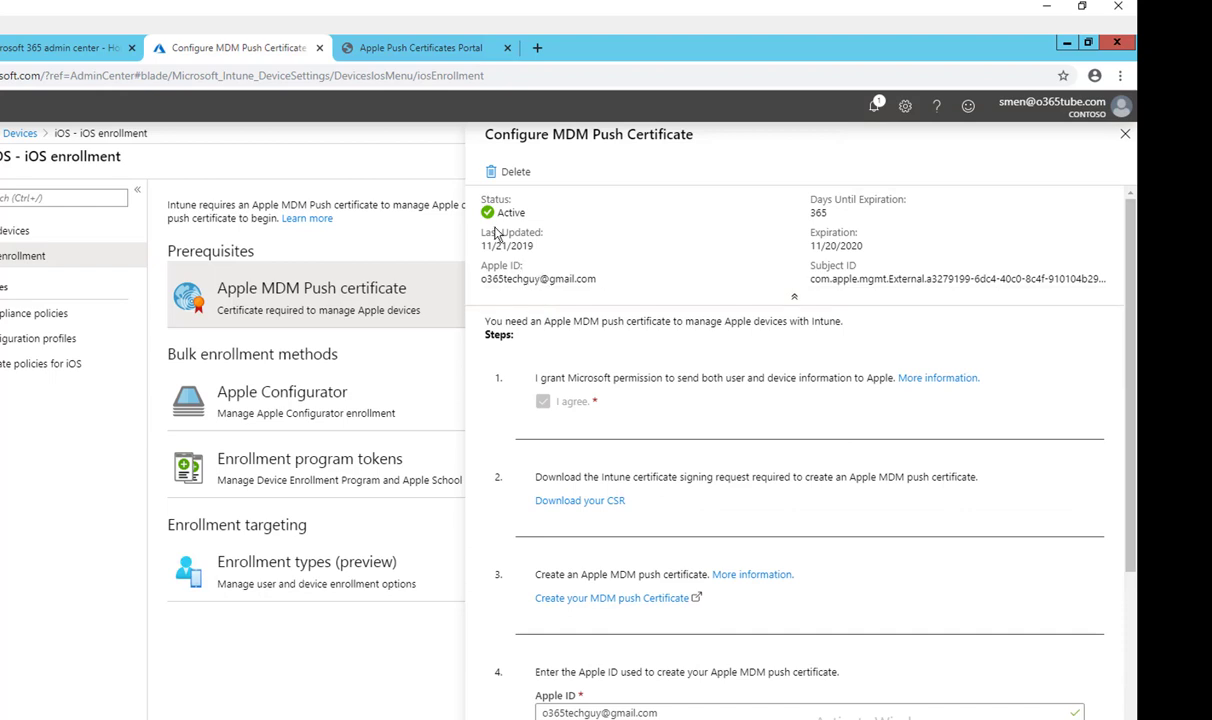
{"action": "mouse_move", "coordinate": [500, 213]}
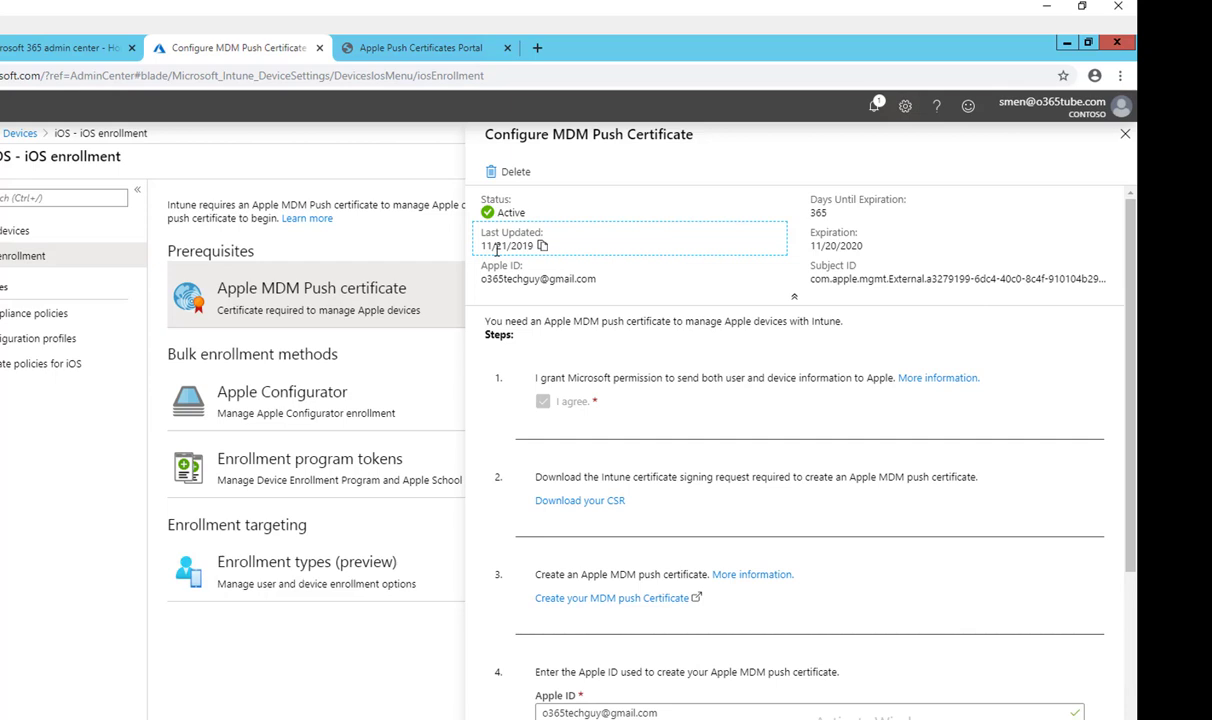
{"action": "double_click", "coordinate": [505, 246]}
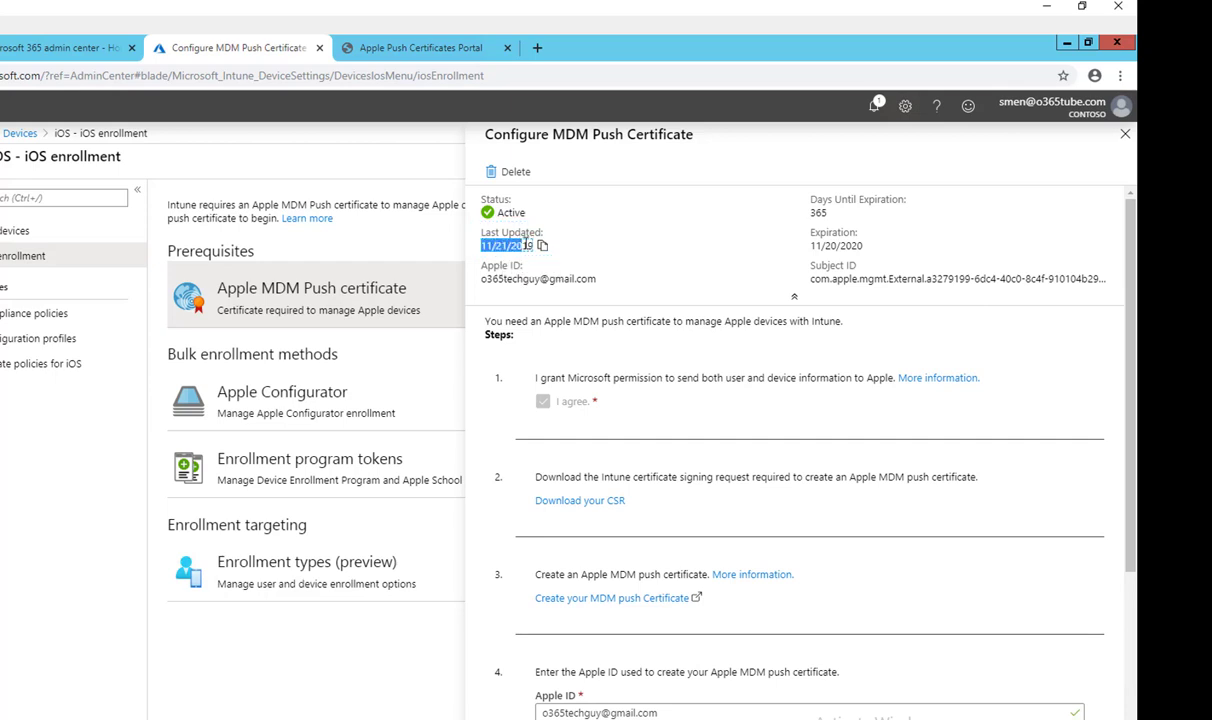
{"action": "mouse_move", "coordinate": [807, 242]}
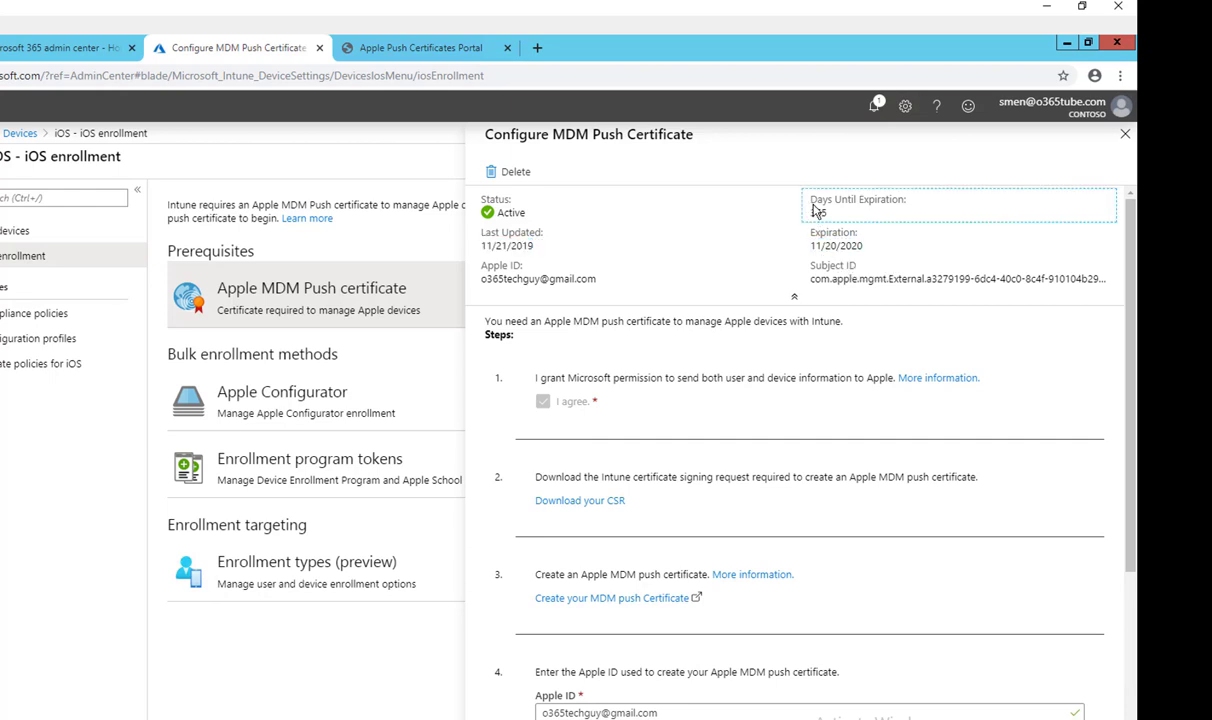
{"action": "scroll", "scroll_direction": "down", "scroll_amount": 3}
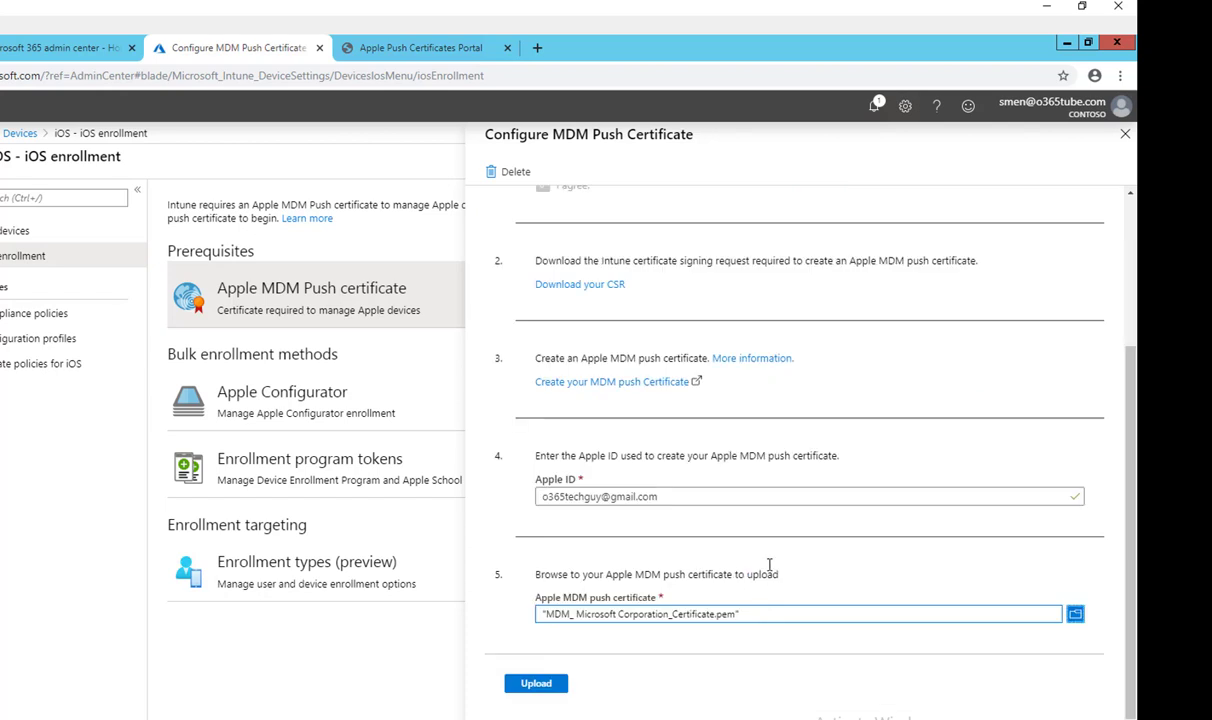
{"action": "left_click", "coordinate": [1125, 134]}
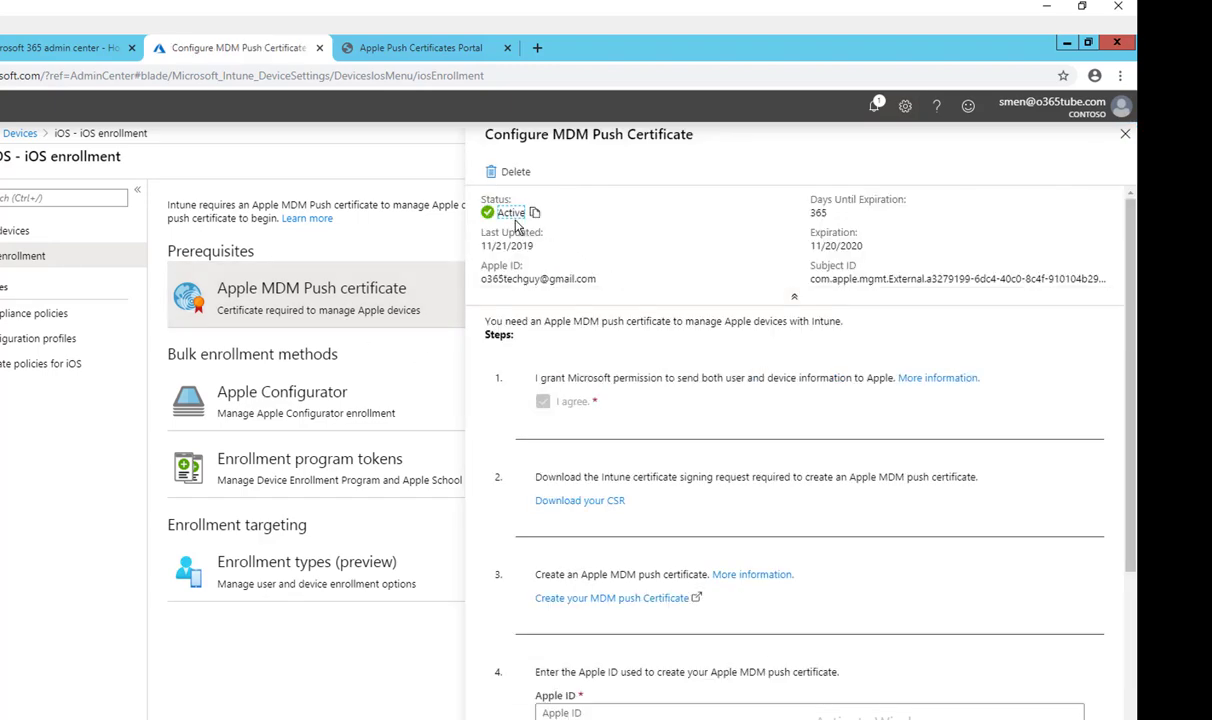
{"action": "mouse_move", "coordinate": [490, 218]}
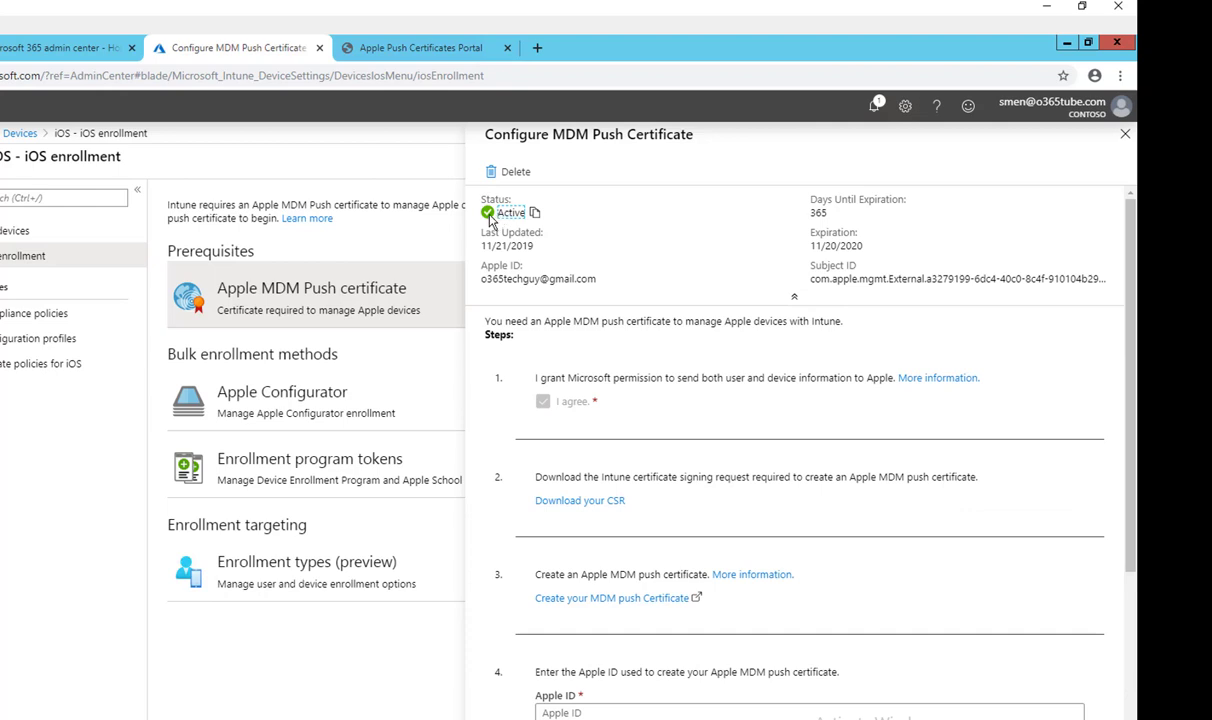
{"action": "mouse_move", "coordinate": [475, 412]}
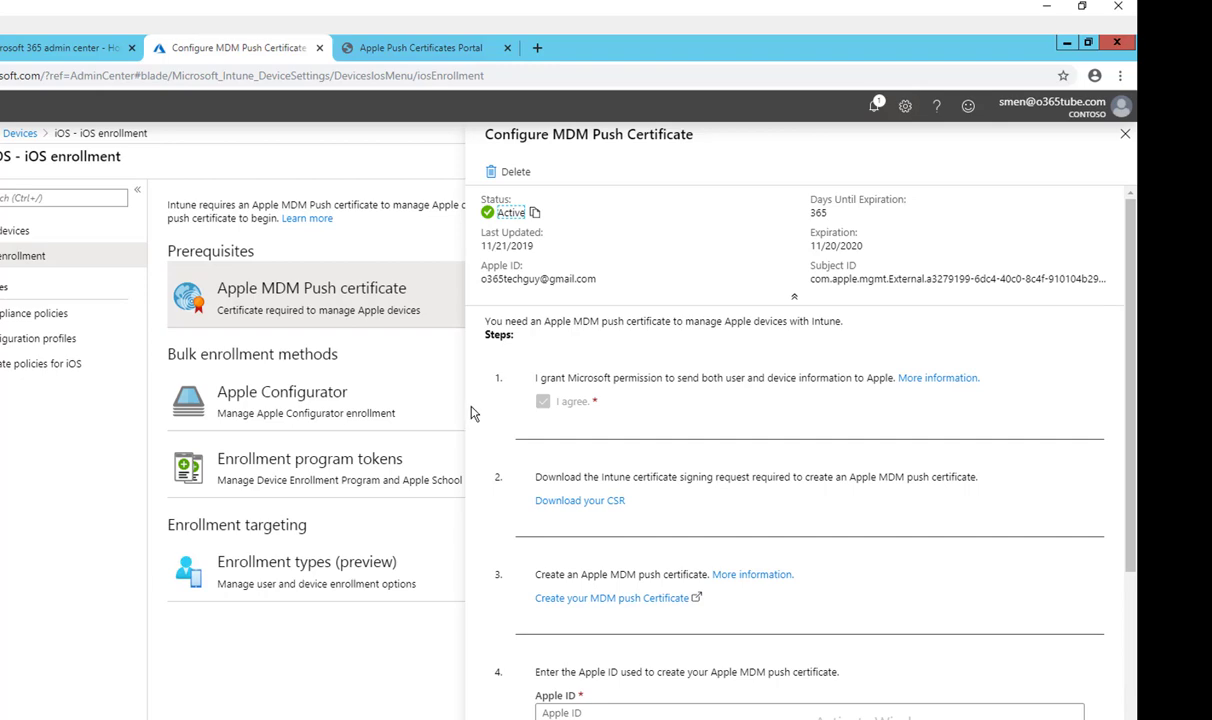